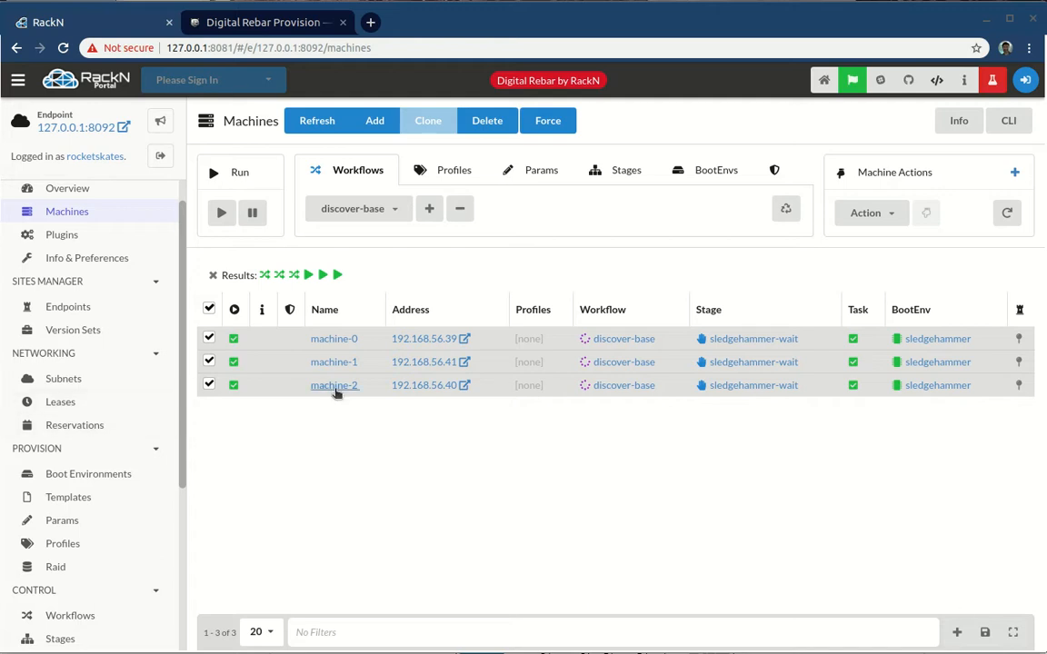
mouse_move(334, 362)
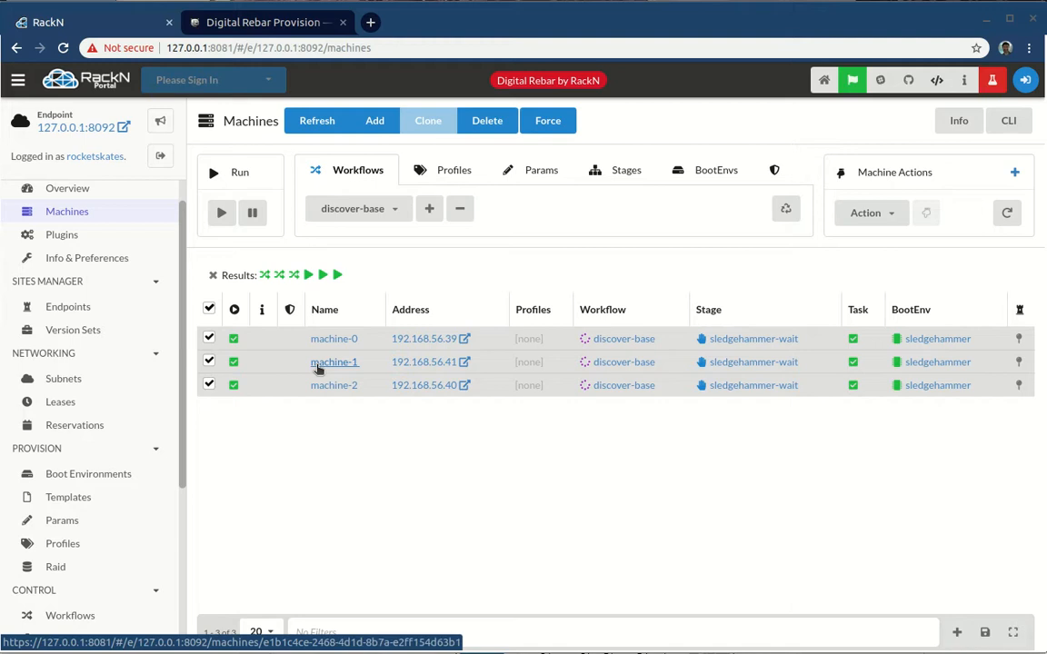
mouse_move(191, 407)
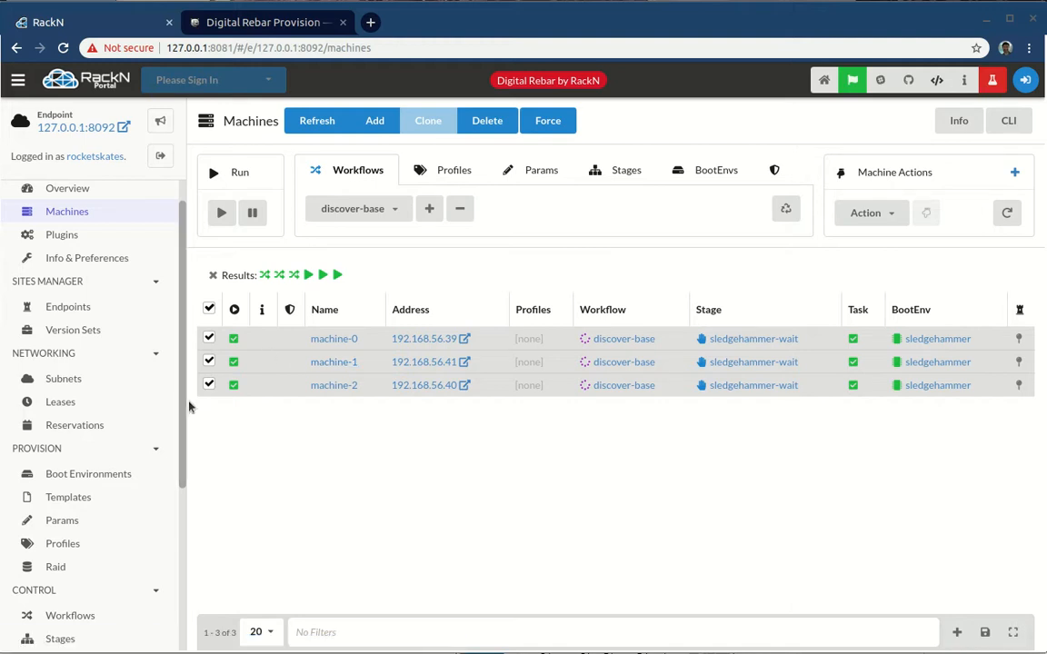
Step: Load github.com/digitalrebar/provision-content in a new tab and scroll its README to the Introduction
scroll(down, 3)
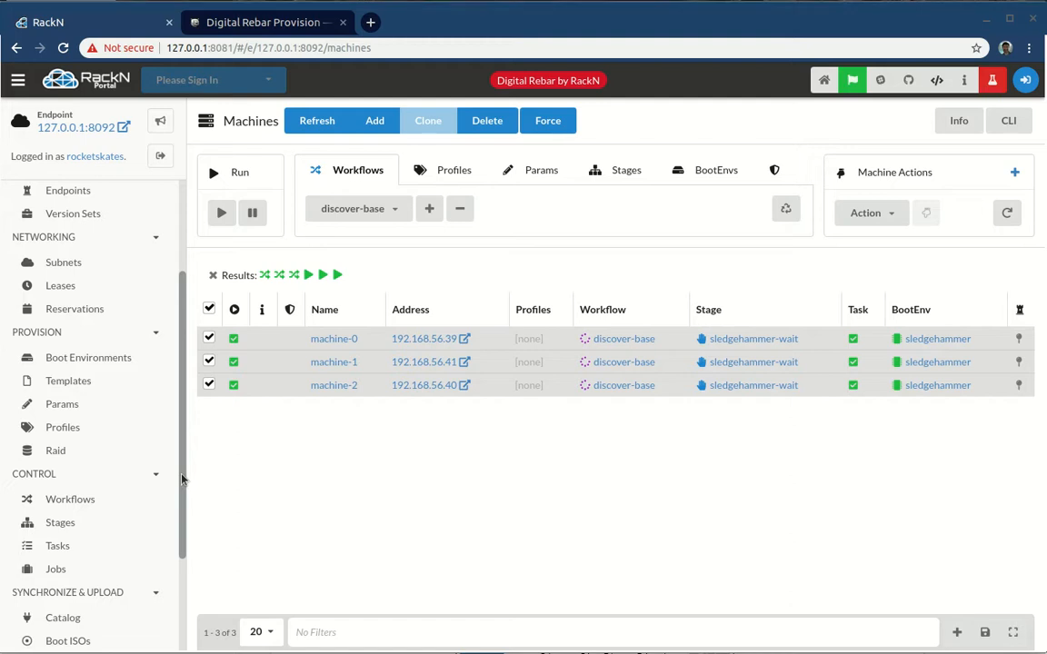
mouse_move(192, 462)
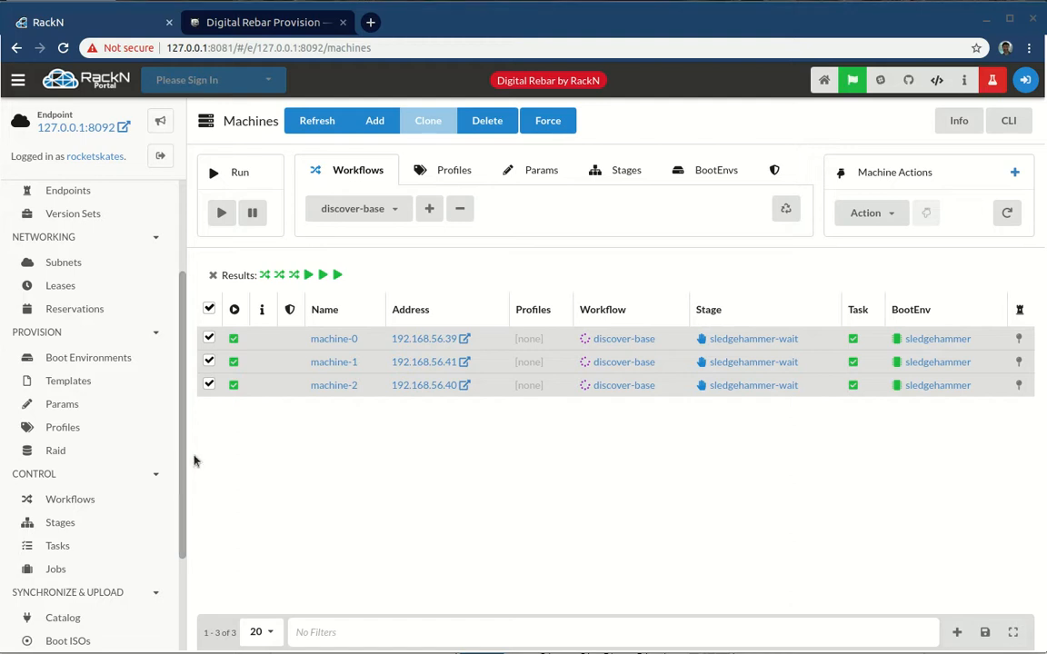
scroll(down, 3)
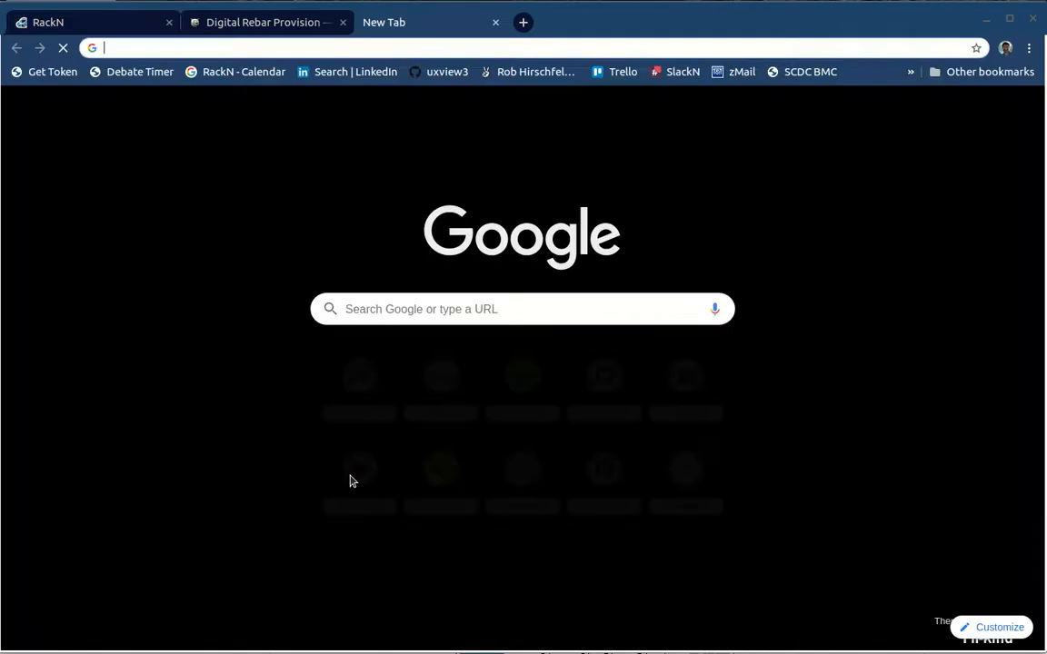
text(github.com/digitalrebar/provision-content)
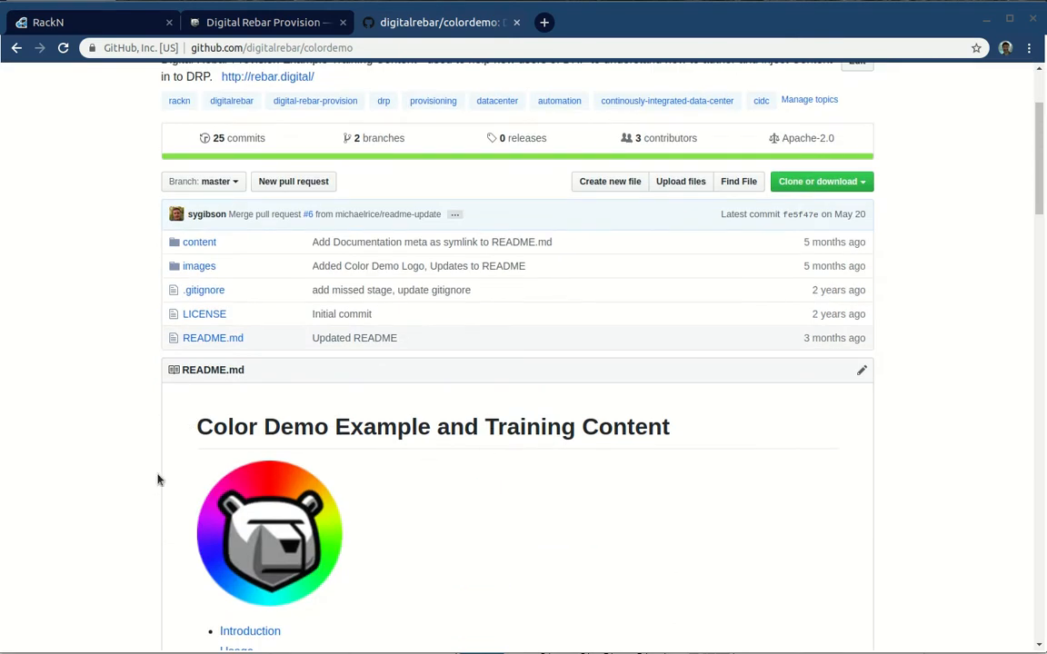
scroll(down, 3)
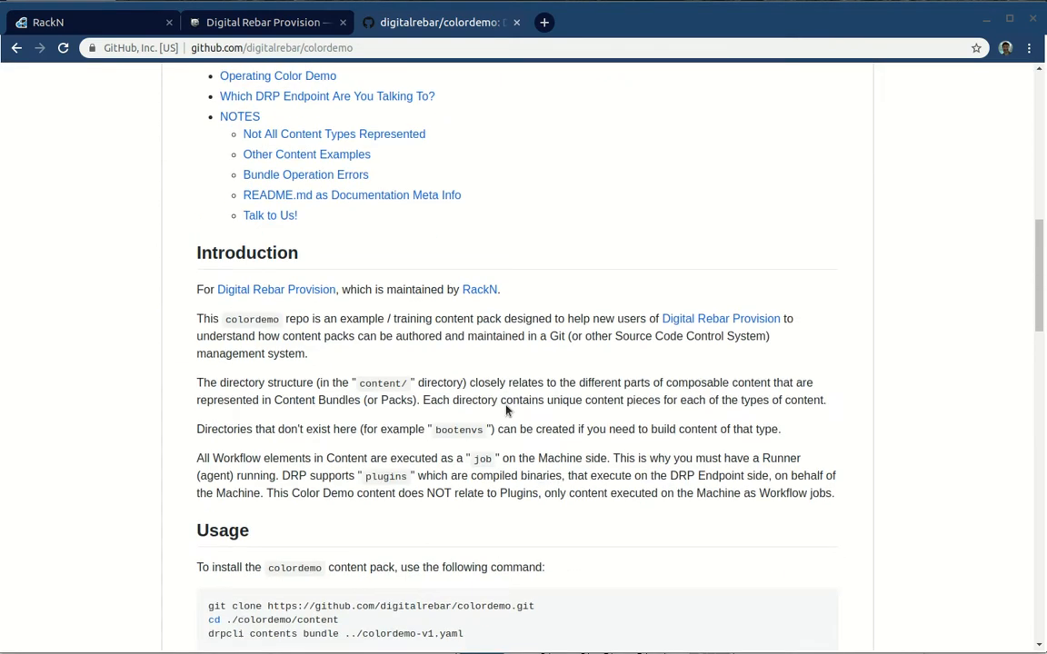
scroll(up, 3)
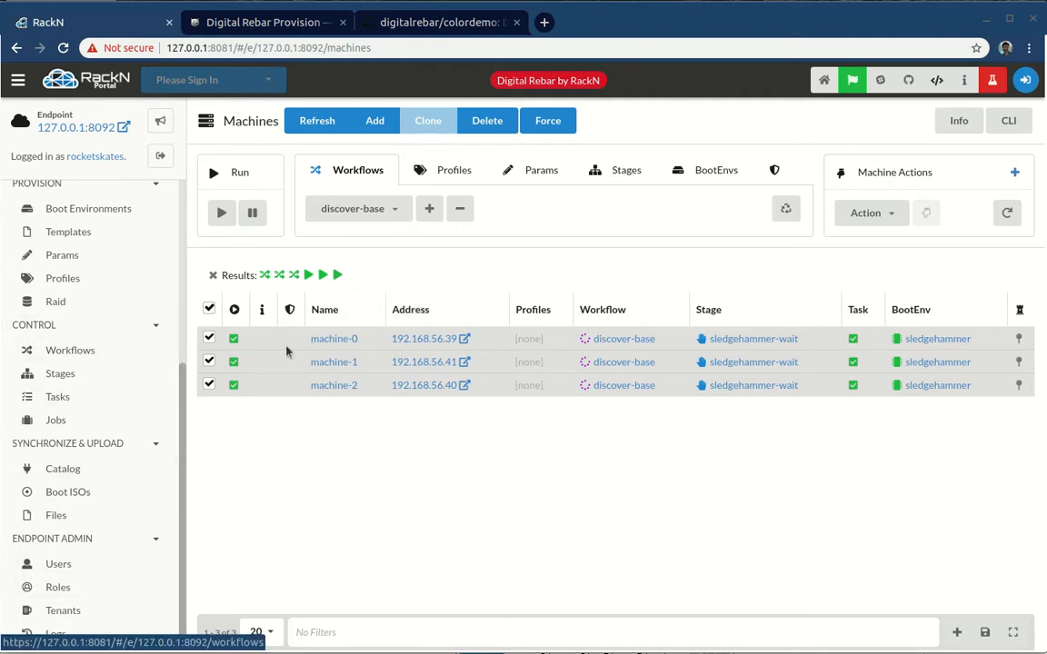
Step: Inspect the stages of discover-base, then discover-core, and return to the Workflows list
click(623, 338)
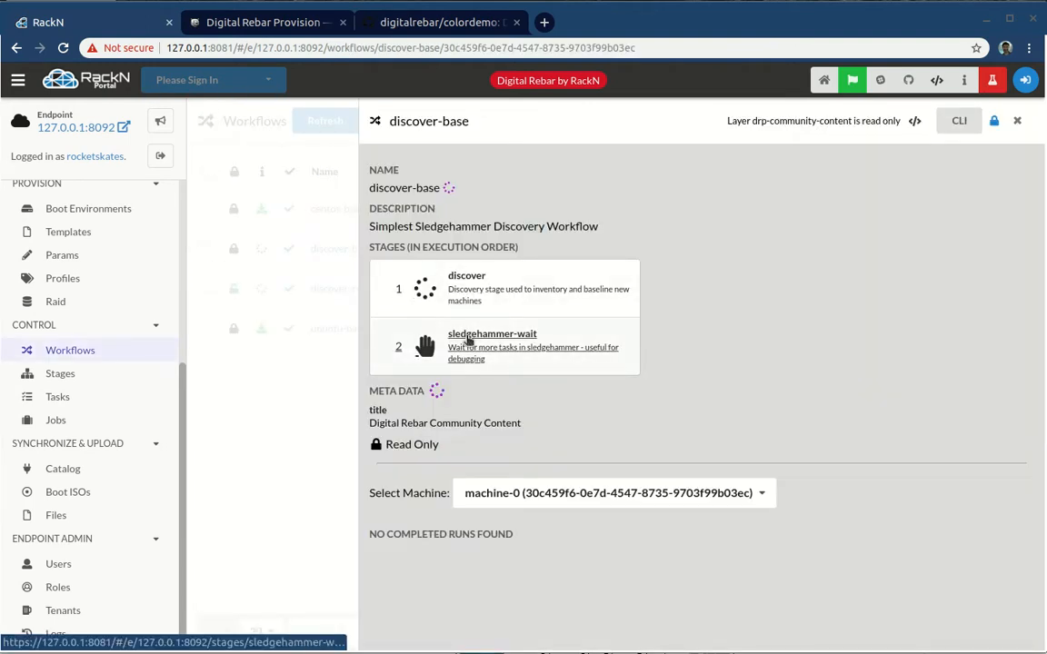
mouse_move(280, 458)
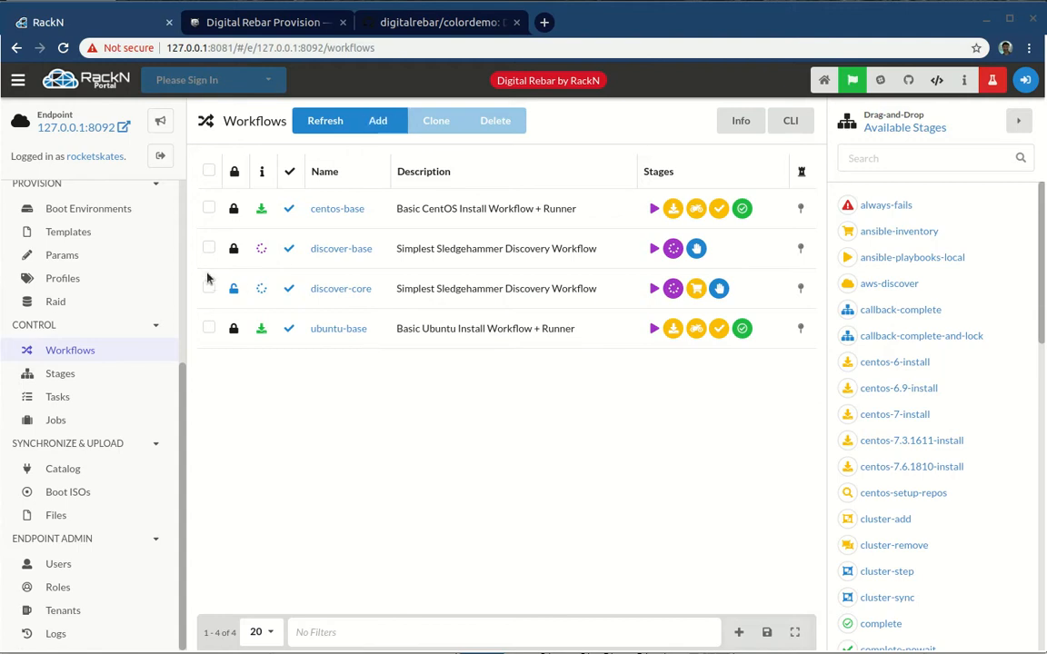
click(207, 248)
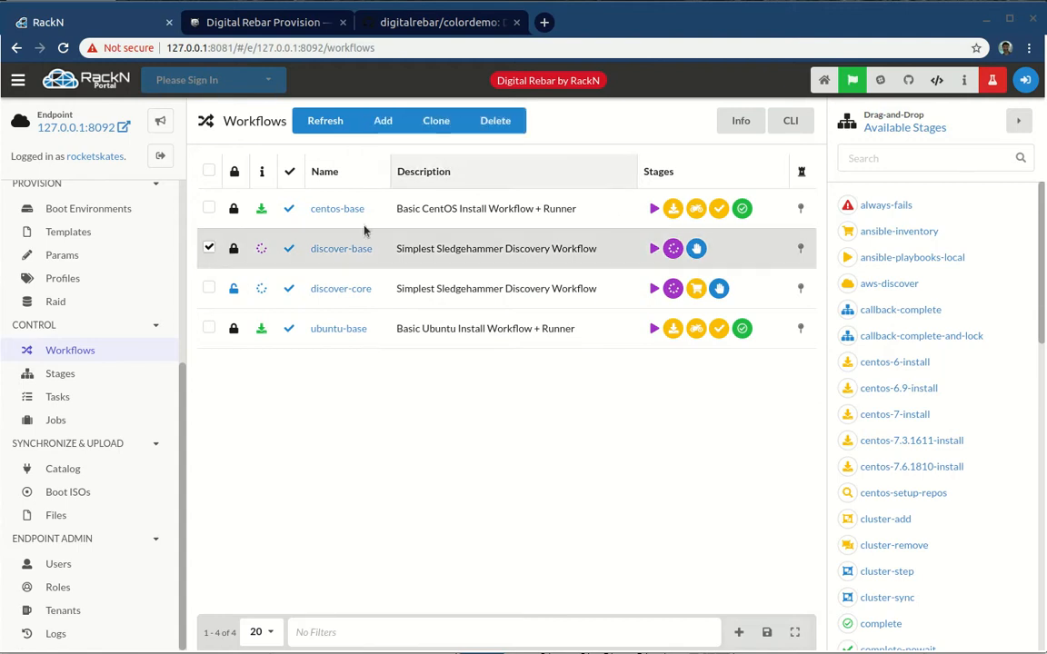
click(209, 248)
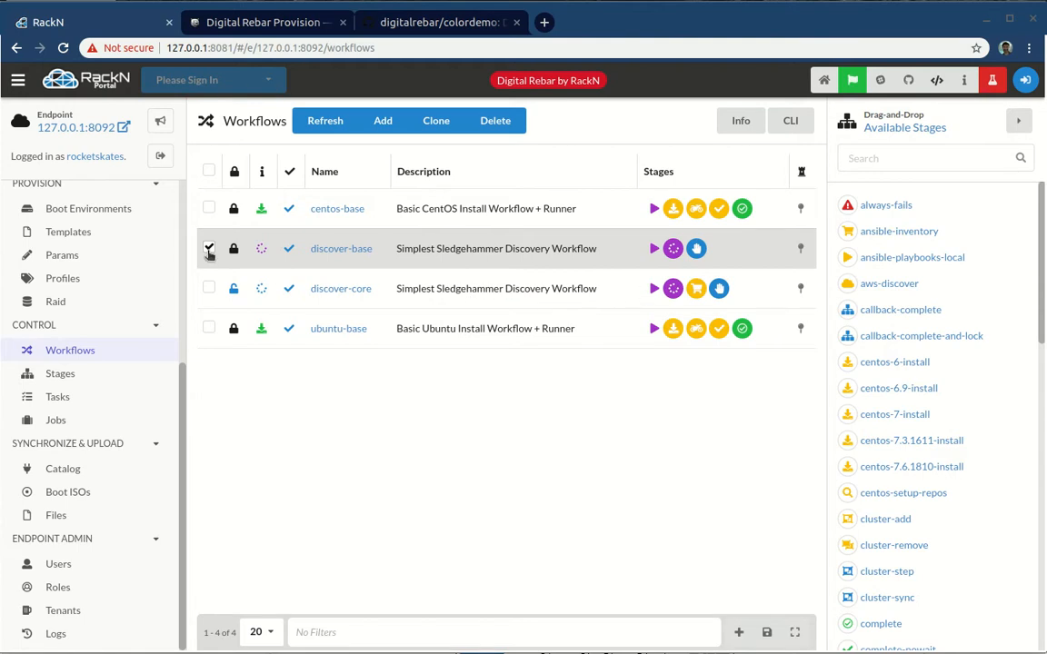
click(342, 287)
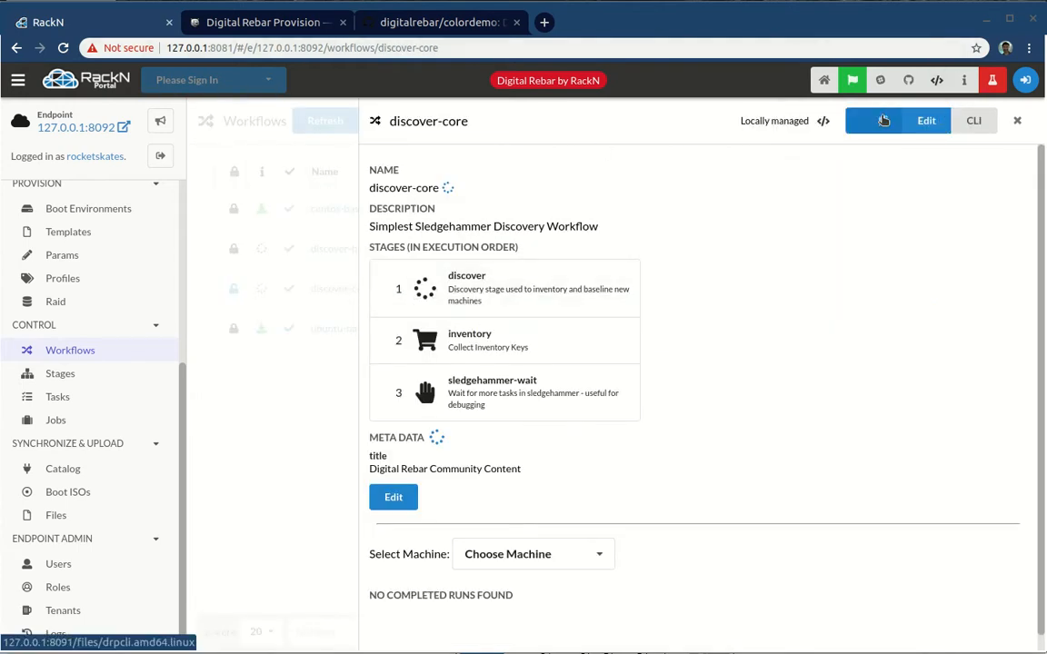
mouse_move(506, 300)
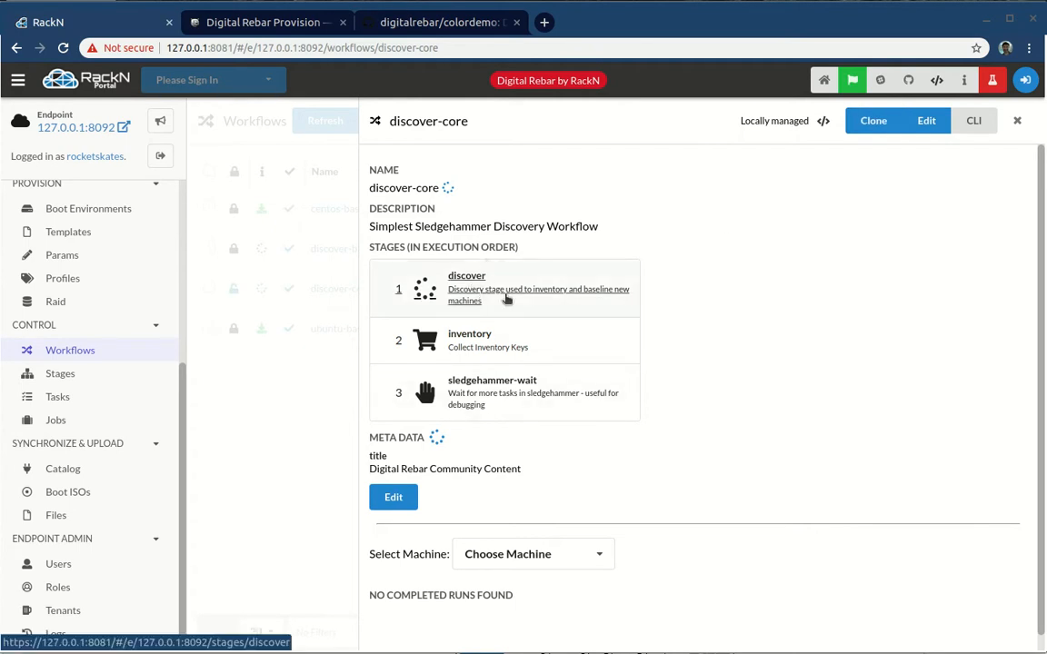
click(1018, 120)
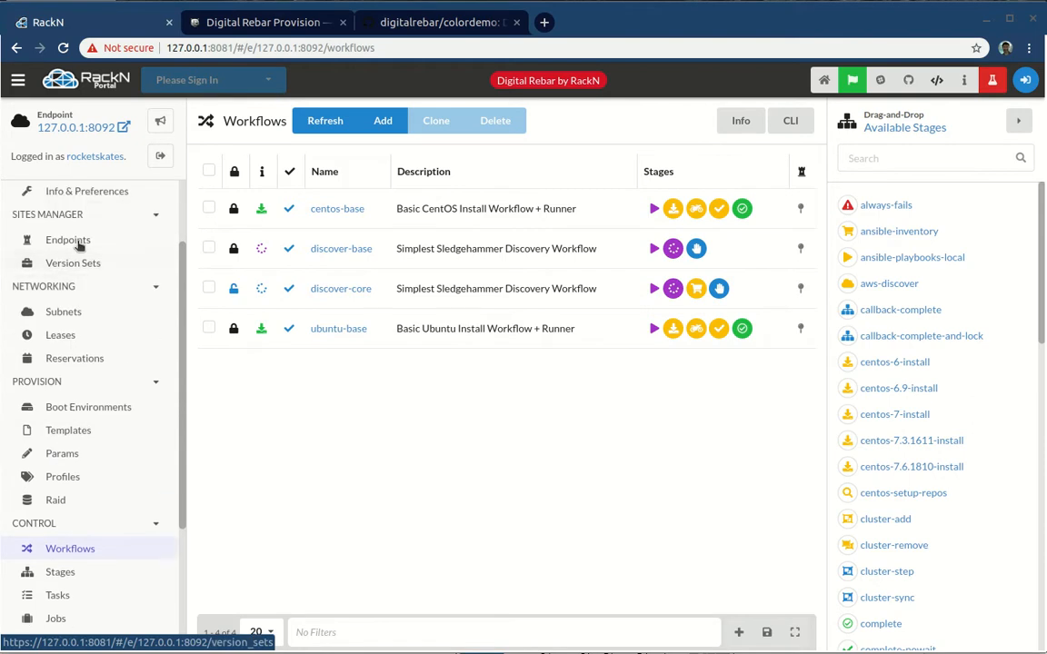
Step: Apply the discover-core workflow to machine-0 and check its details and parameters
click(65, 247)
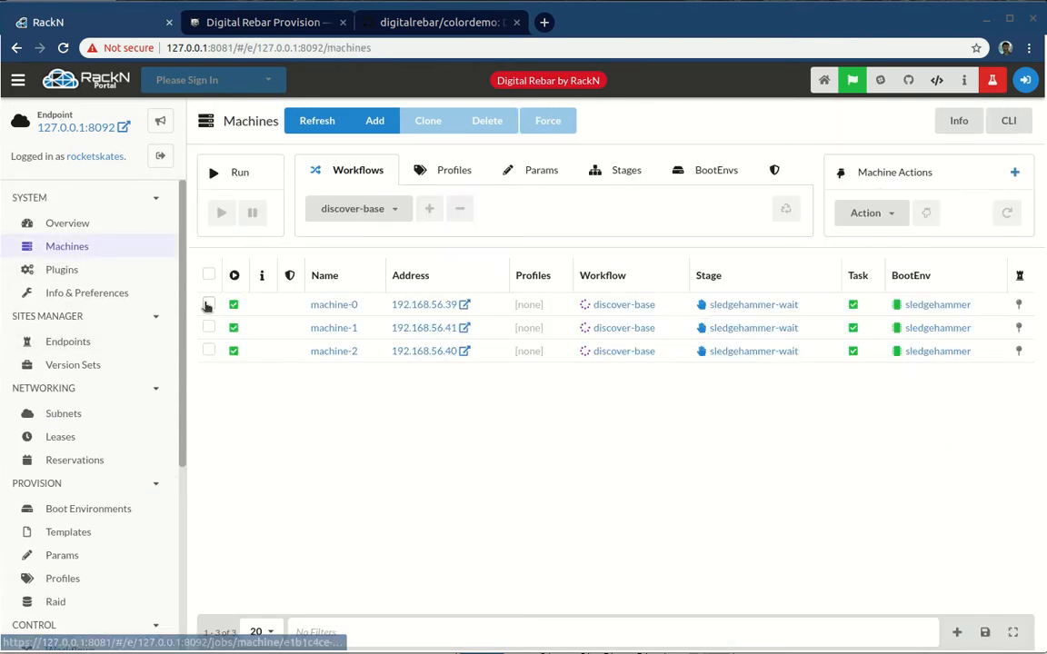
click(356, 209)
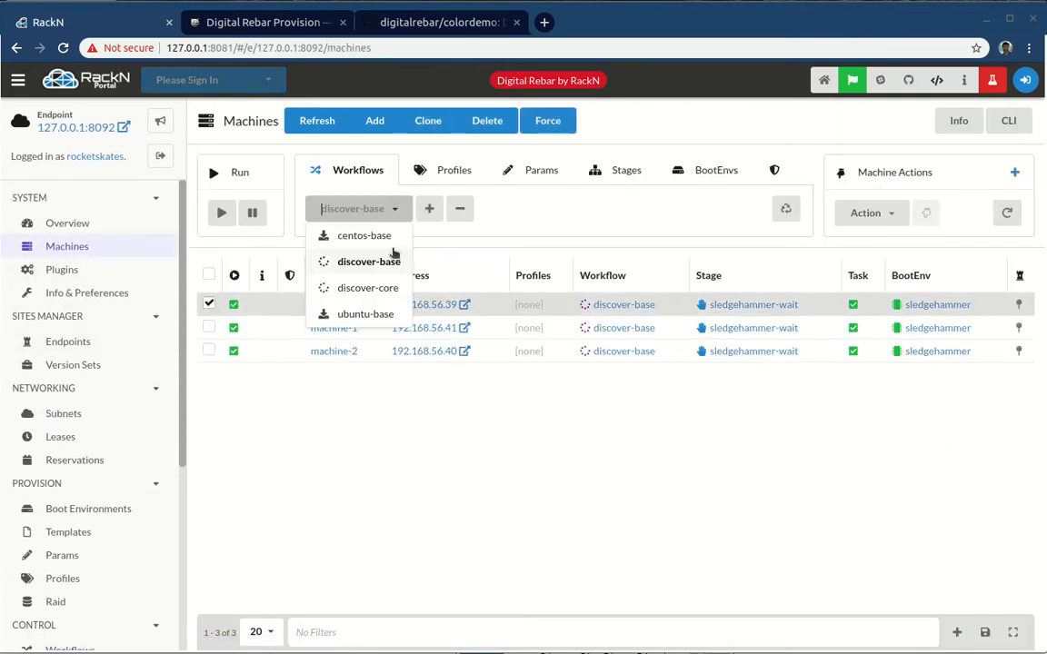
click(367, 287)
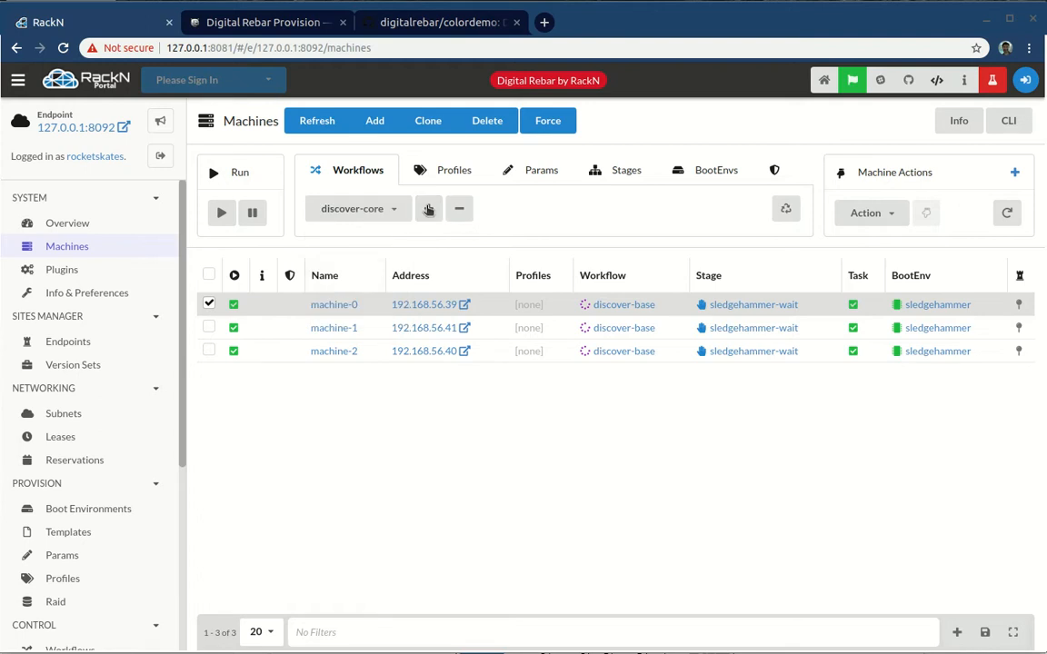
click(428, 207)
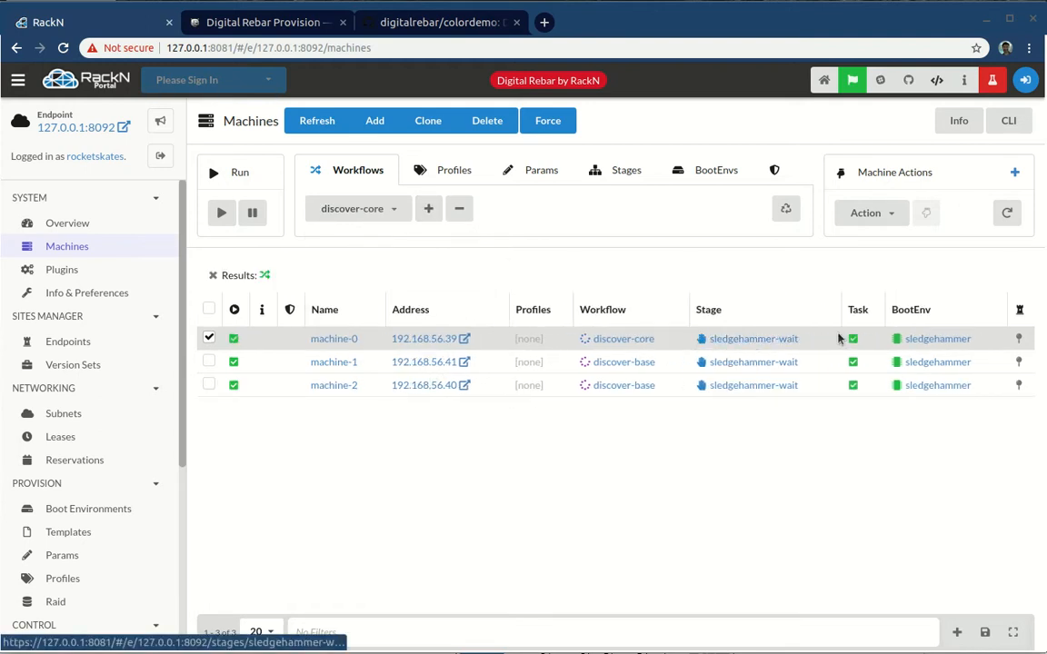
click(334, 338)
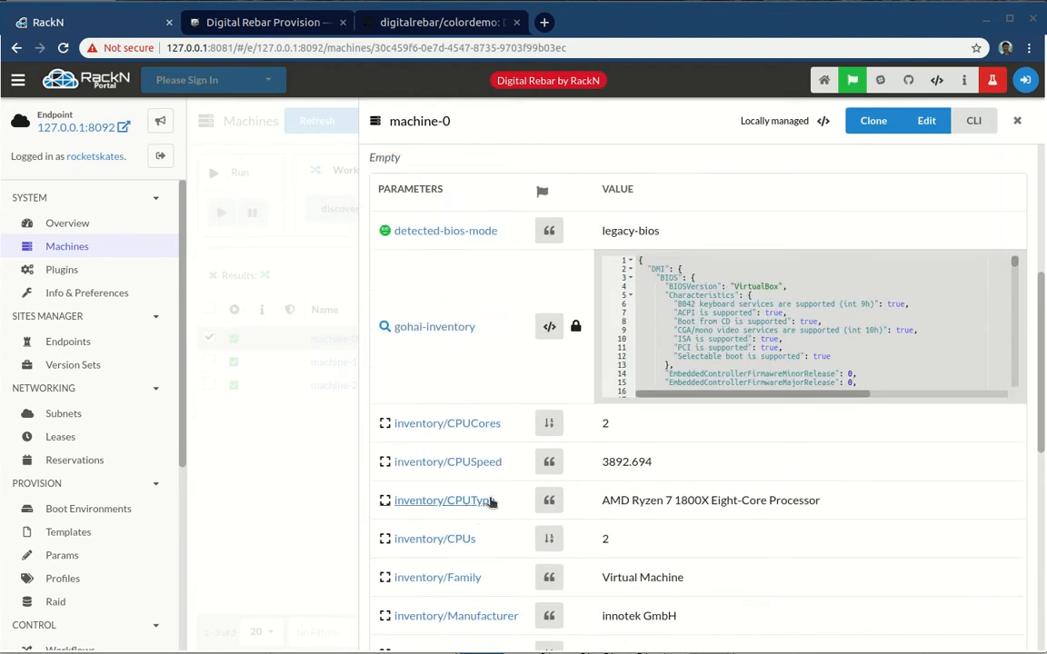
click(1017, 120)
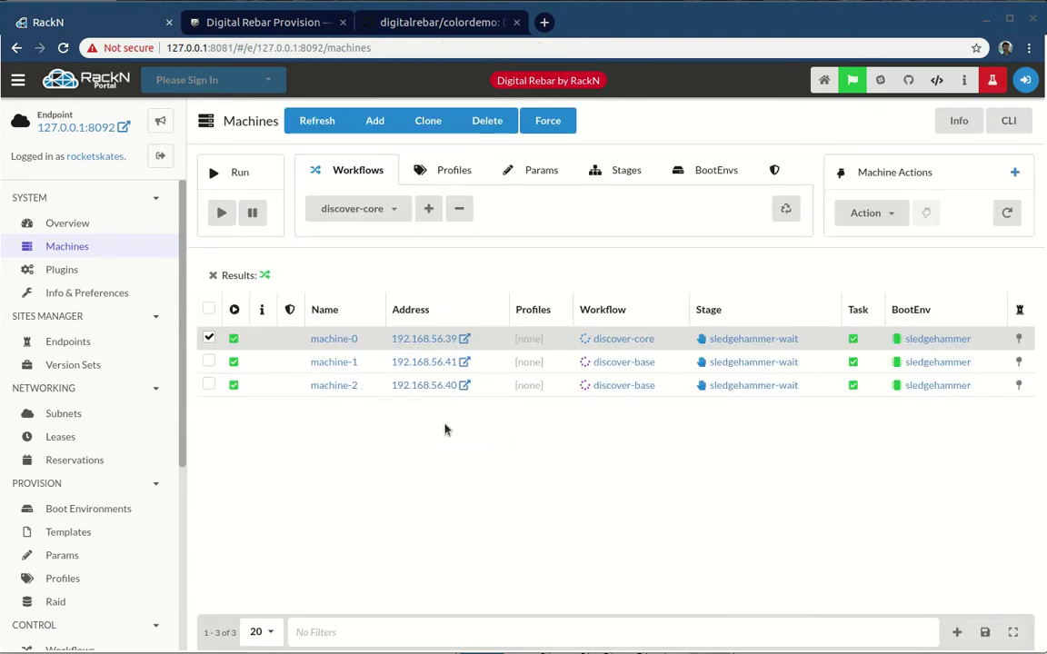
mouse_move(393, 426)
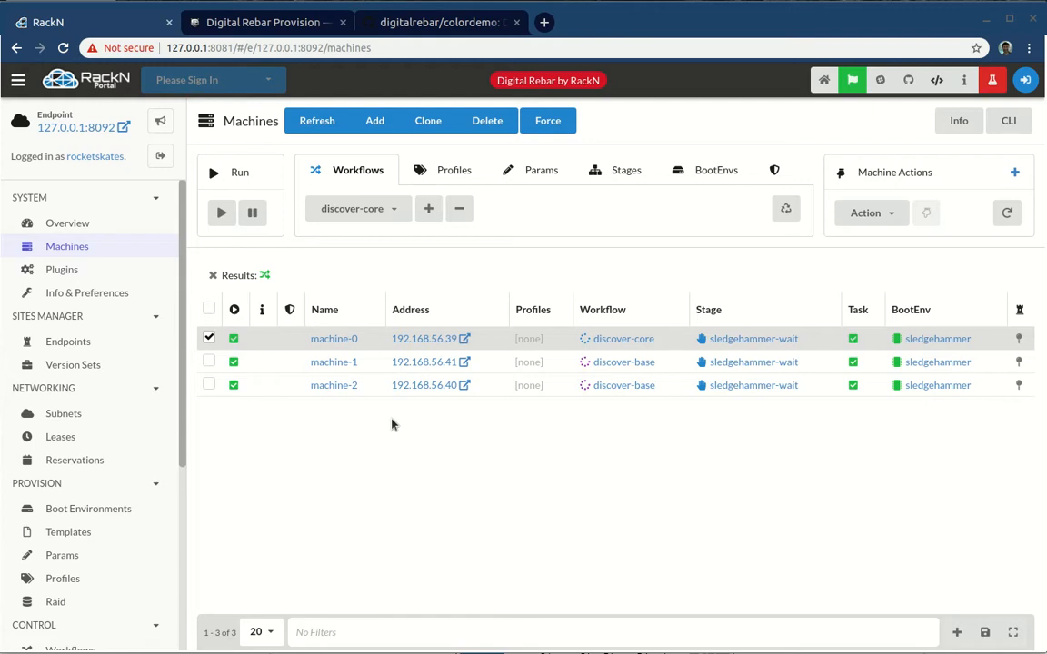
scroll(down, 3)
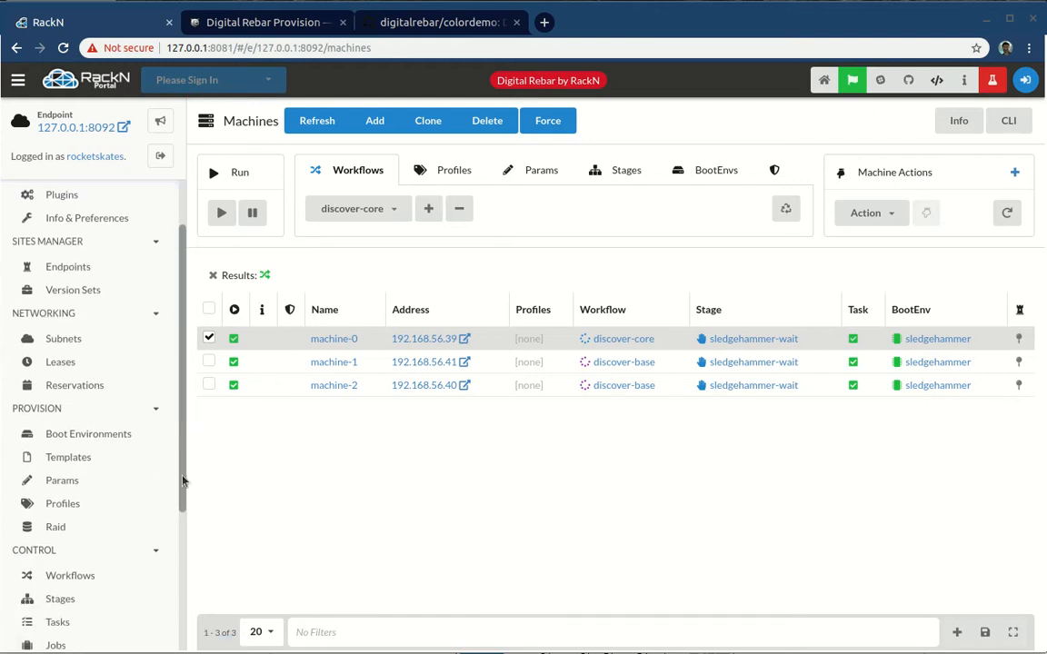
scroll(down, 3)
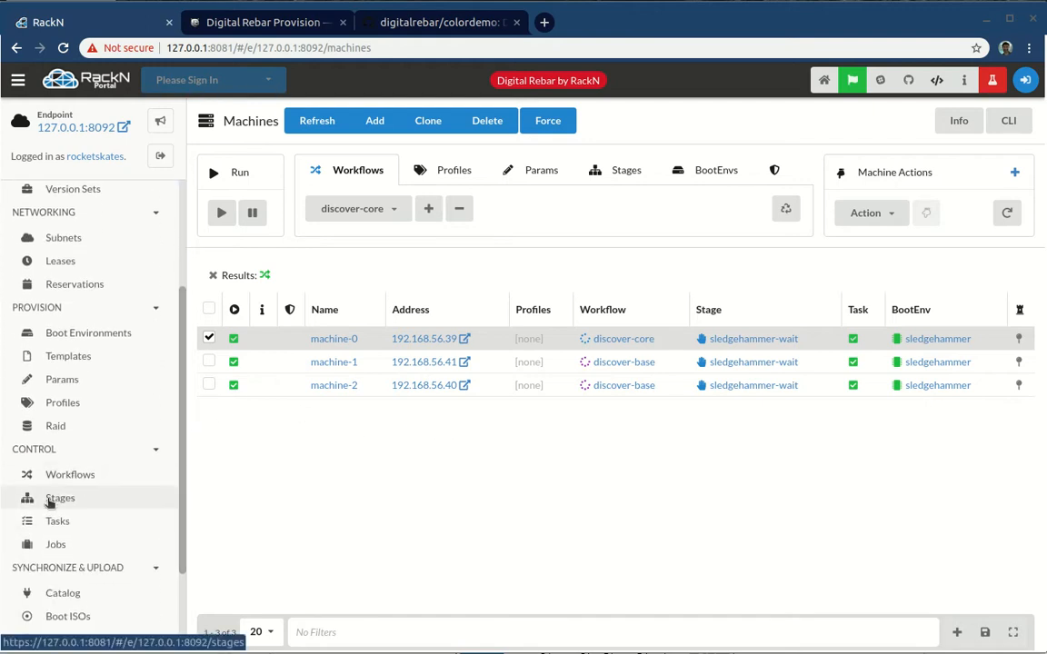
Step: From Stages, build a shell stage 'hello' with the script echo "hello stage" and create it
click(60, 498)
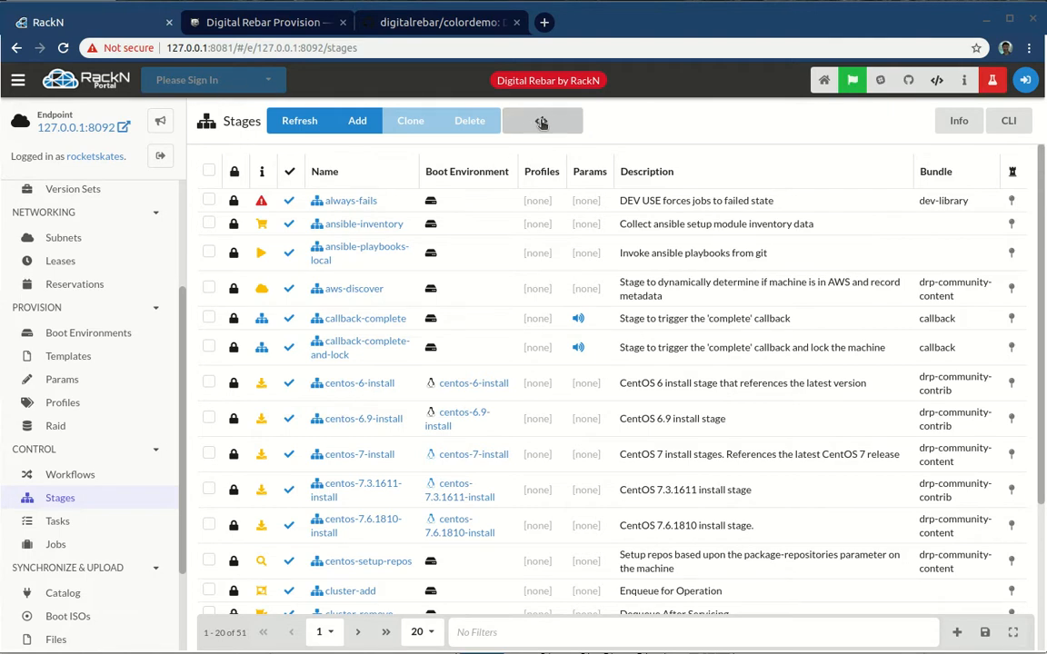
click(542, 119)
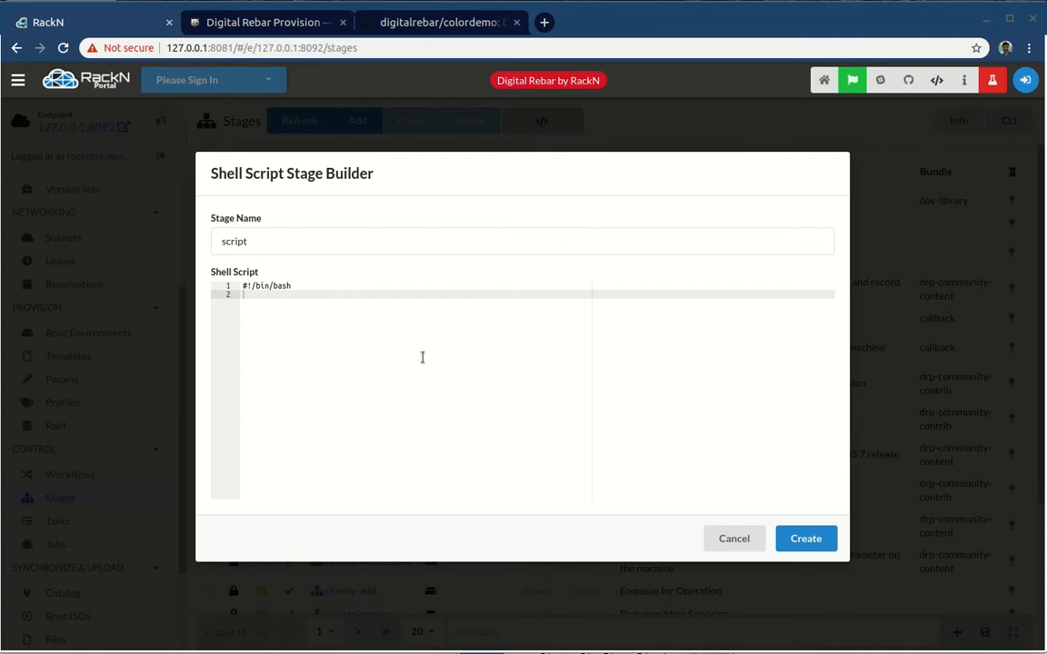
text(echo "hello)
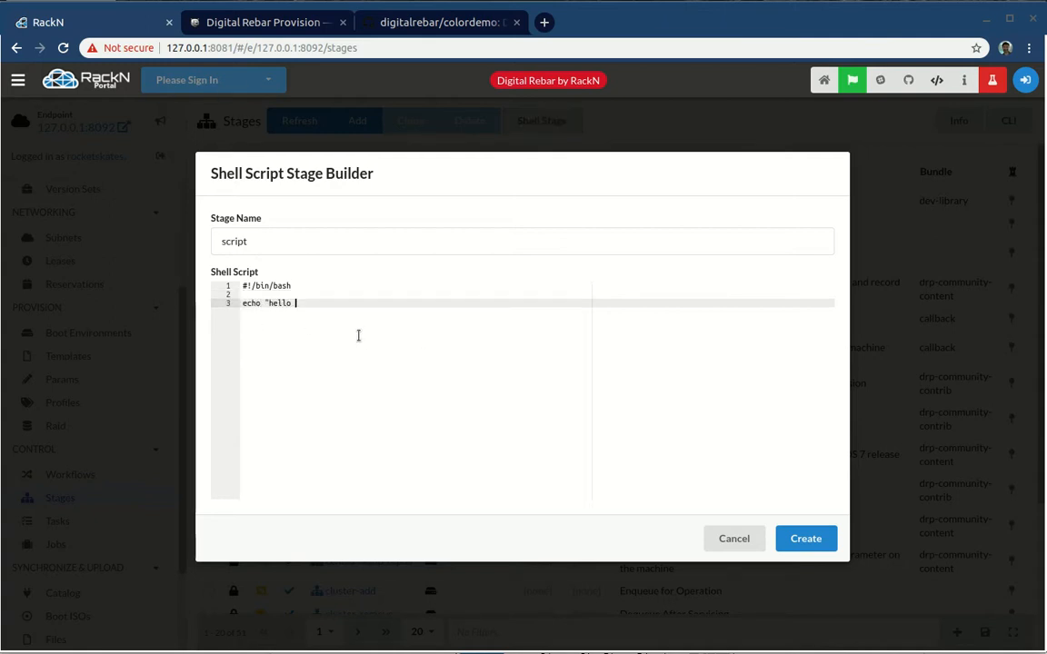
text(stage")
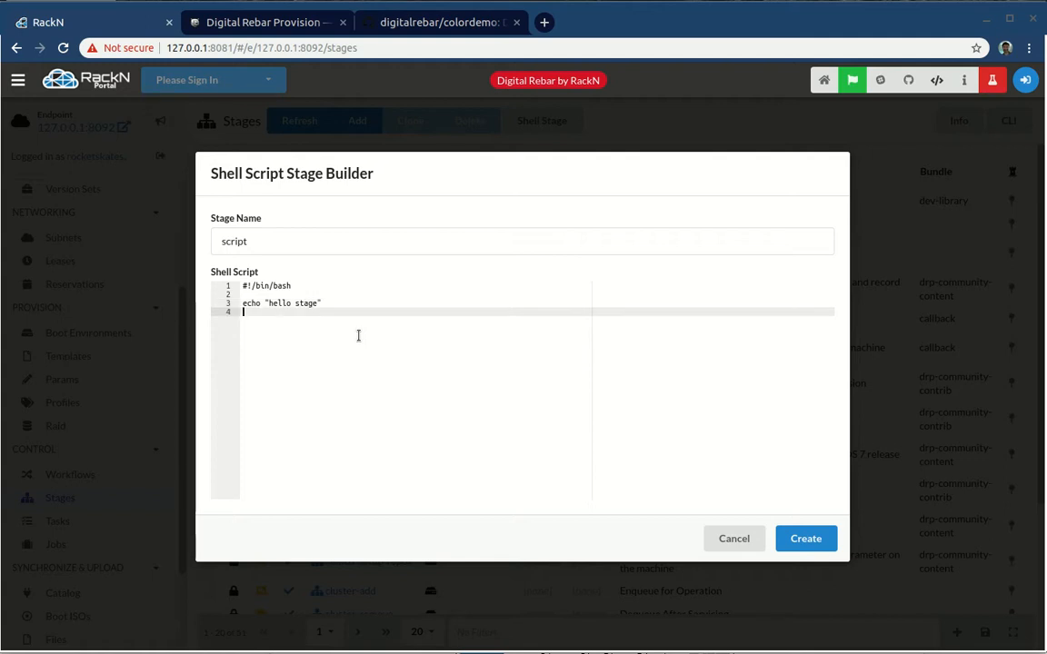
text(df)
click(521, 242)
text(hello)
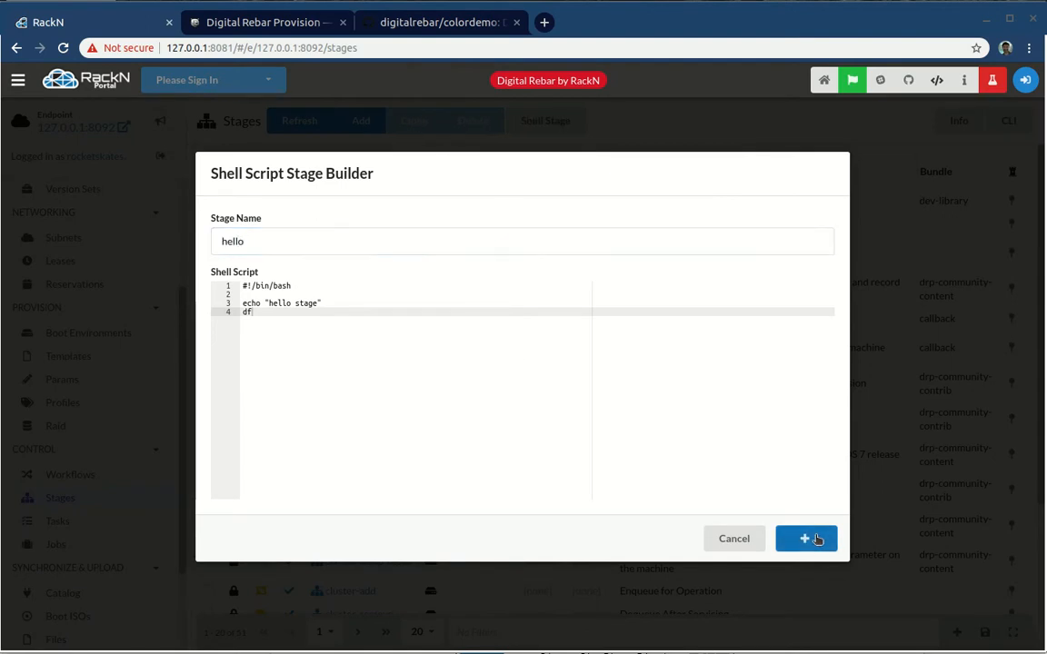
click(805, 538)
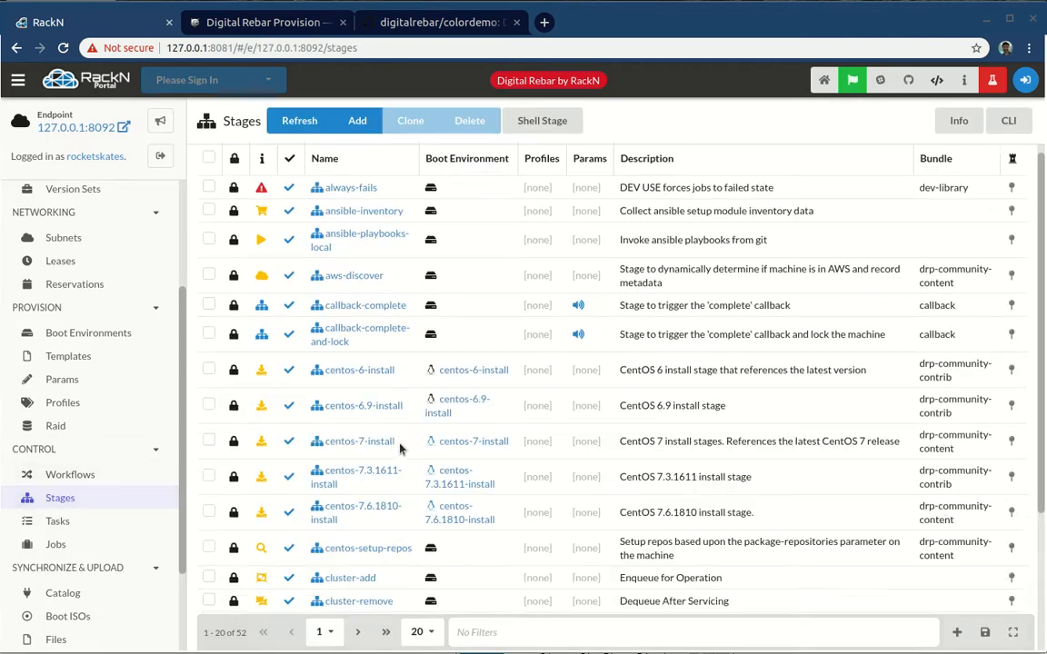
Step: Locate the hello stage by filtering on Name = hello, then clearing the filter and showing 50 per page
scroll(down, 3)
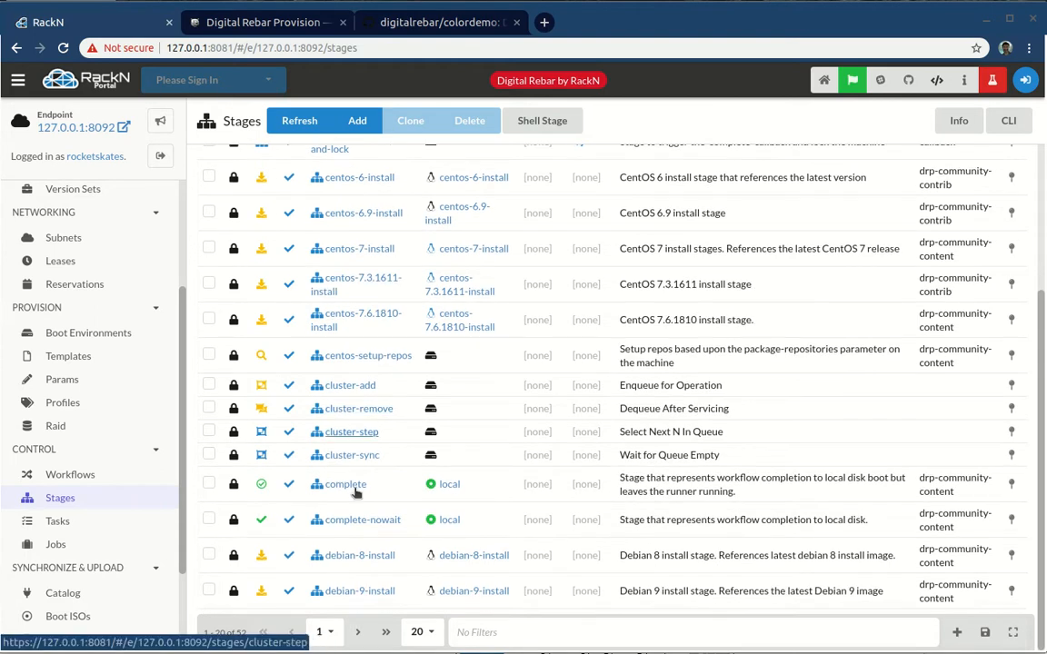
click(363, 633)
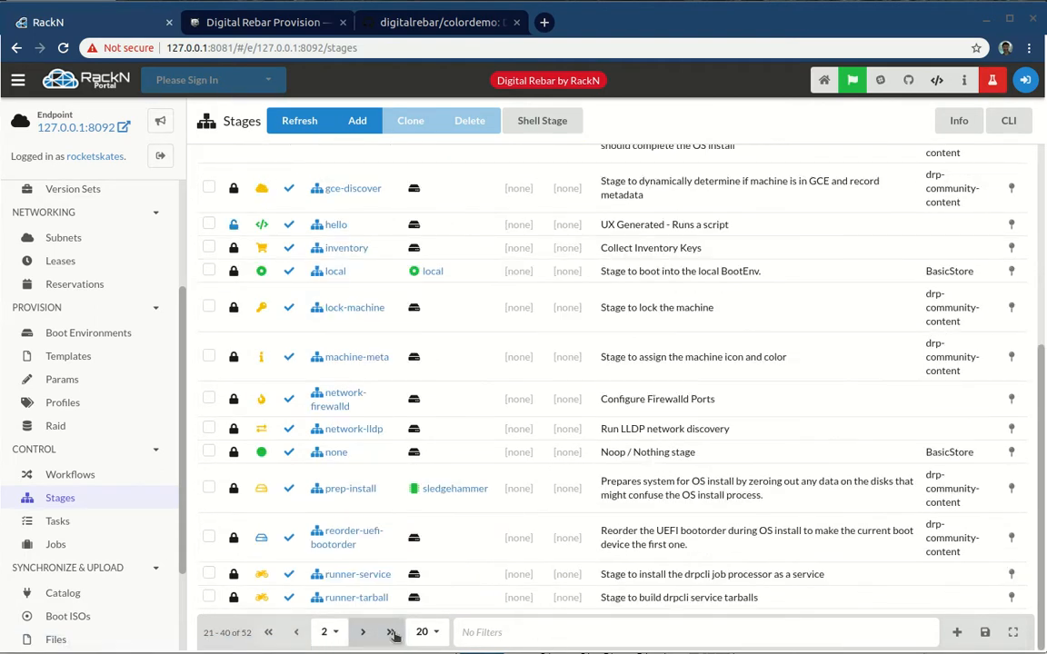
click(956, 632)
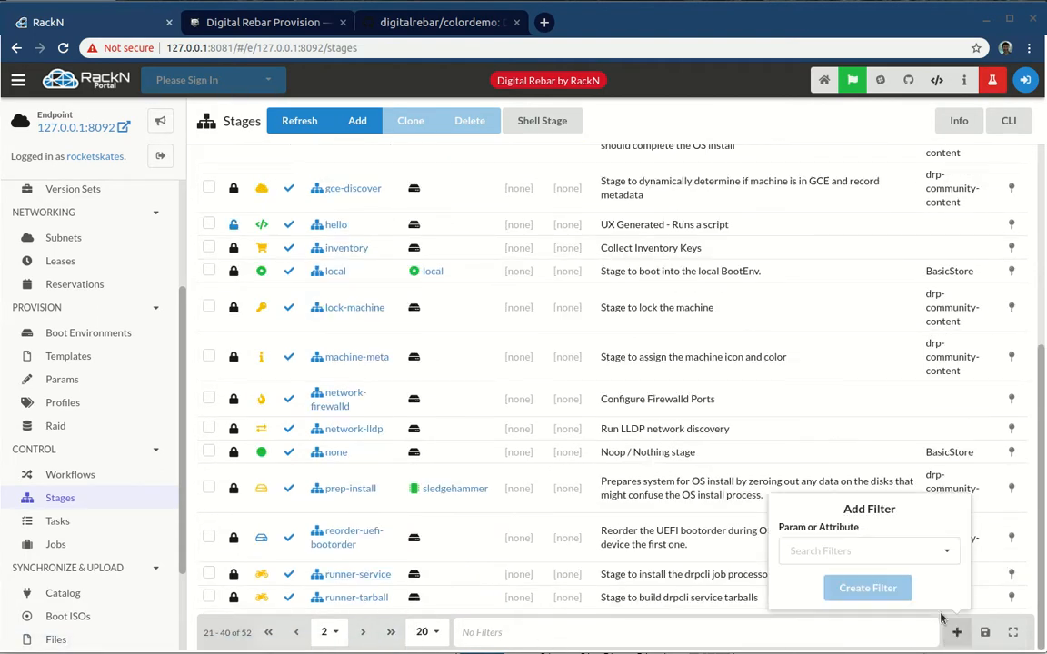
click(869, 548)
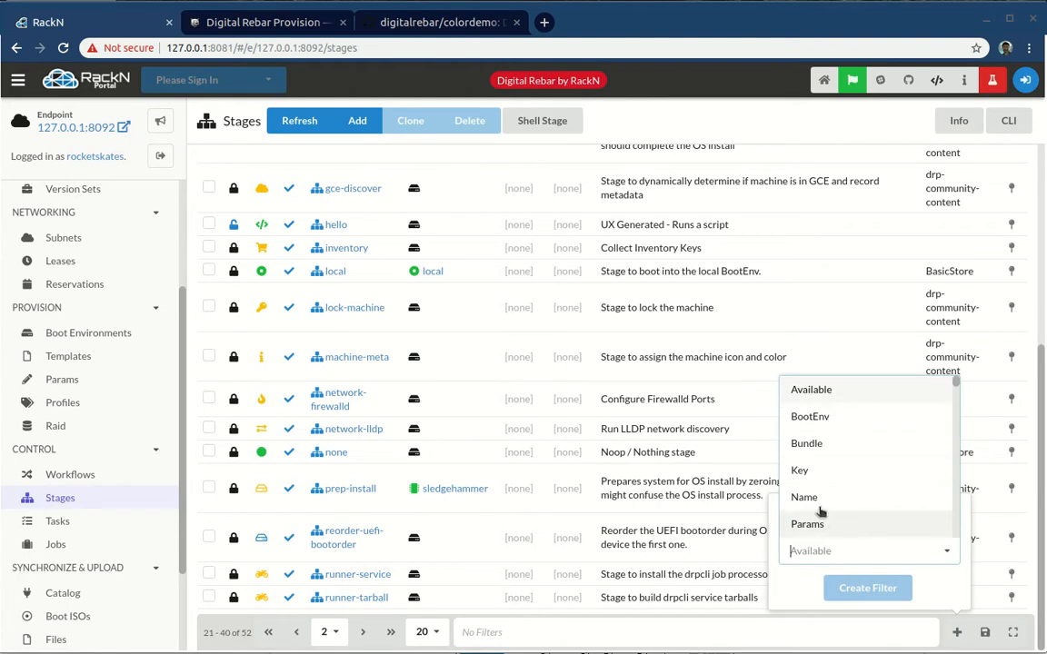
click(804, 498)
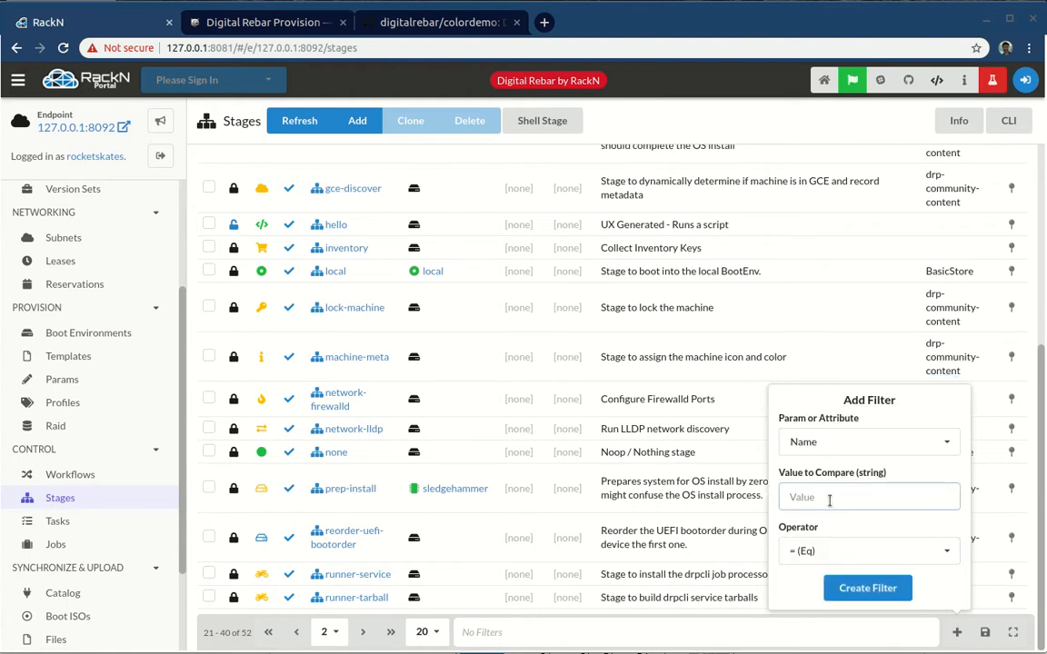
text(hello)
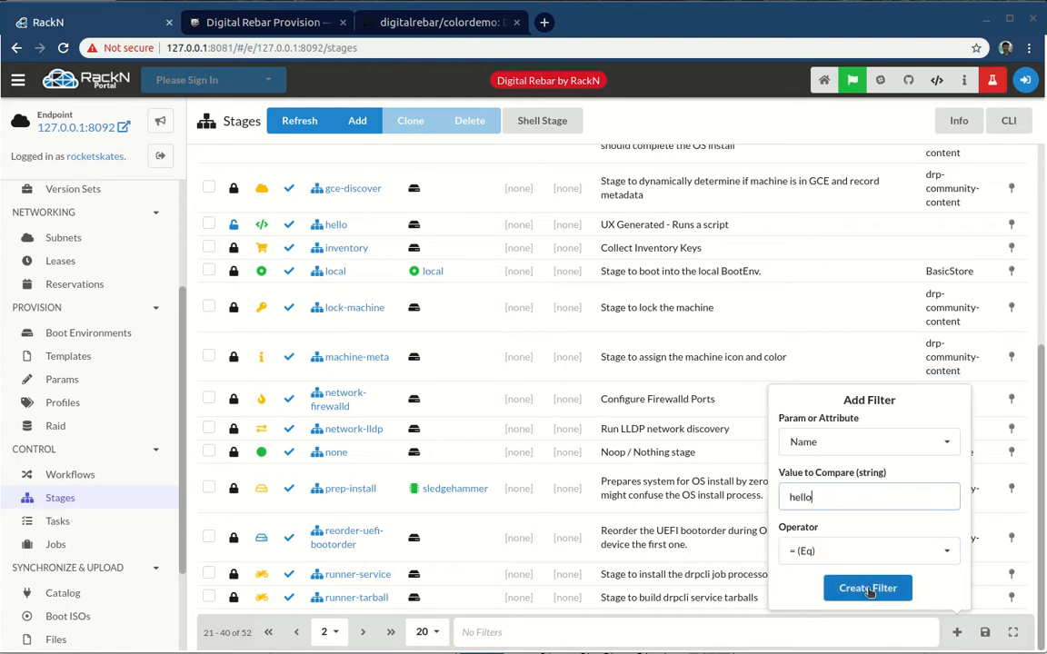
click(866, 588)
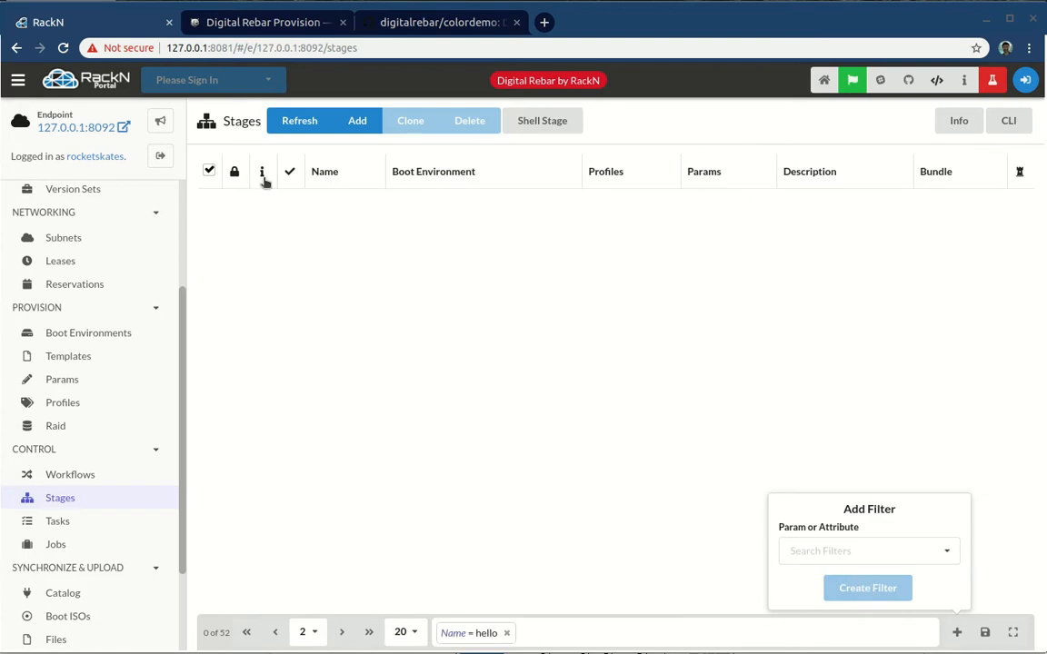
mouse_move(414, 640)
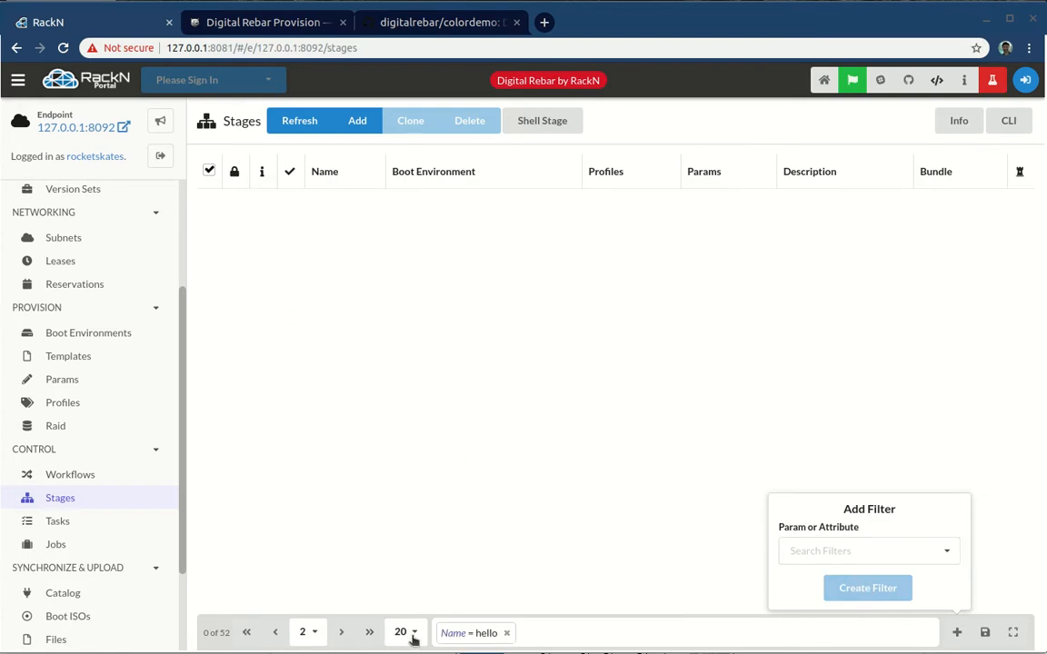
click(505, 633)
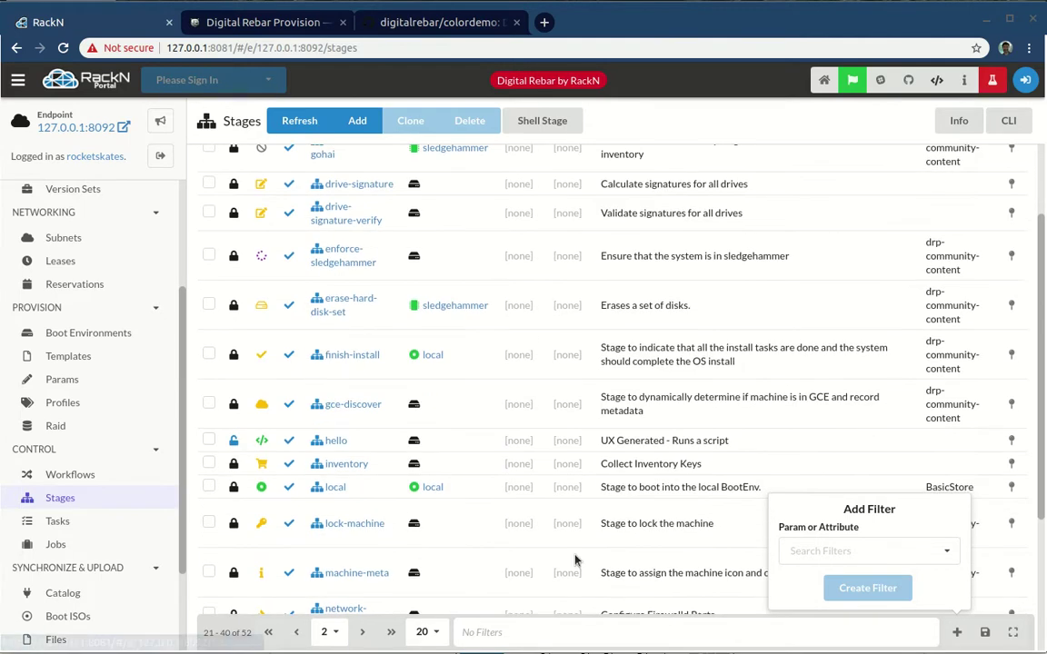
click(421, 632)
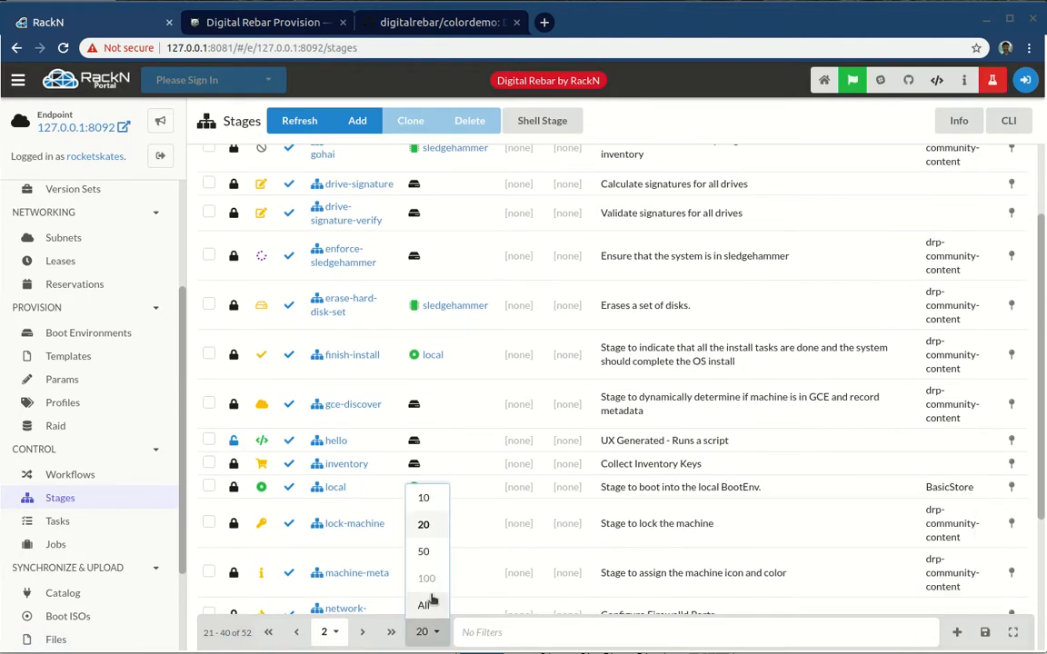
click(424, 550)
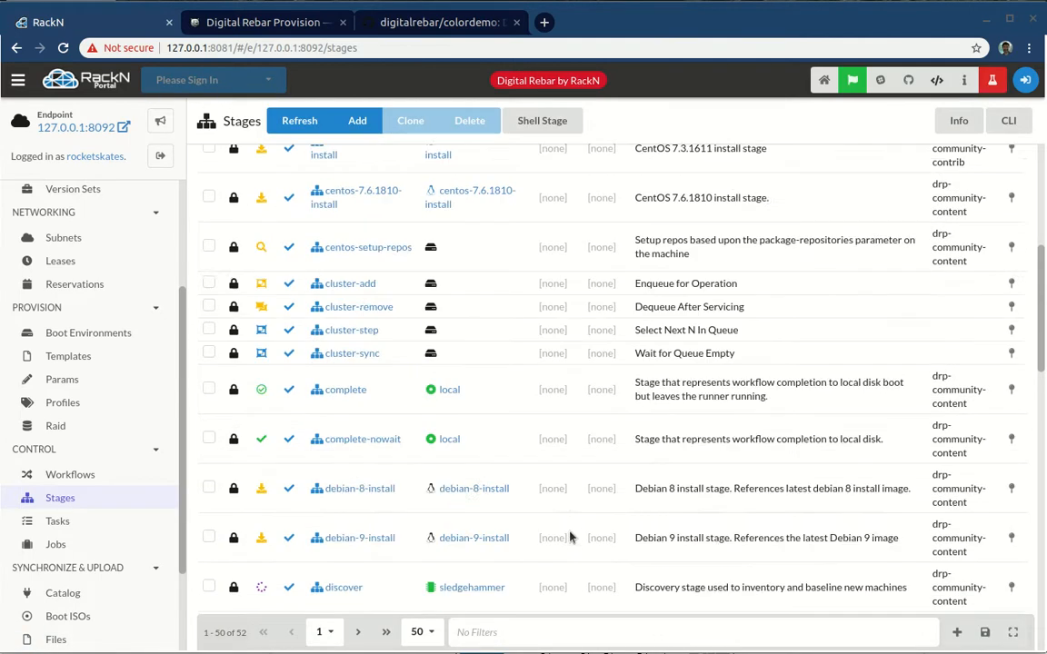
scroll(down, 3)
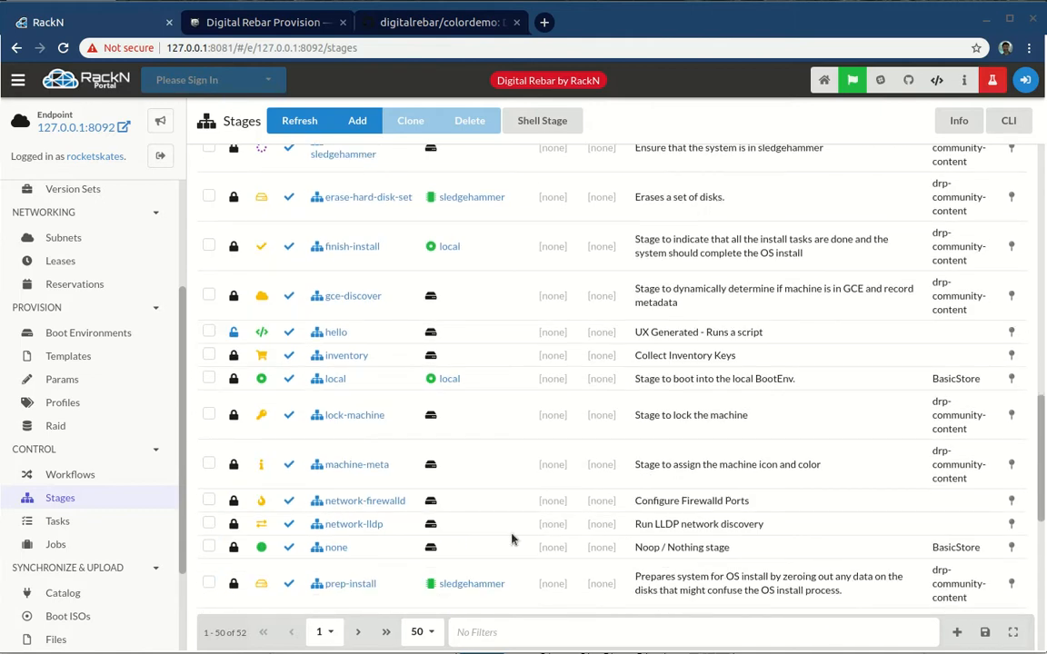
mouse_move(336, 330)
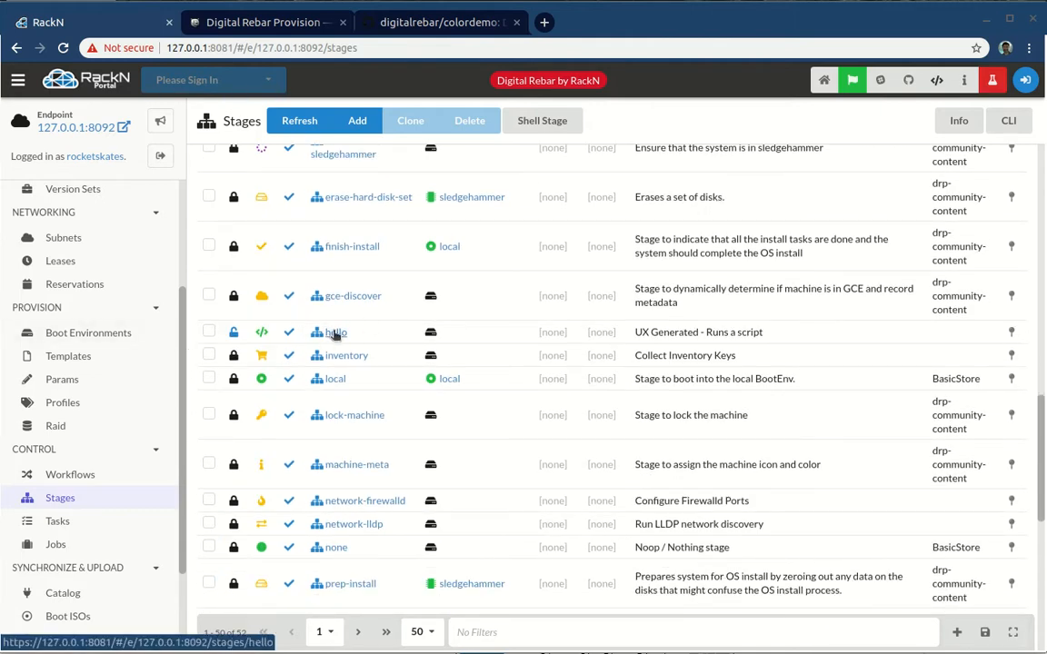
Step: Open the hello stage, follow its hello task and view the task's raw JSON definition
click(334, 331)
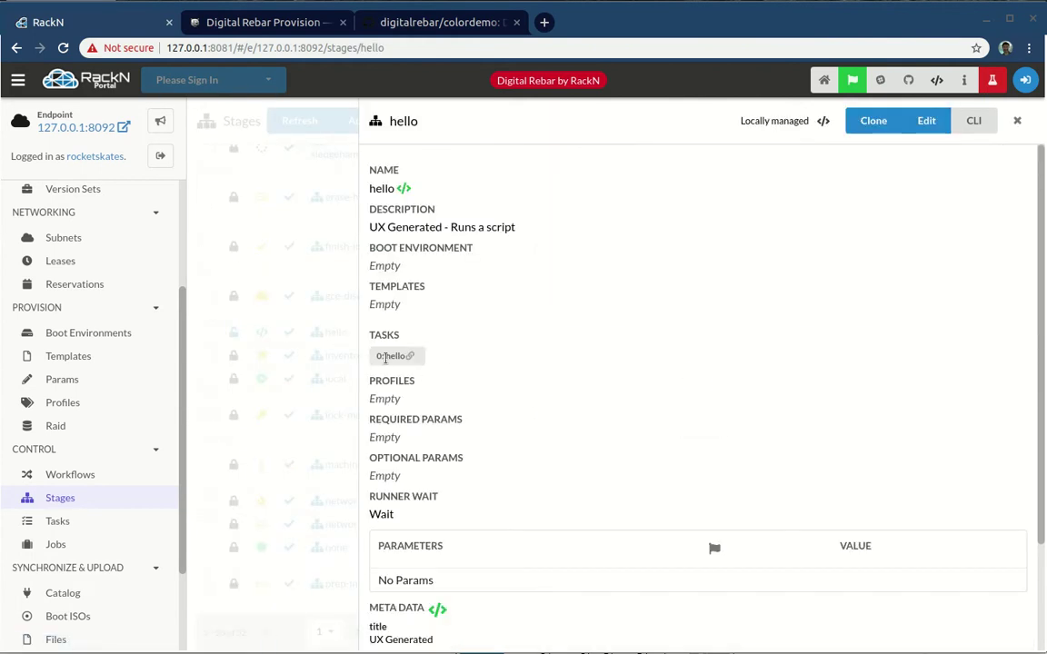
mouse_move(470, 491)
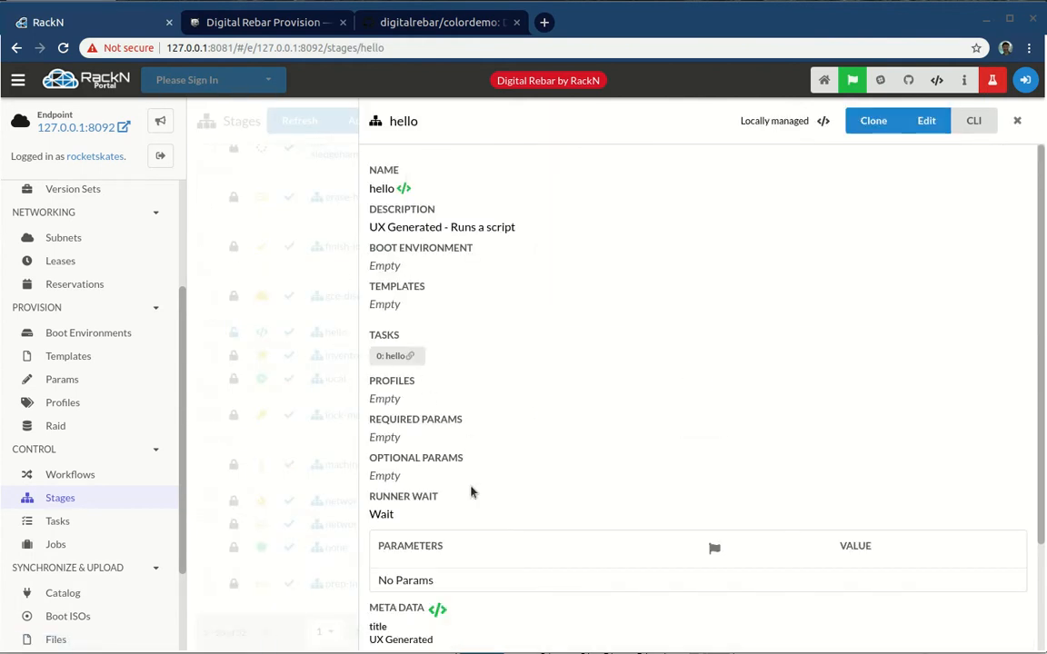
mouse_move(396, 355)
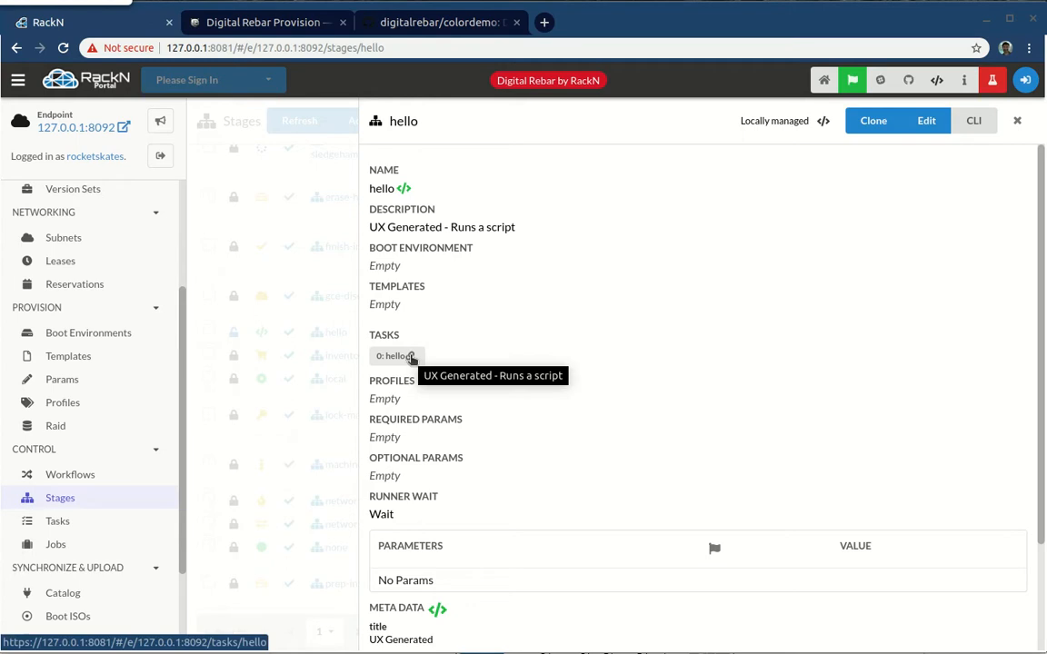
click(393, 354)
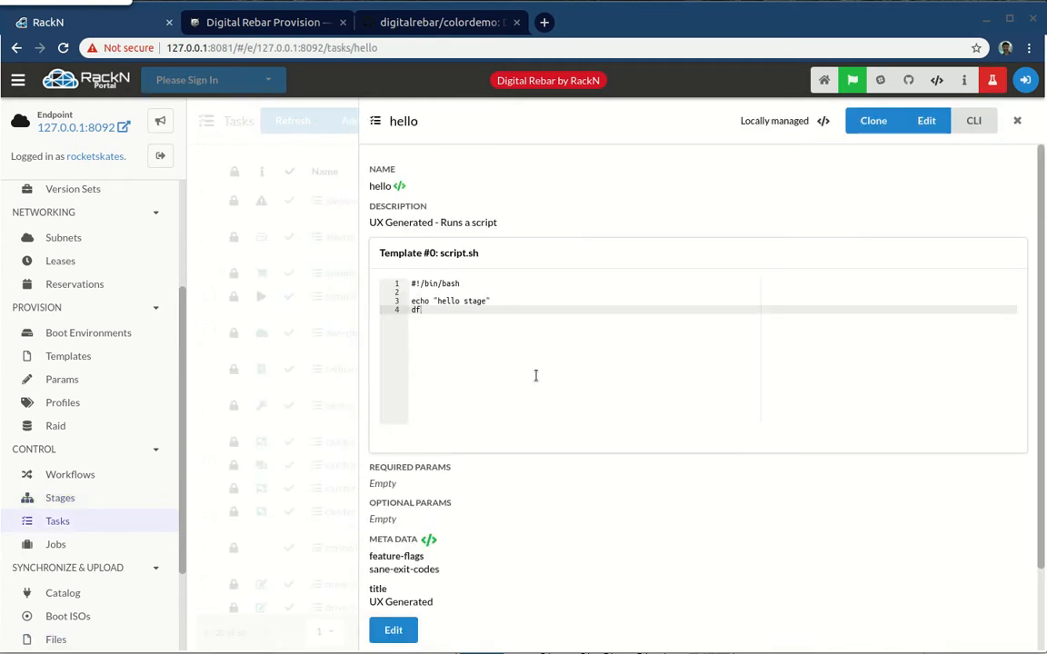
mouse_move(487, 229)
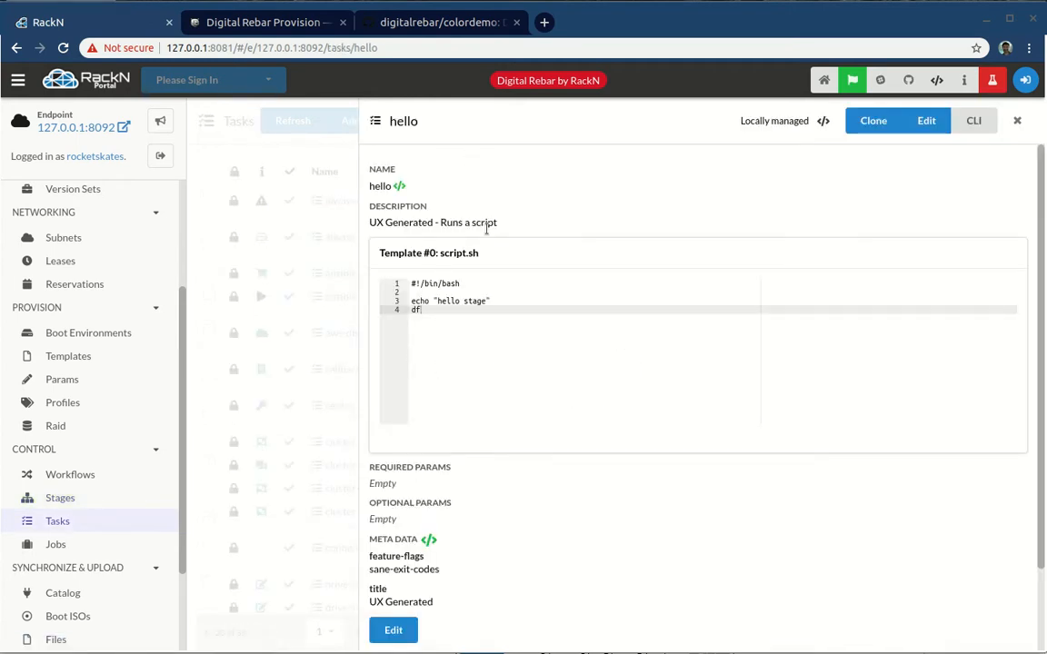
mouse_move(792, 160)
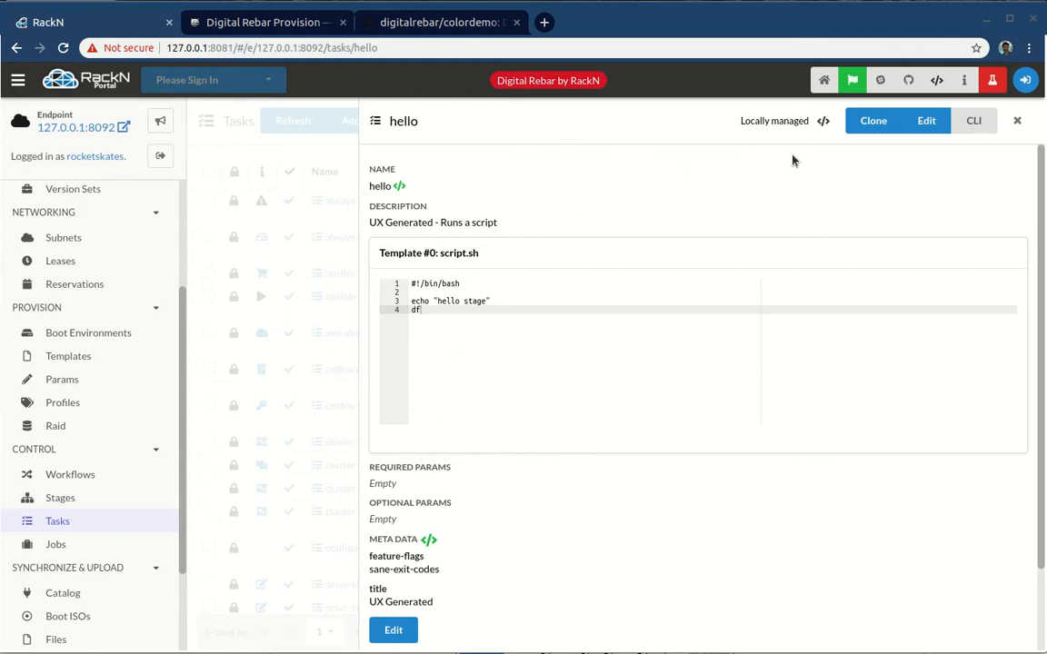
mouse_move(476, 248)
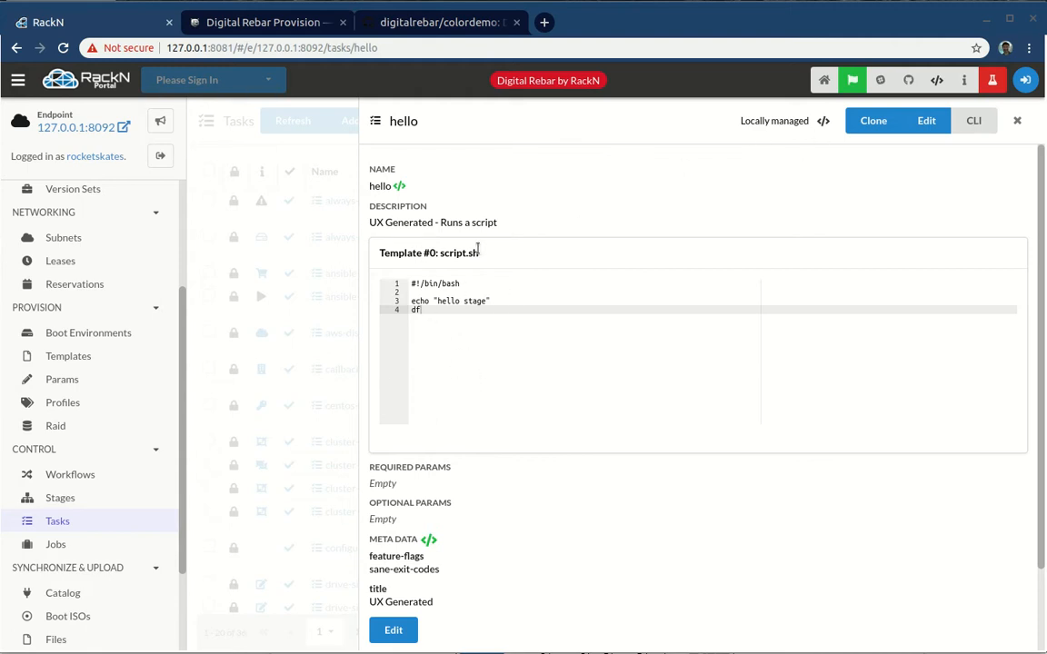
click(823, 120)
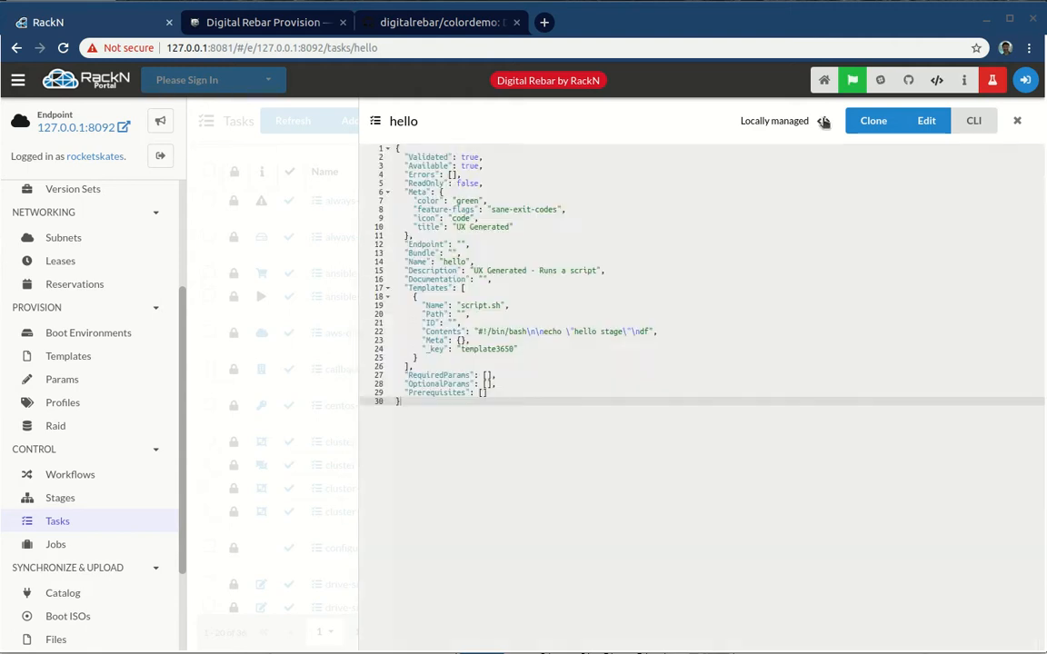
click(821, 120)
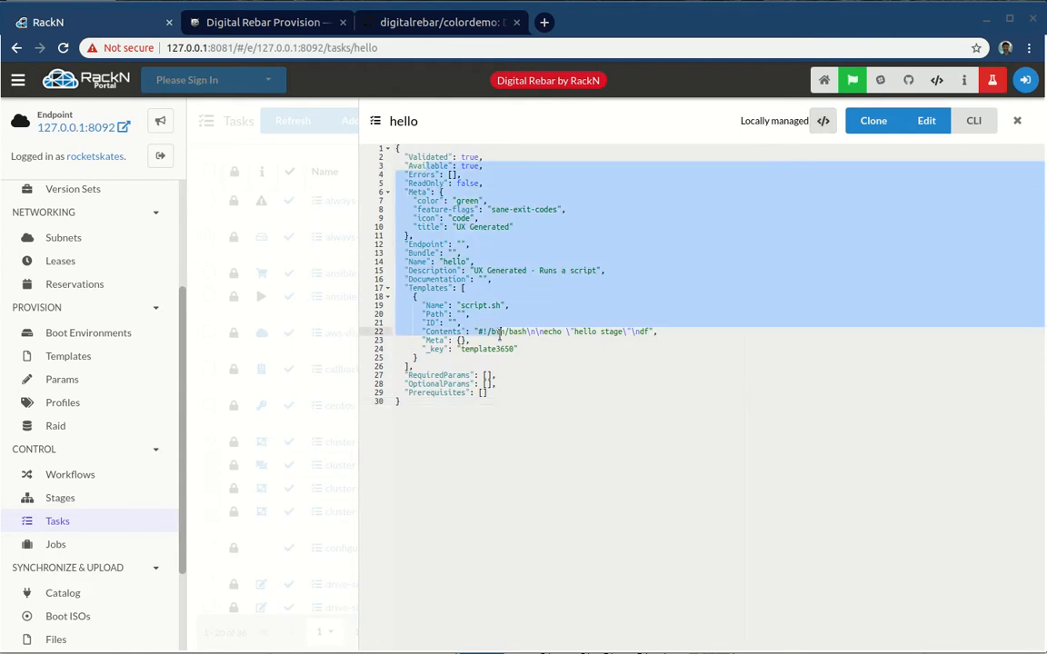
click(629, 347)
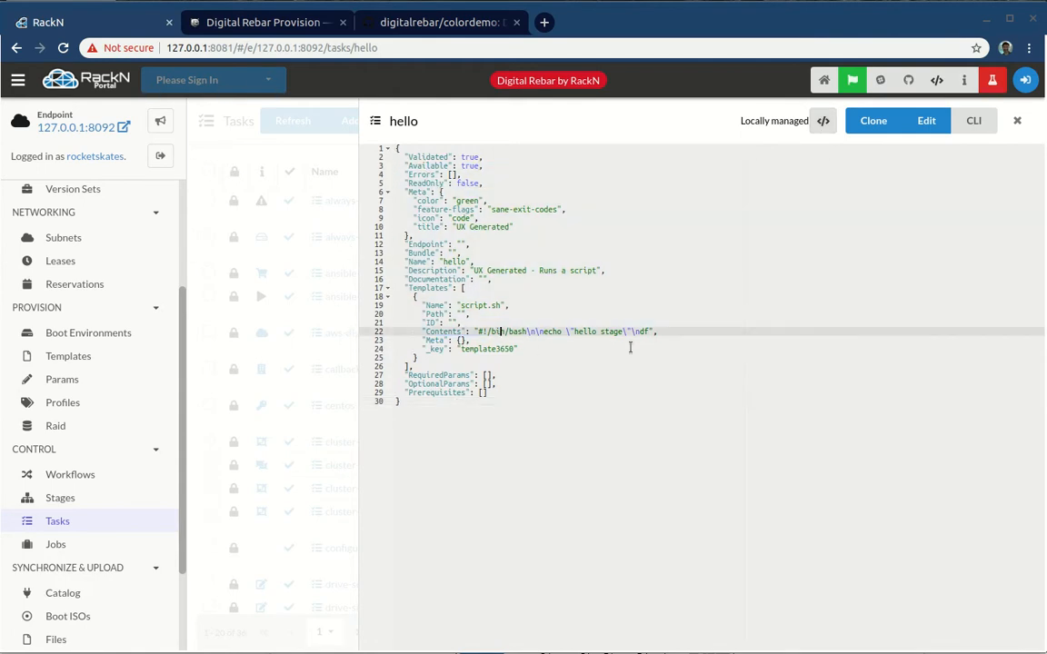
mouse_move(487, 305)
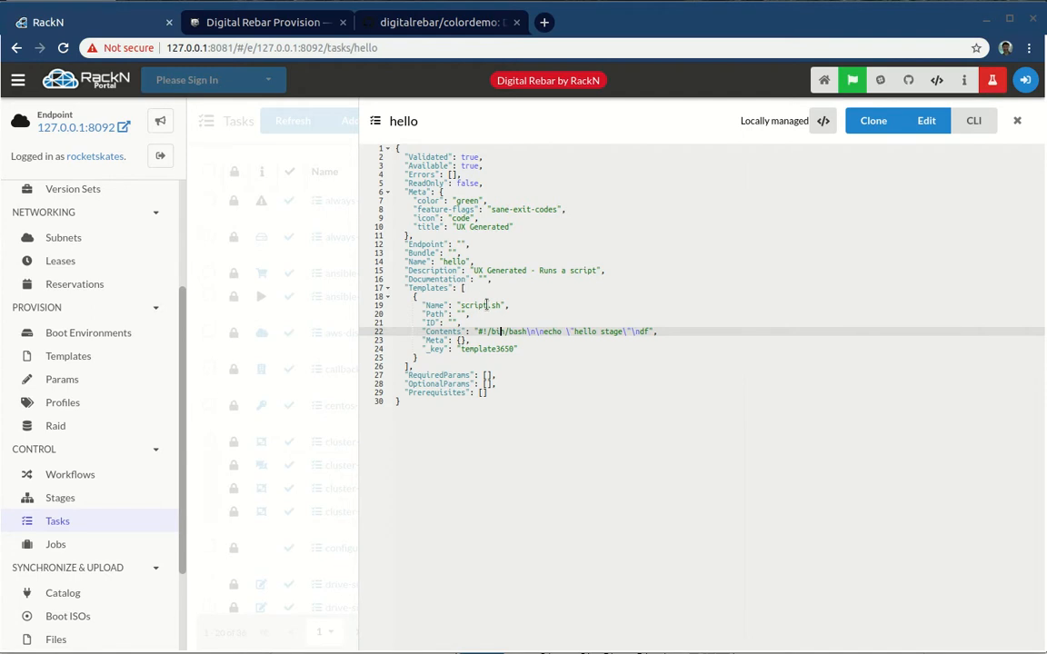
mouse_move(381, 265)
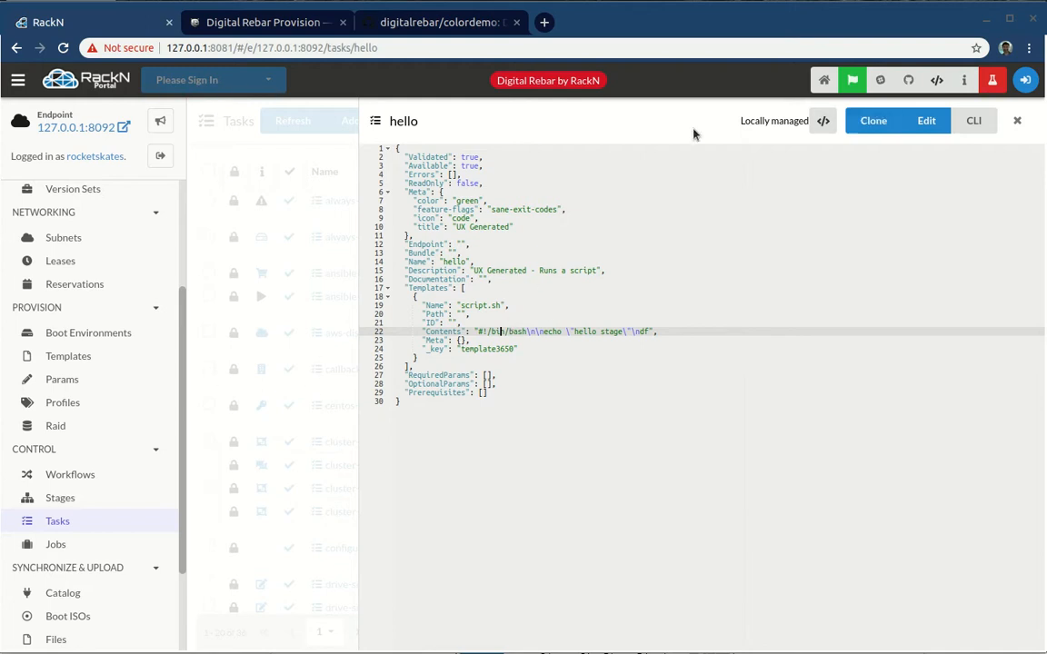
Step: Edit discover-core and add the hello stage to its stage list
click(1018, 120)
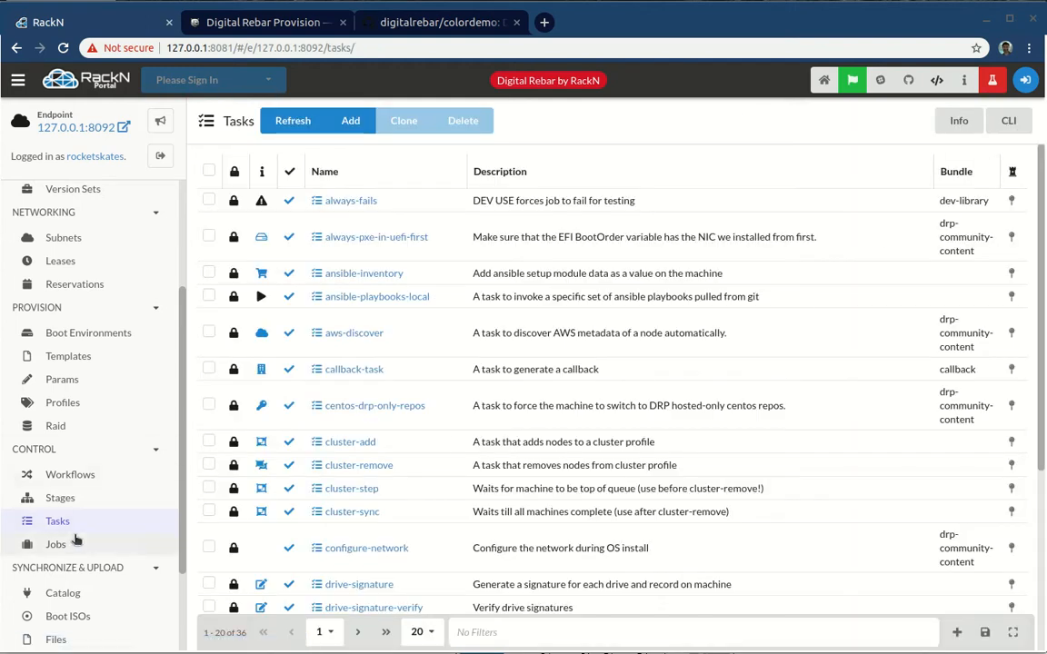
scroll(down, 3)
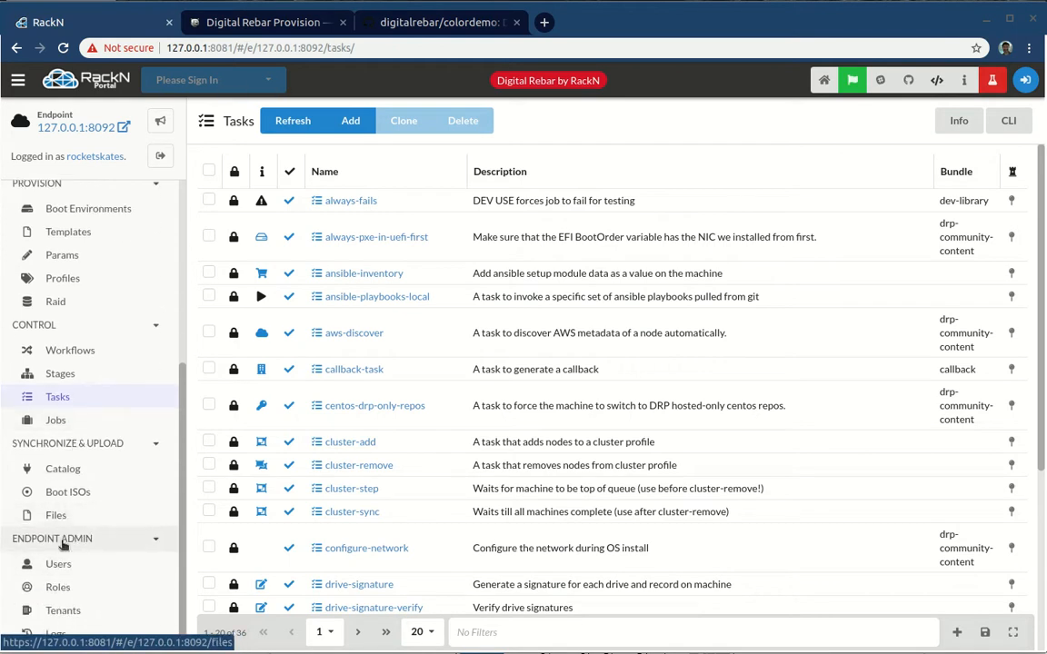
click(69, 349)
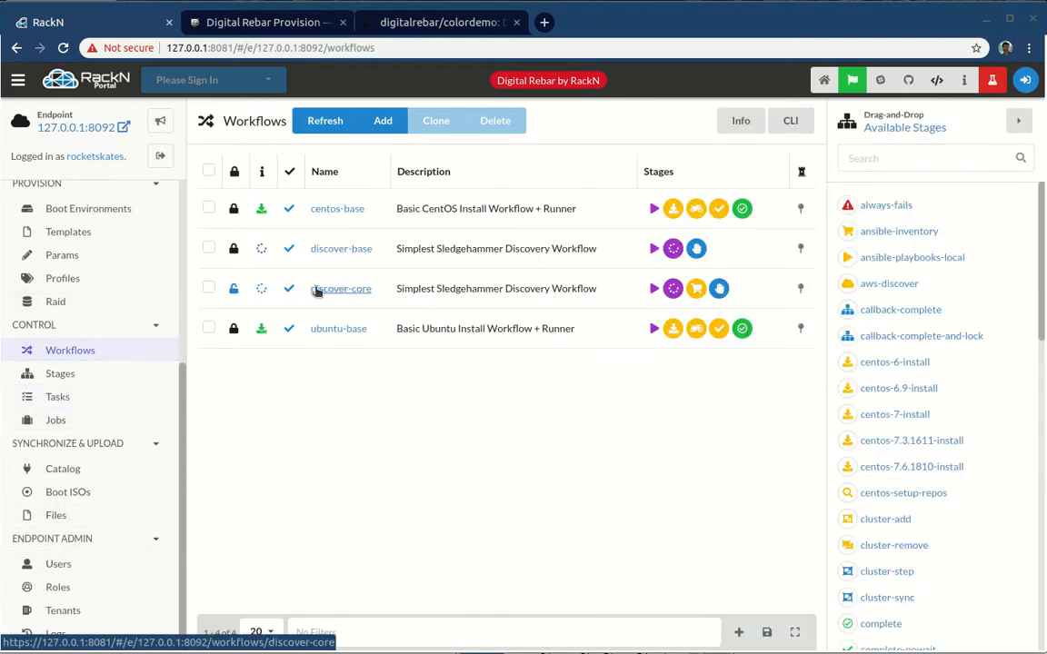
click(342, 288)
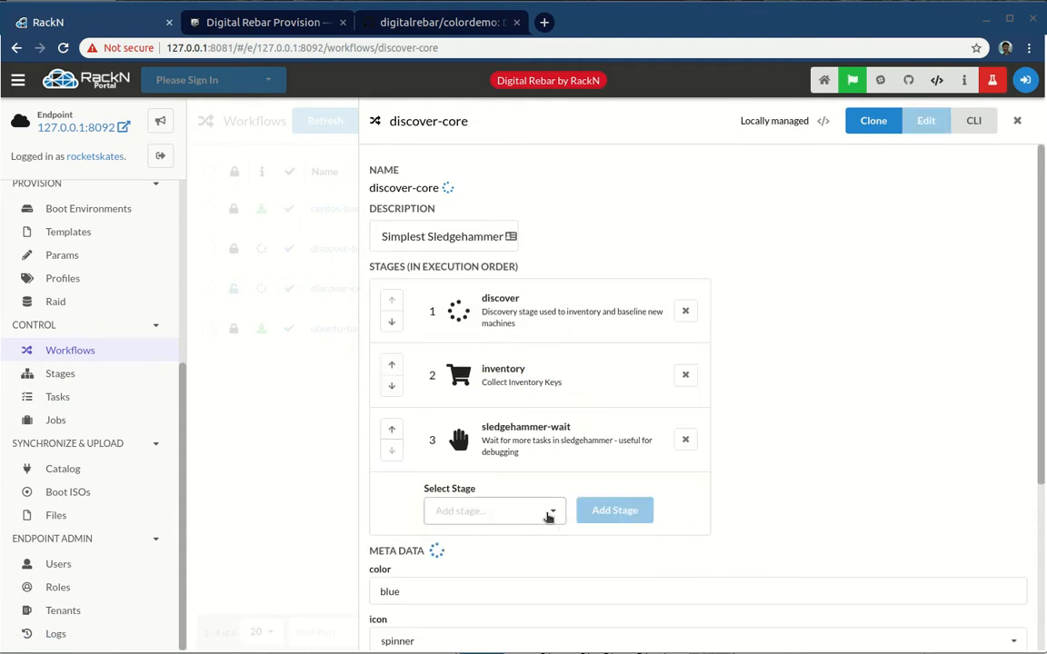
text(he)
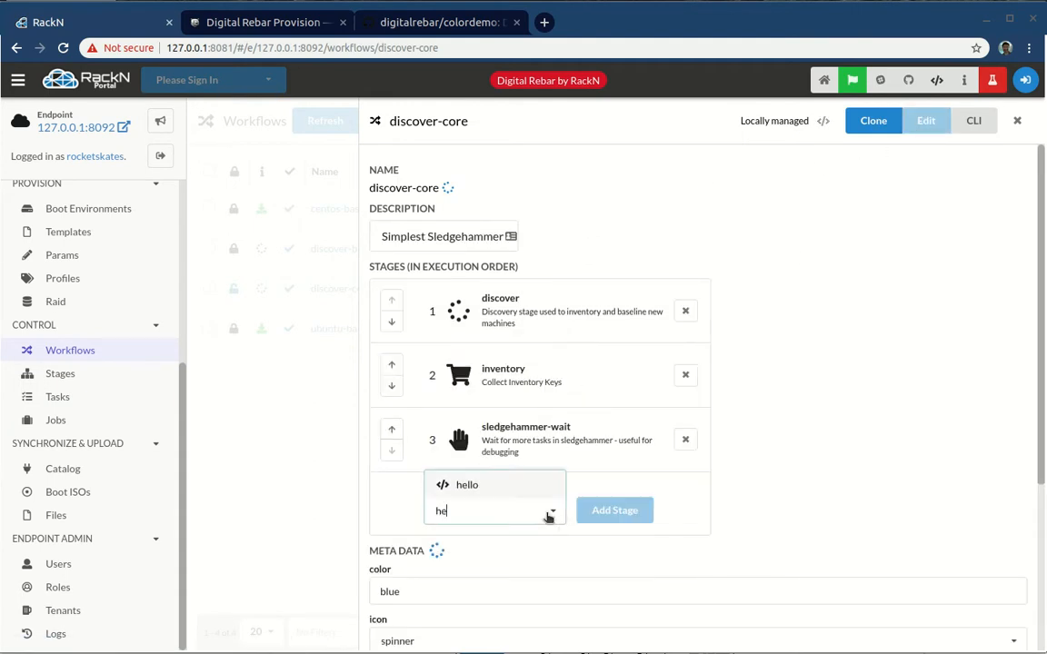
click(614, 509)
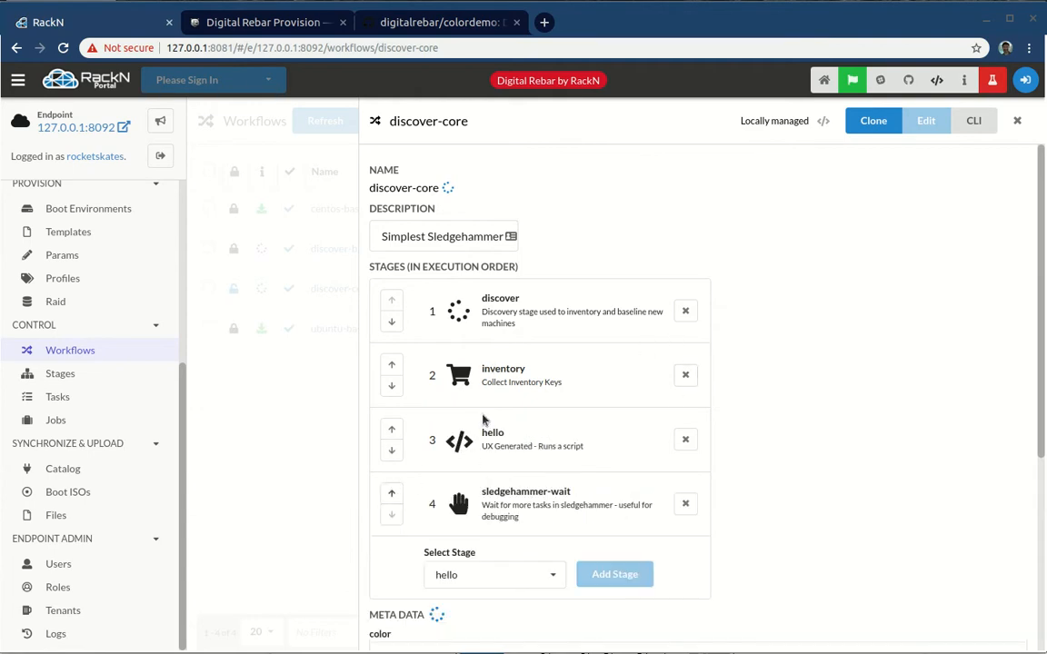
Step: Remove the inventory stage so the order is discover, hello, sledgehammer-wait, and save
click(685, 374)
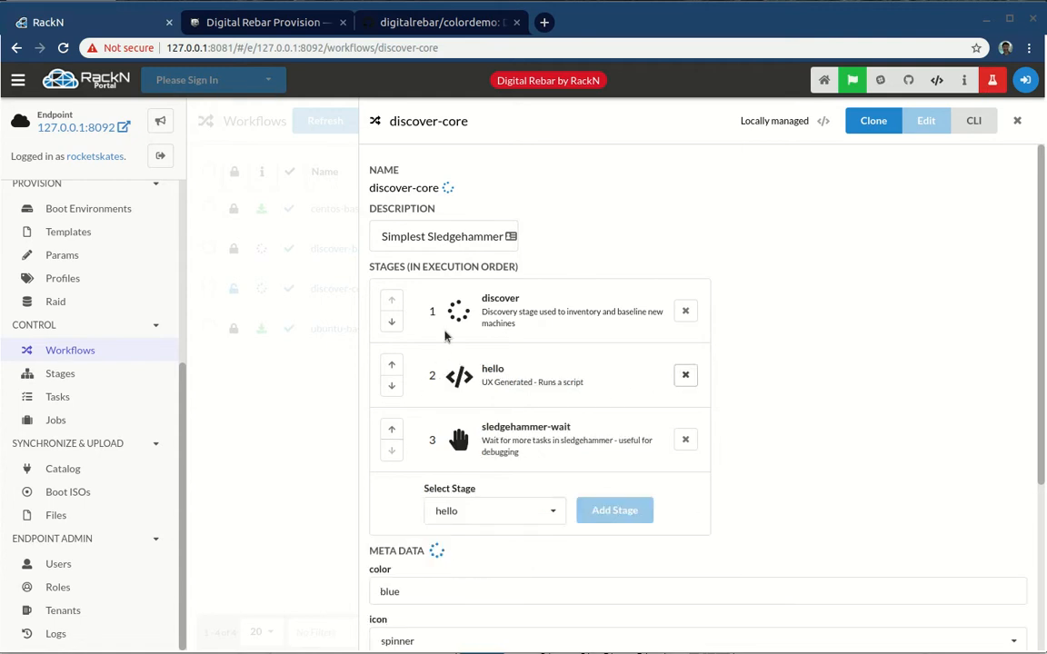
scroll(down, 3)
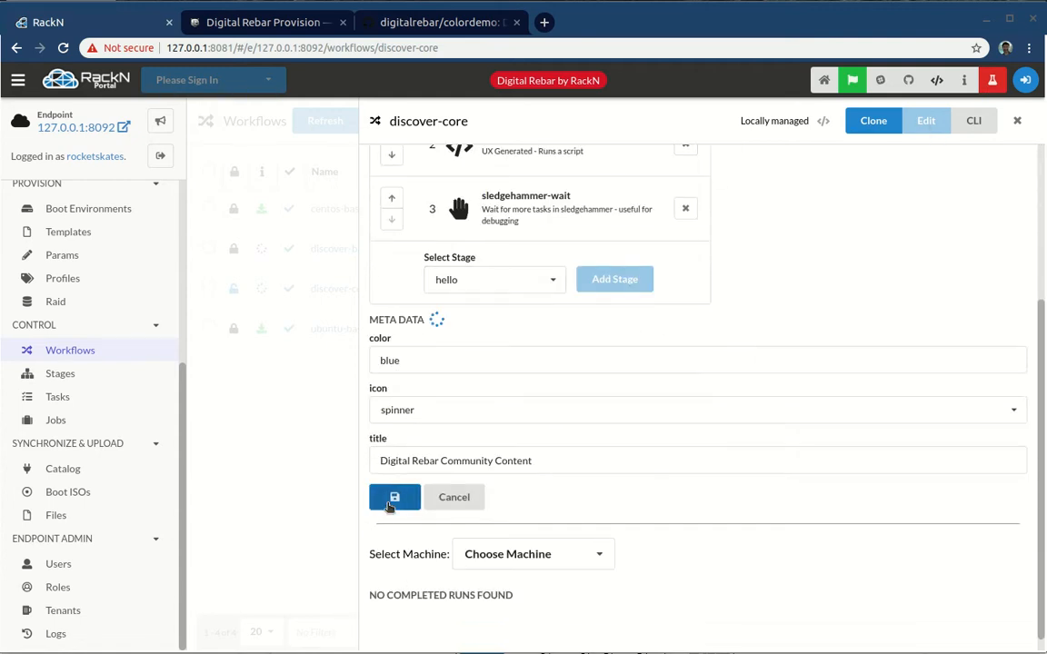
click(394, 498)
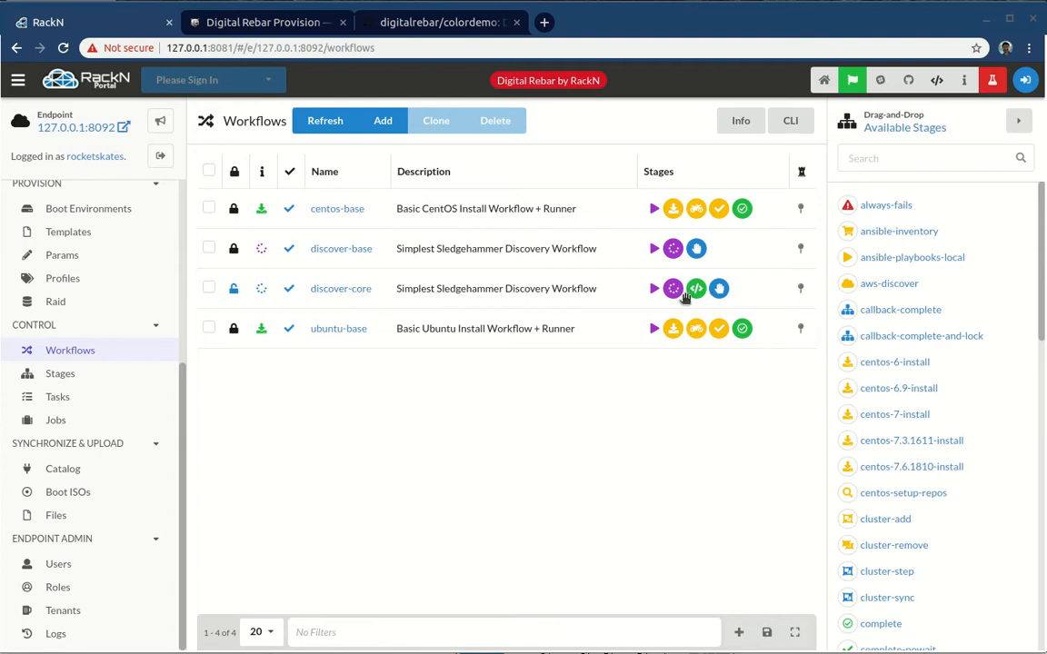
mouse_move(696, 287)
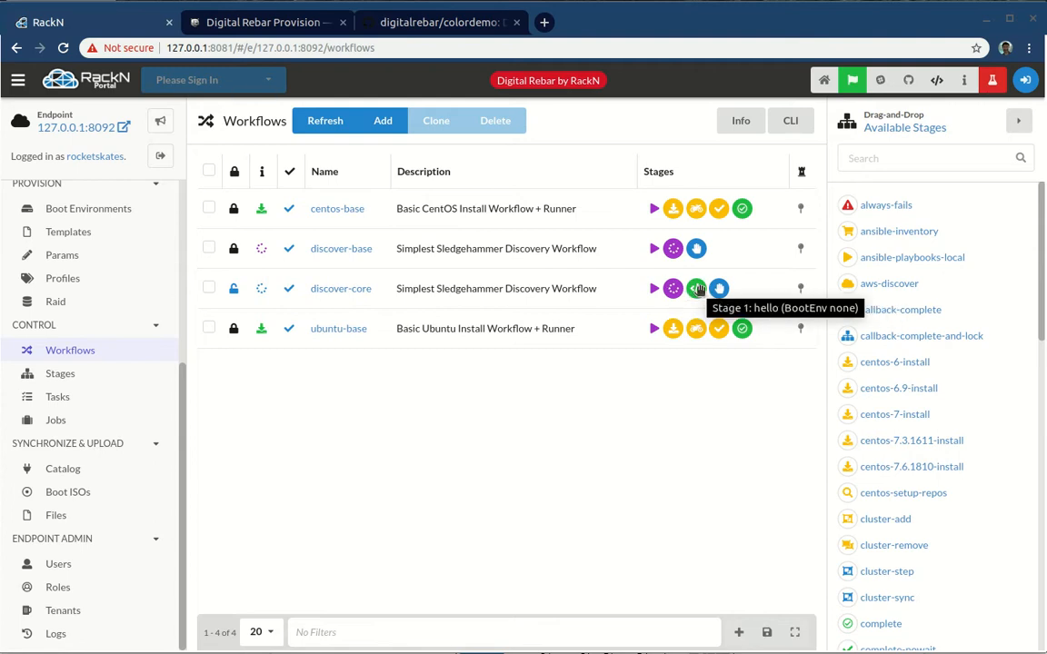
mouse_move(433, 305)
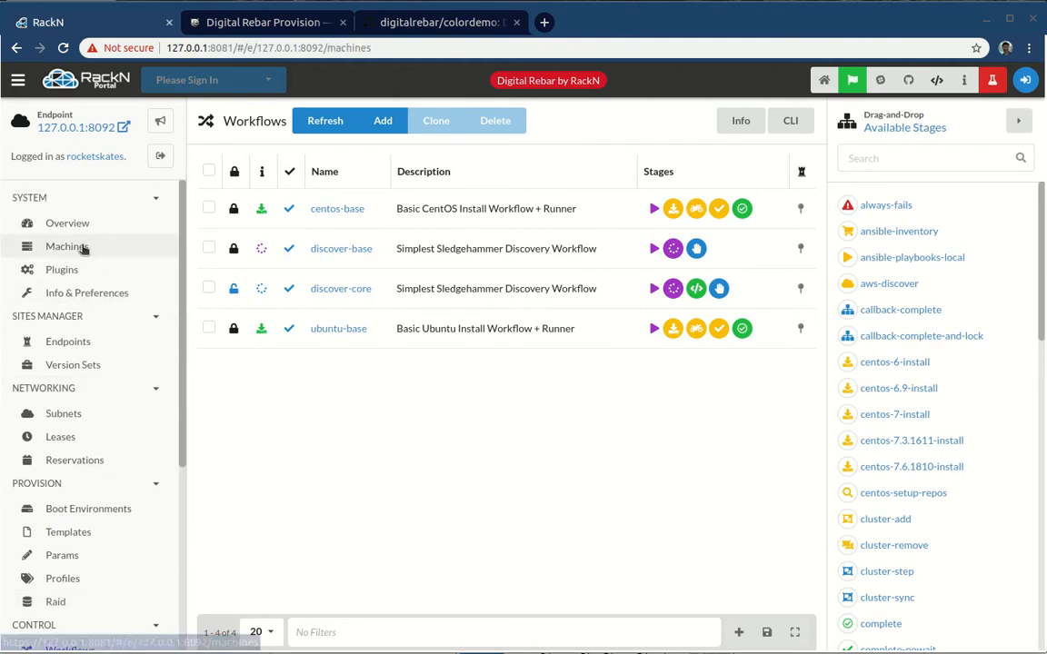
Step: Select machine-1 in Machines and apply discover-core to it
click(66, 248)
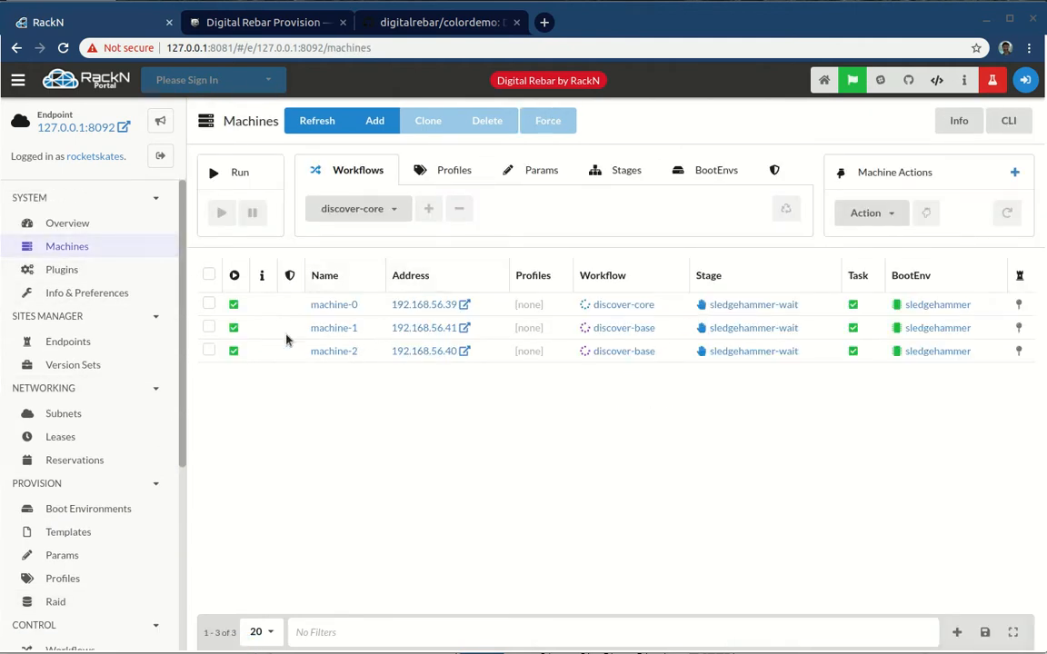
click(209, 327)
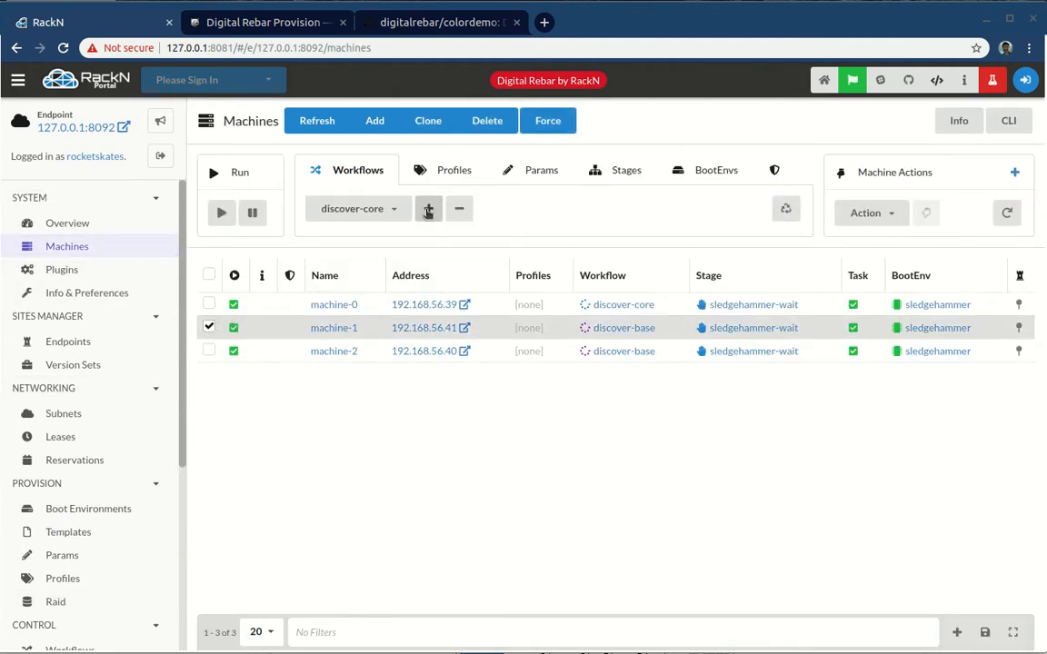
click(429, 209)
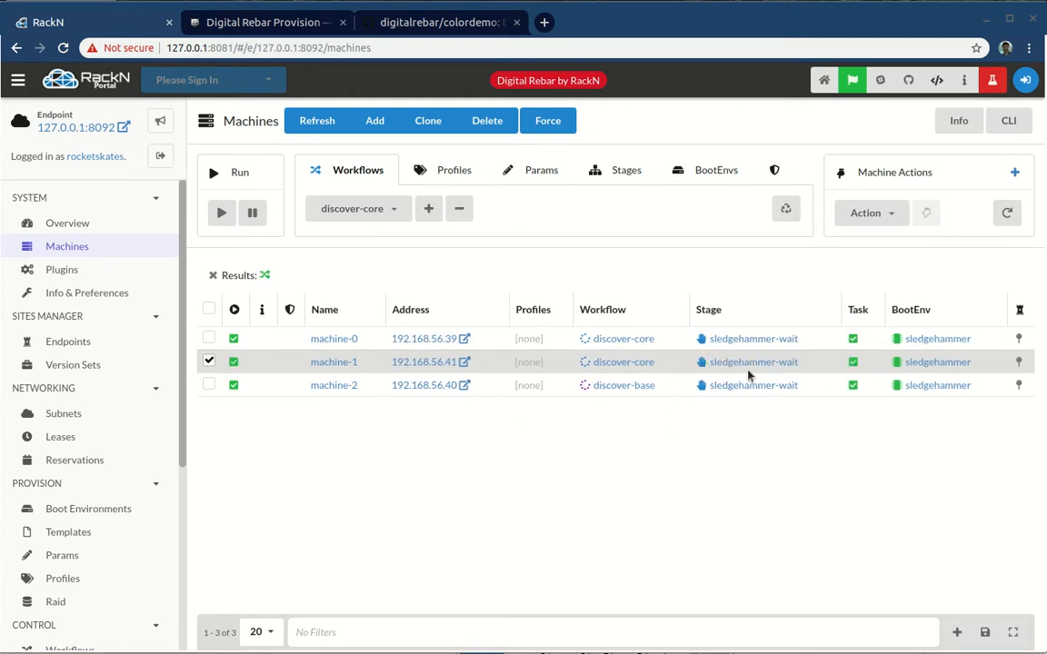
mouse_move(752, 362)
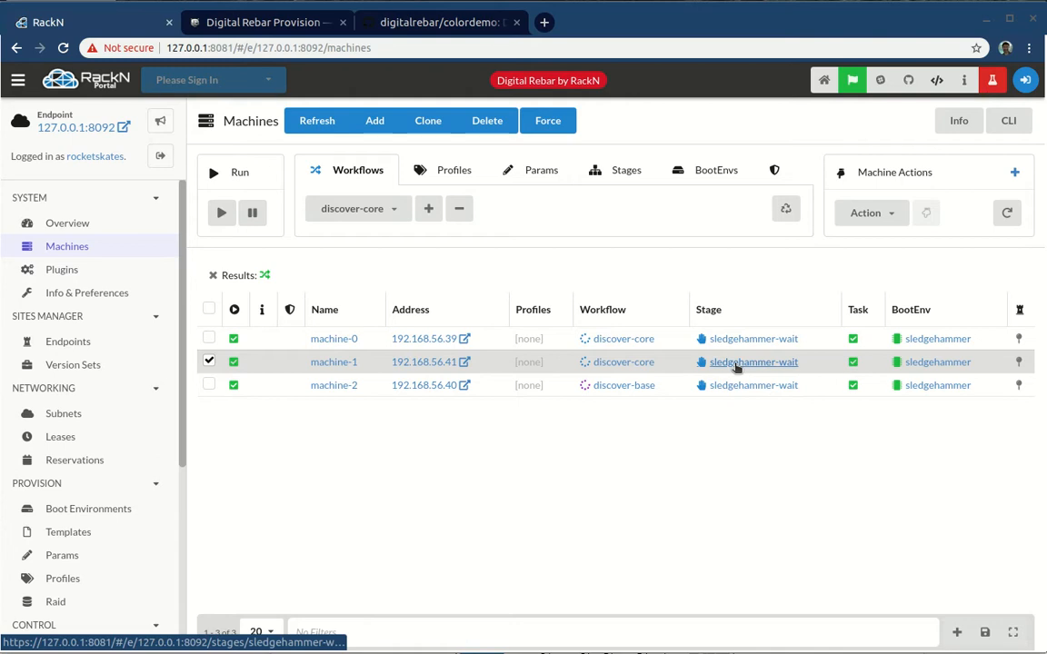
mouse_move(271, 362)
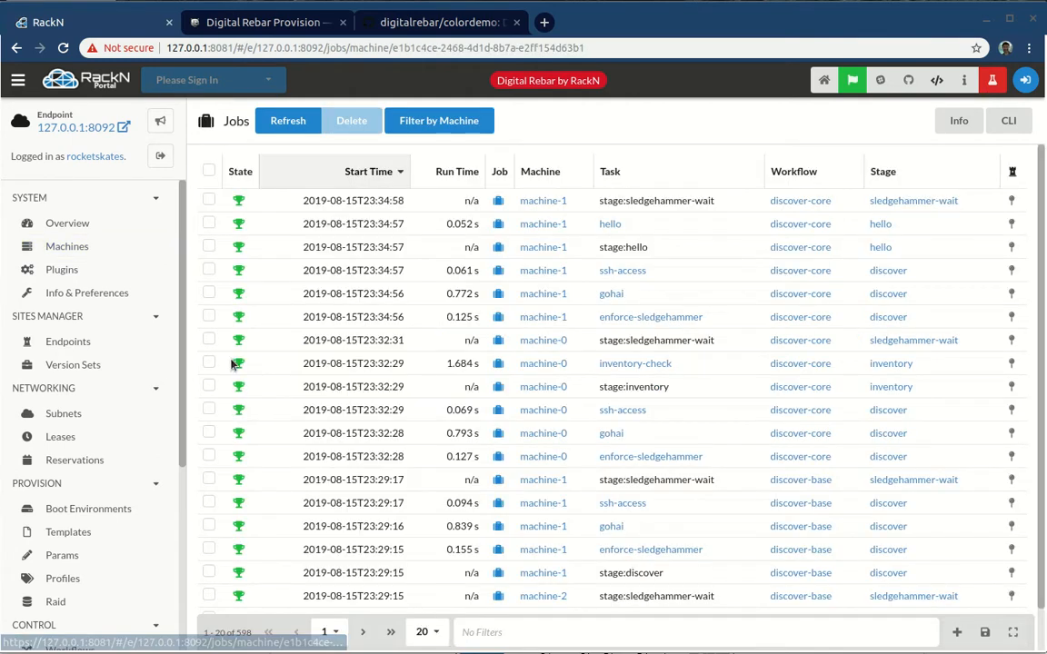
mouse_move(542, 200)
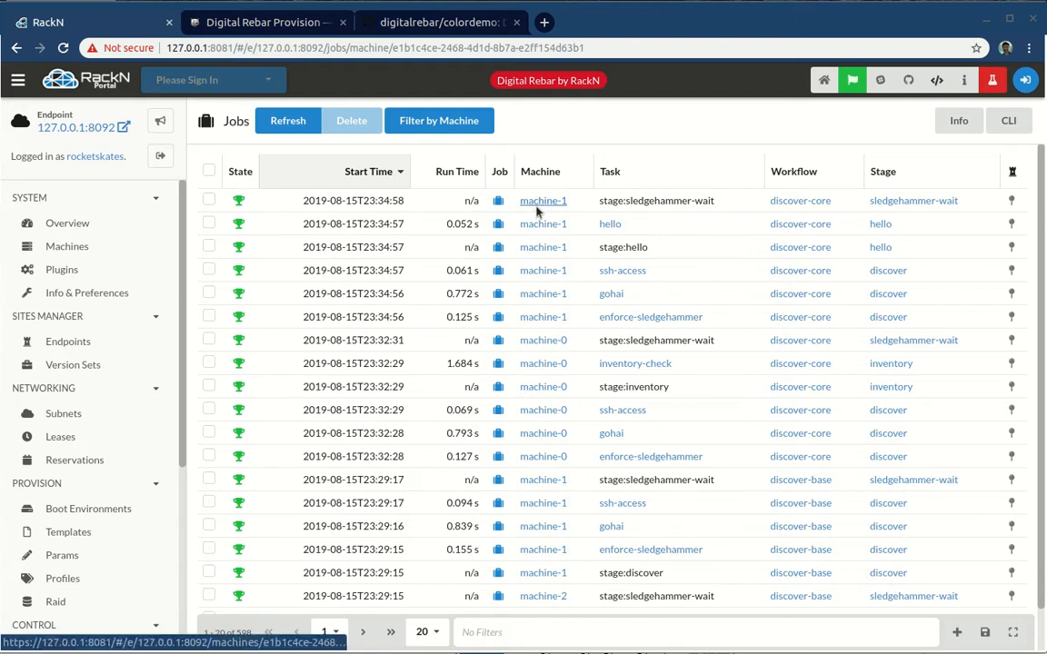
Step: Scroll the jobs list to machine-1's finished hello job and its log output
scroll(down, 3)
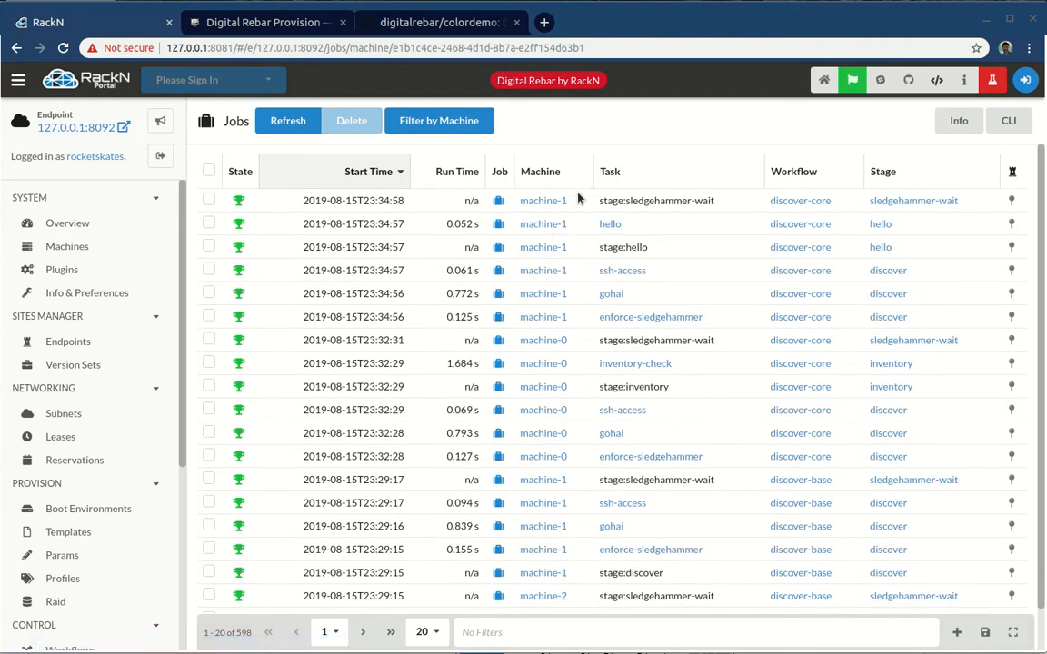
mouse_move(542, 269)
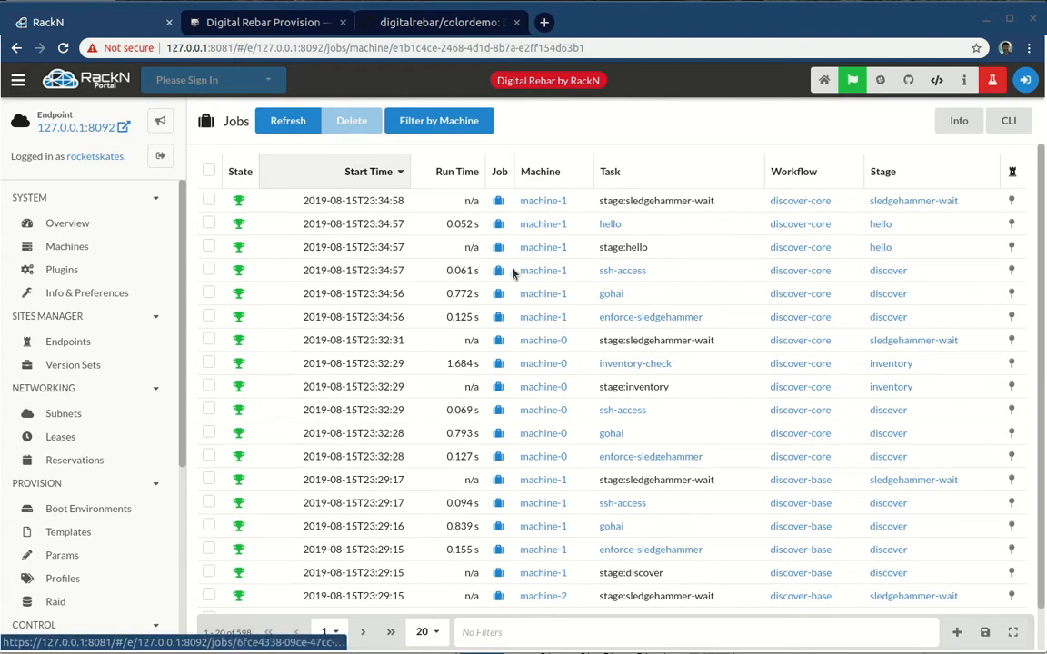
mouse_move(541, 224)
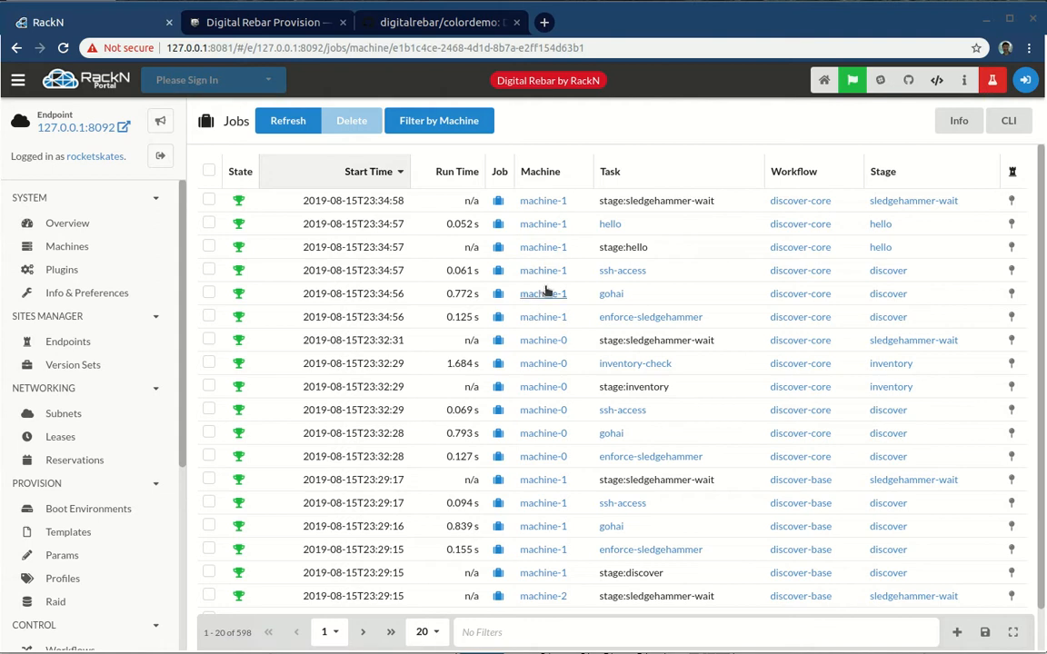
mouse_move(611, 224)
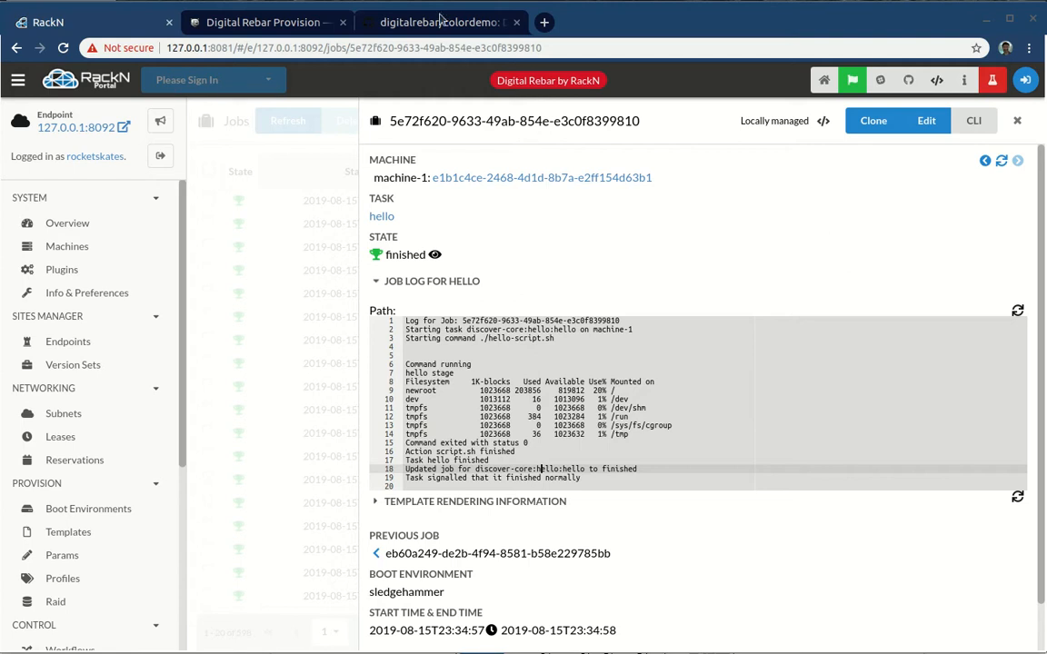
mouse_move(603, 302)
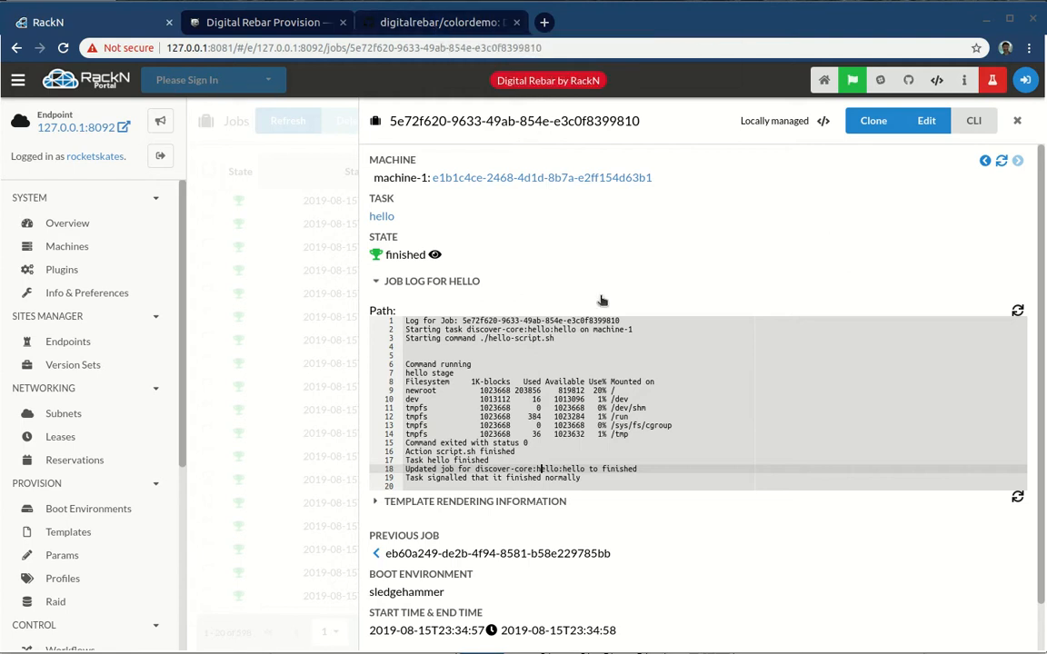
mouse_move(617, 280)
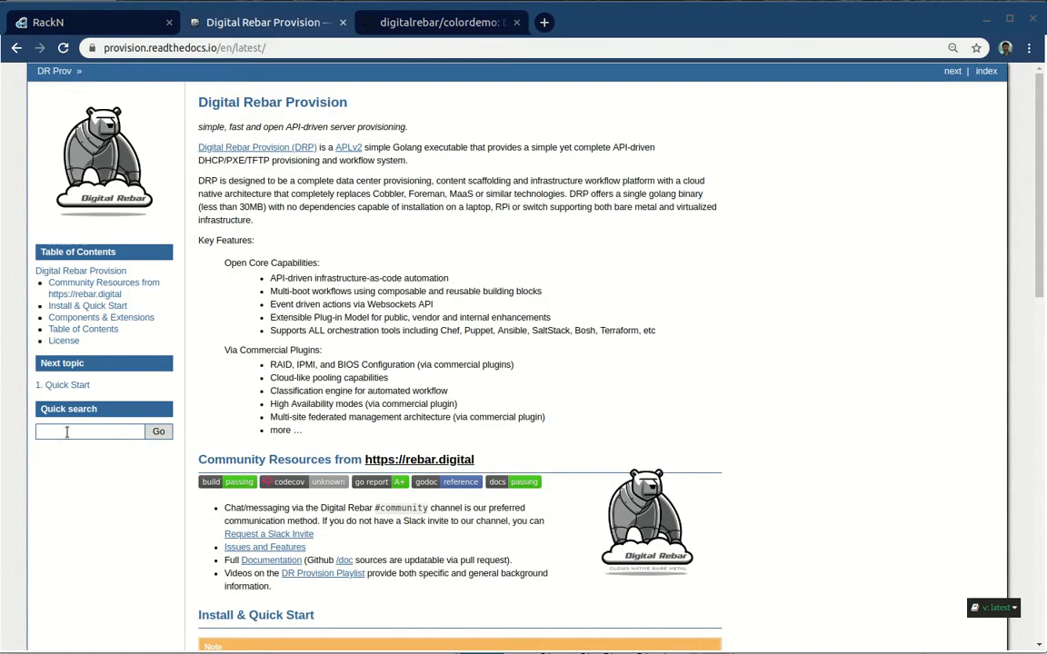
Step: Search the docs for 'Param', read through the Param Operations page, then return to the Param search results
text(.Param)
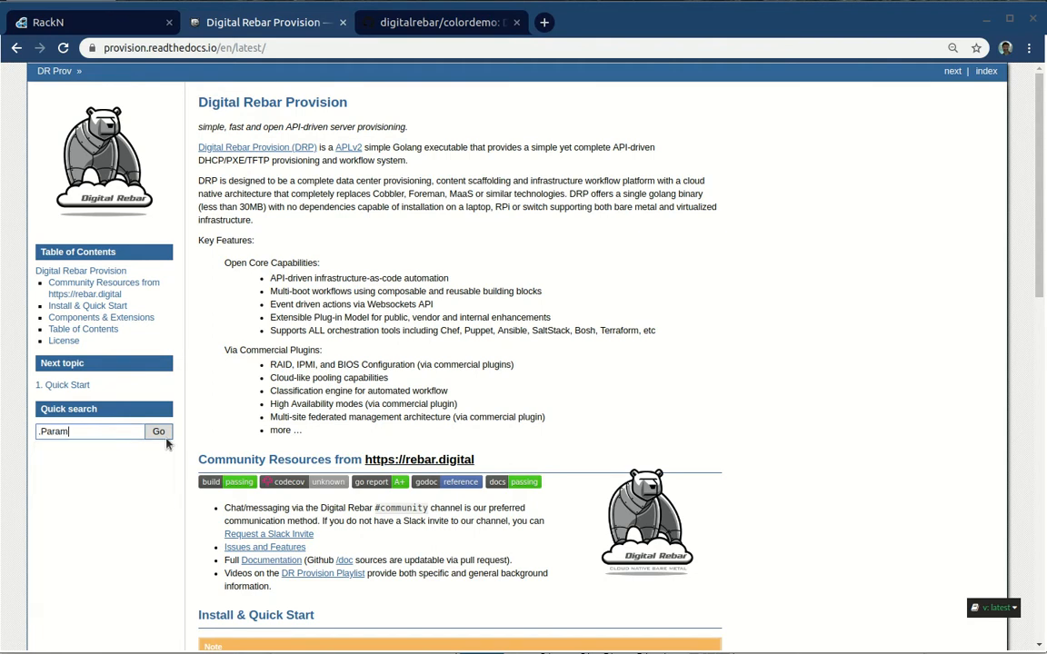
click(159, 432)
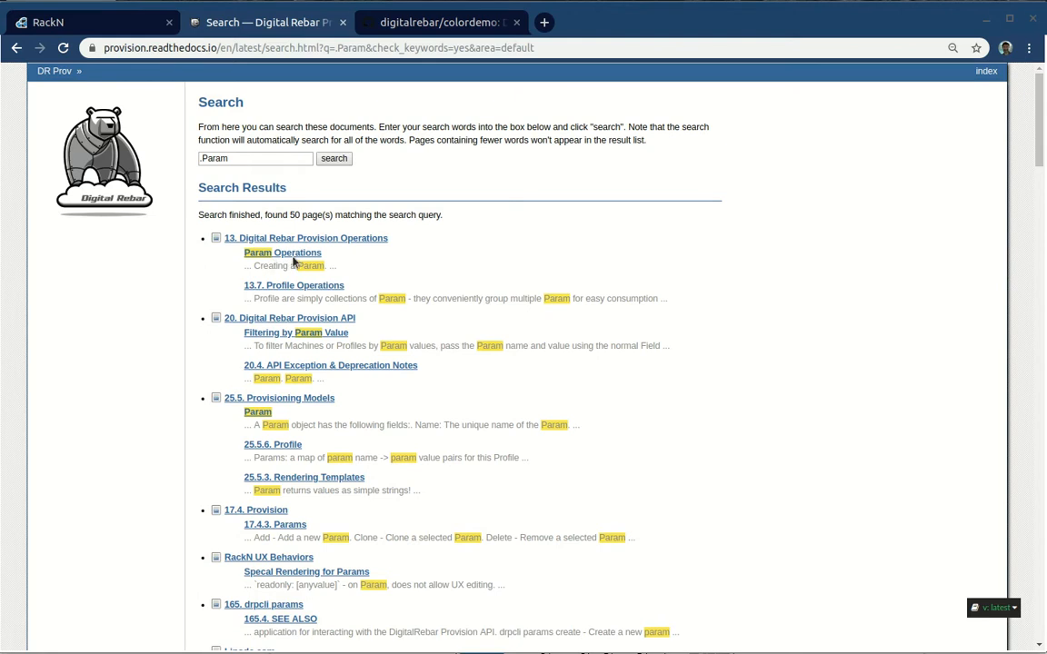
click(305, 238)
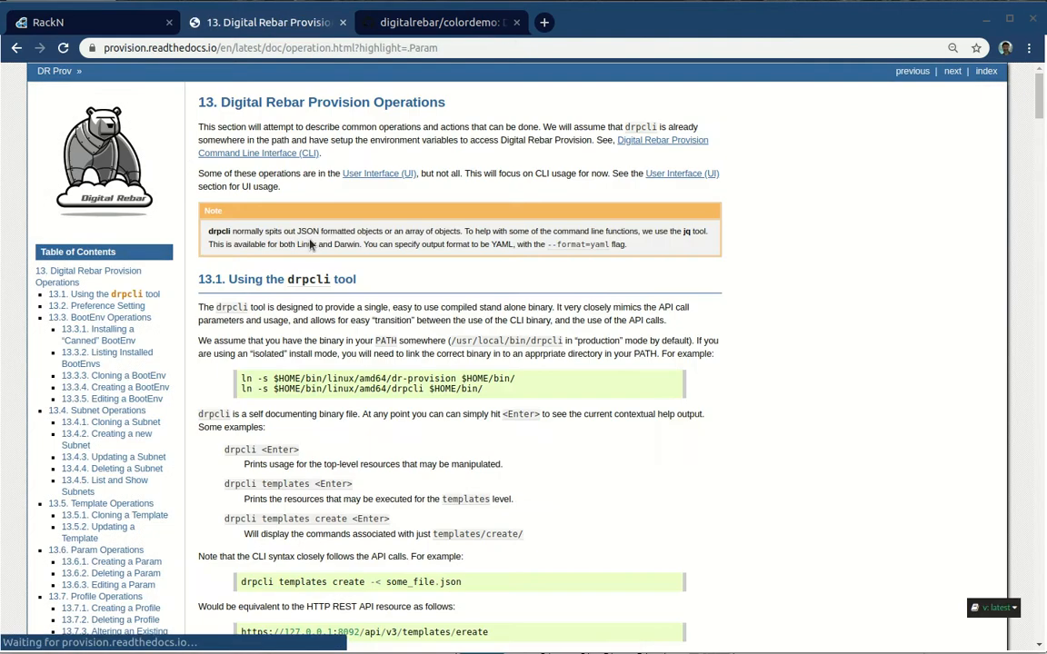
mouse_move(327, 102)
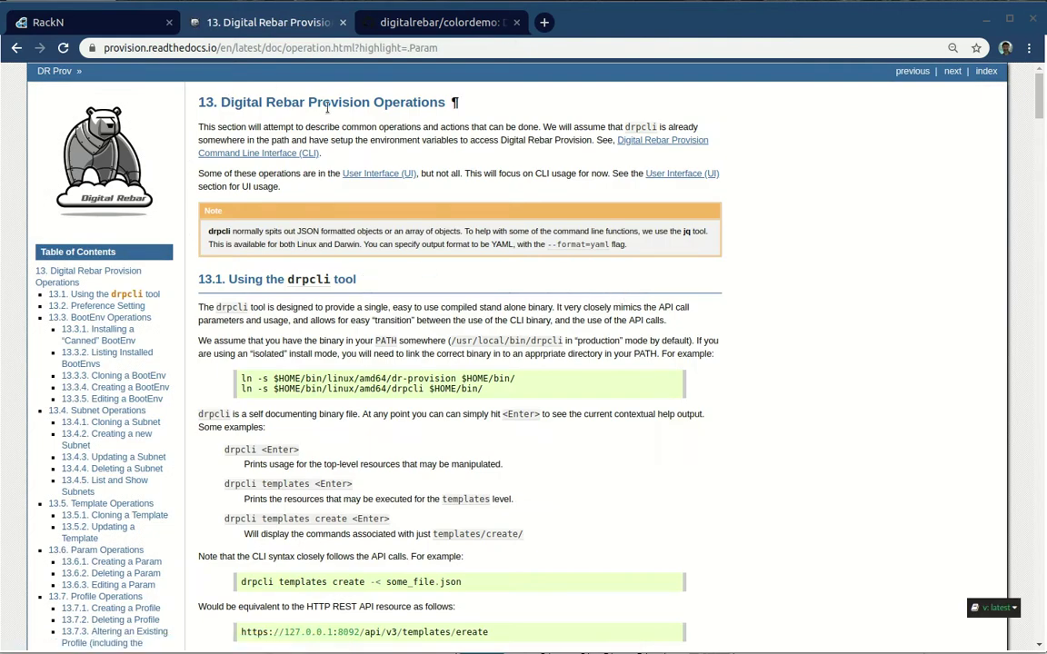
scroll(down, 3)
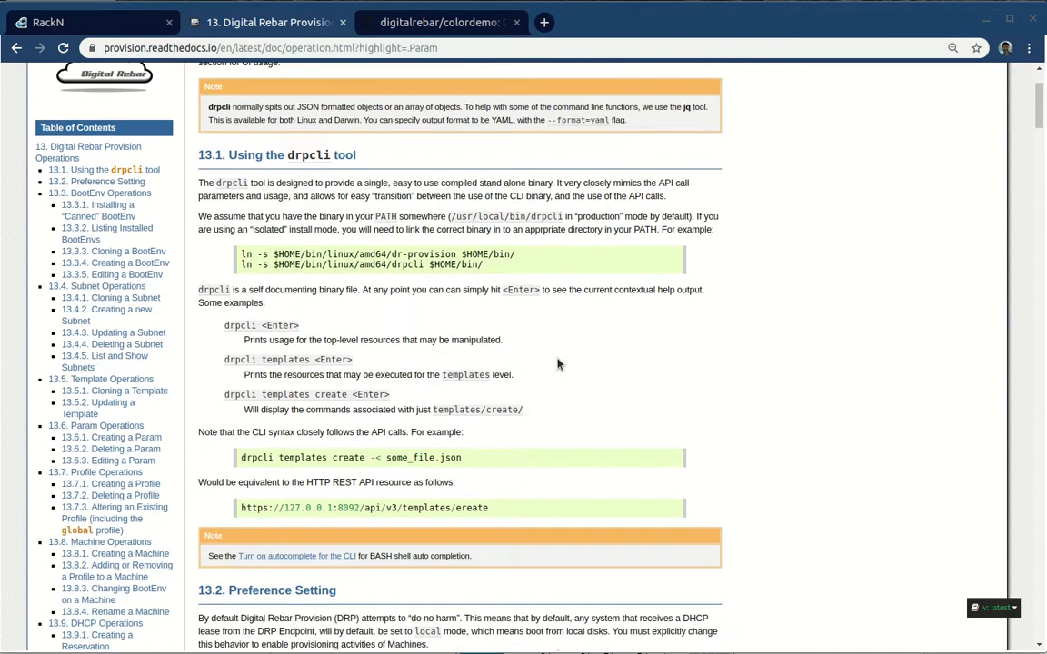
scroll(down, 3)
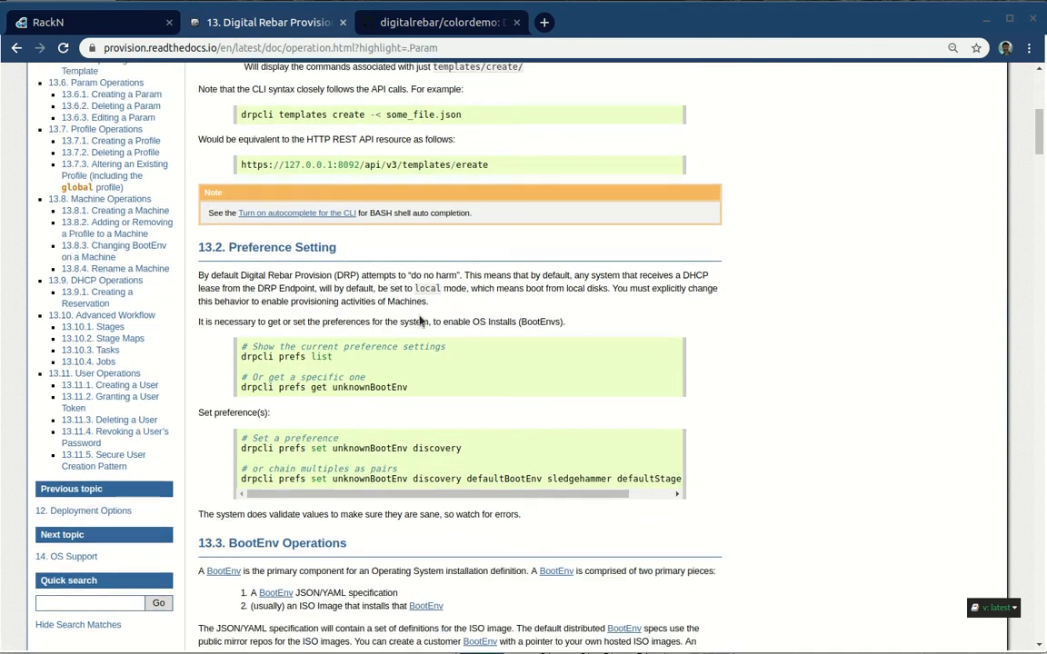
scroll(down, 3)
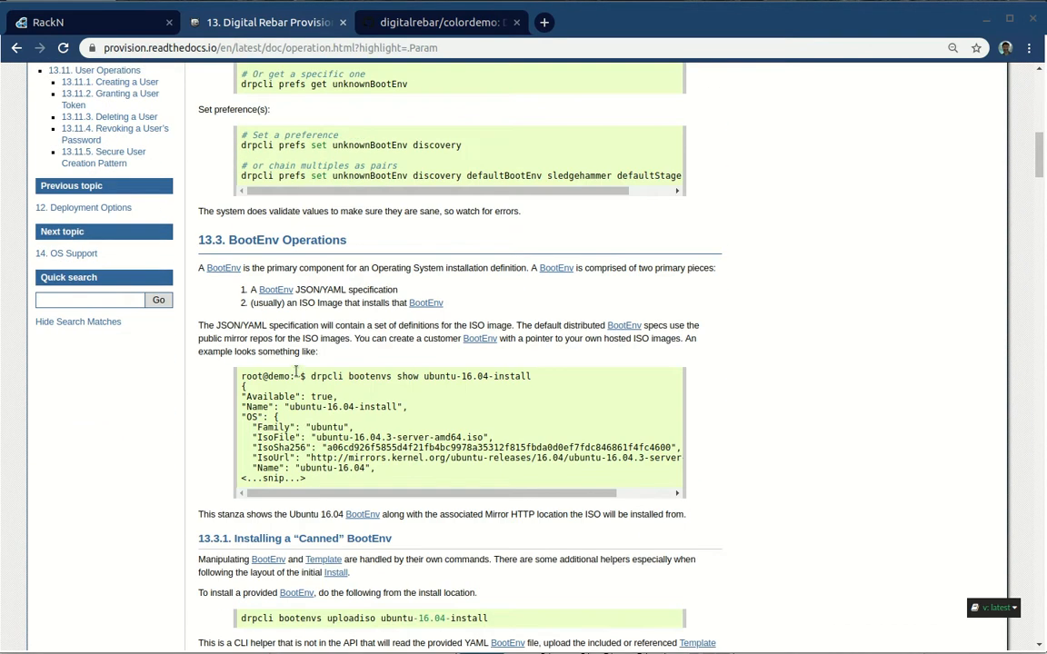
scroll(down, 3)
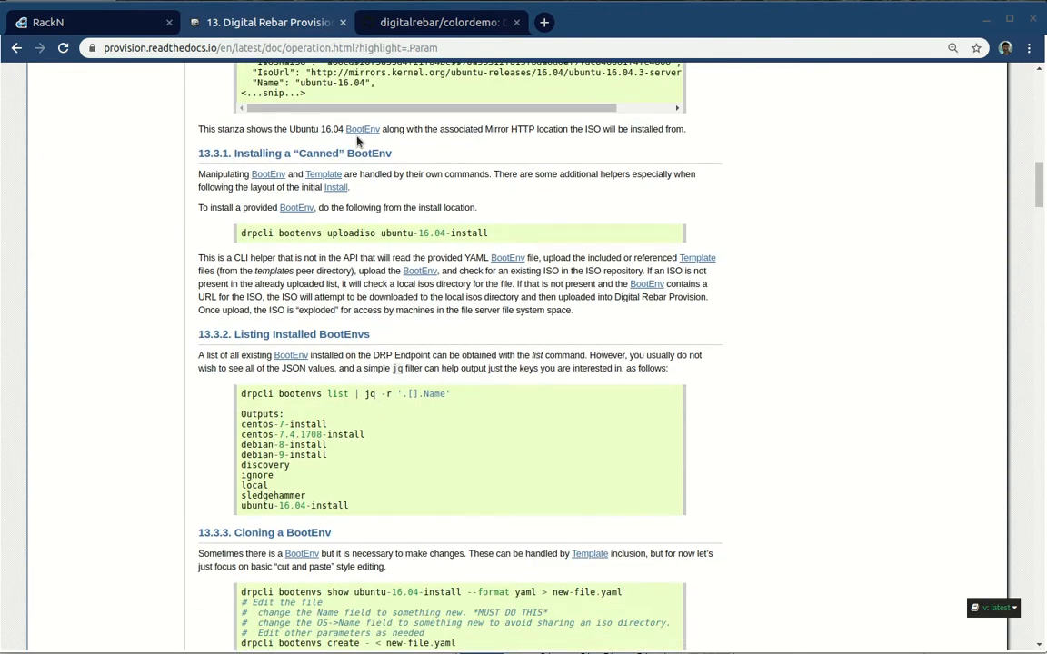
scroll(down, 3)
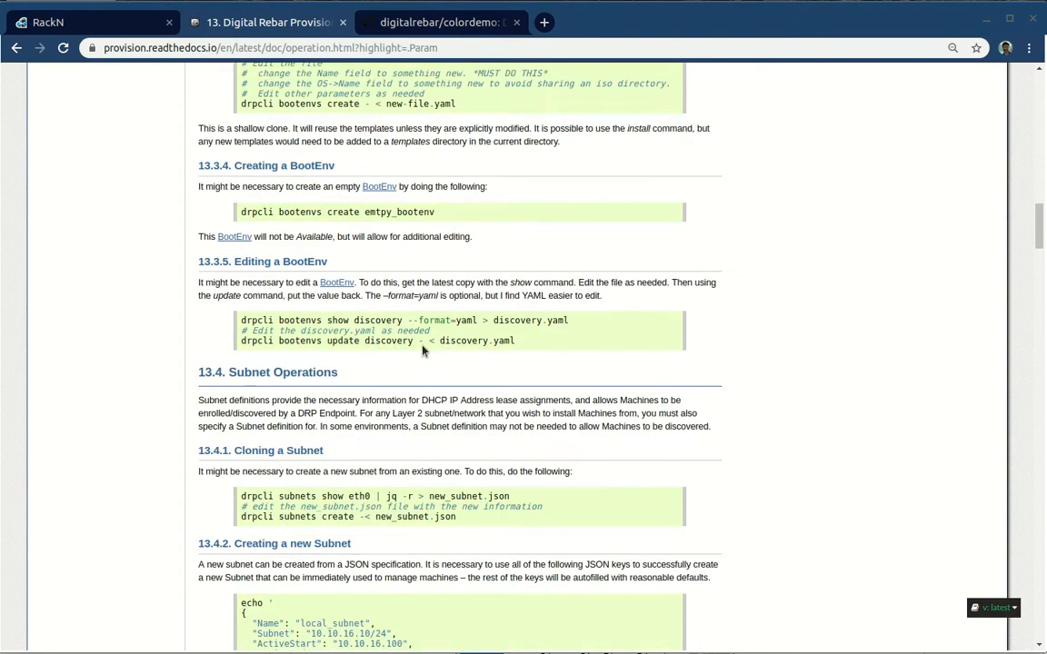
scroll(down, 3)
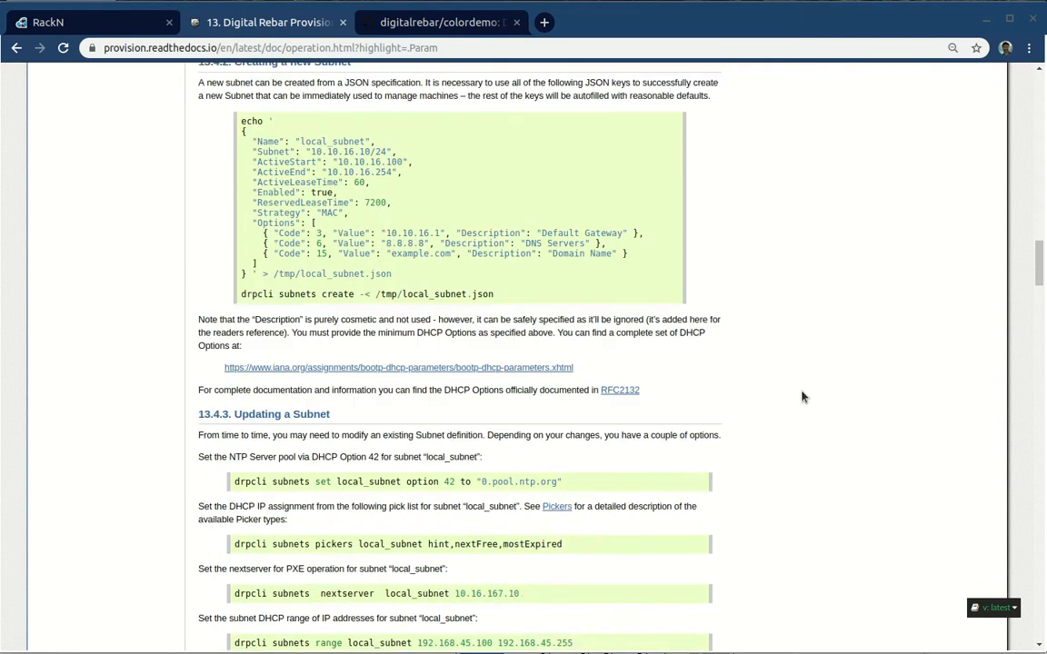
scroll(down, 3)
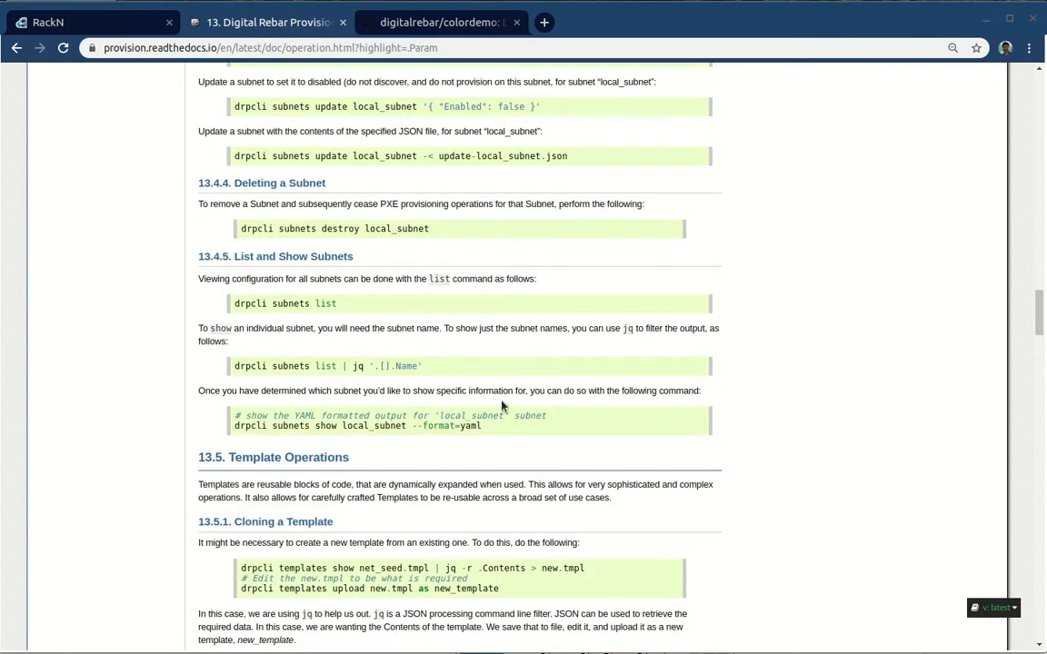
scroll(down, 3)
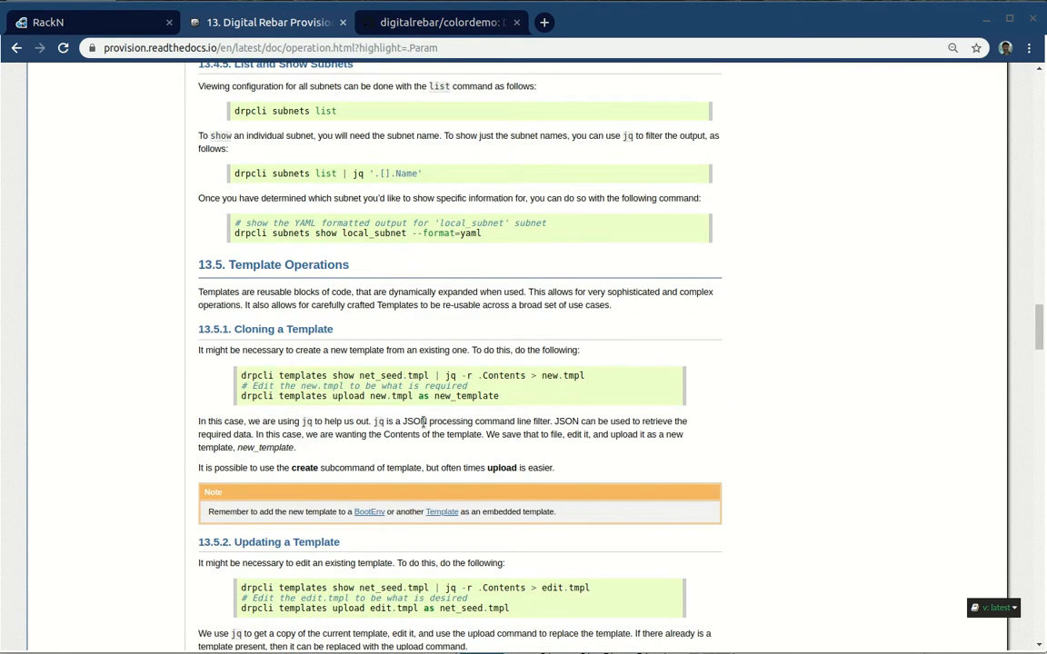
scroll(down, 3)
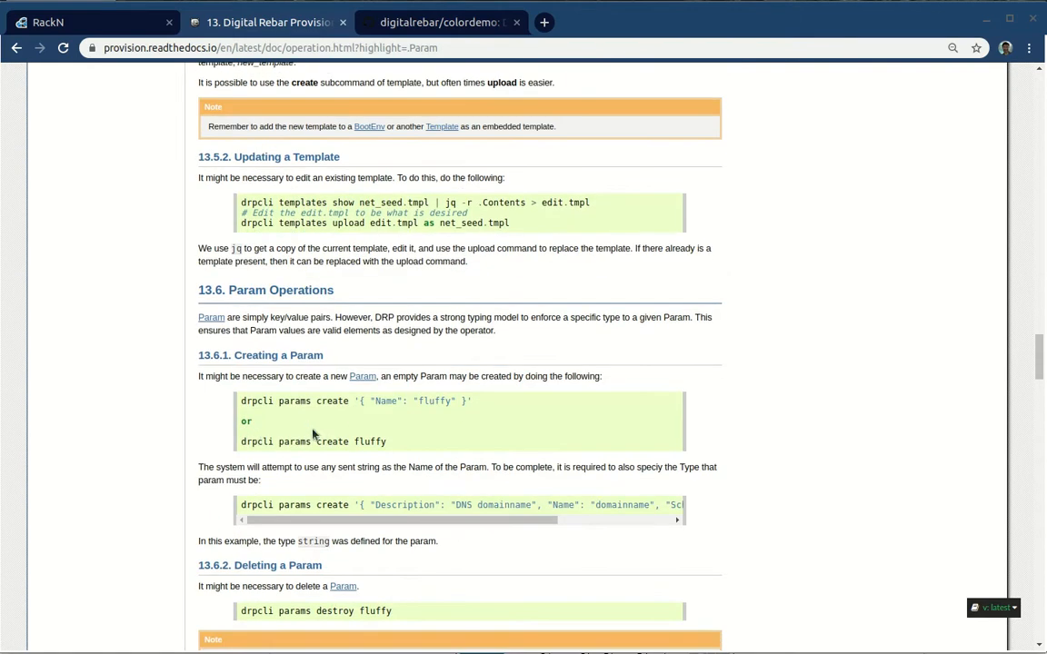
scroll(down, 3)
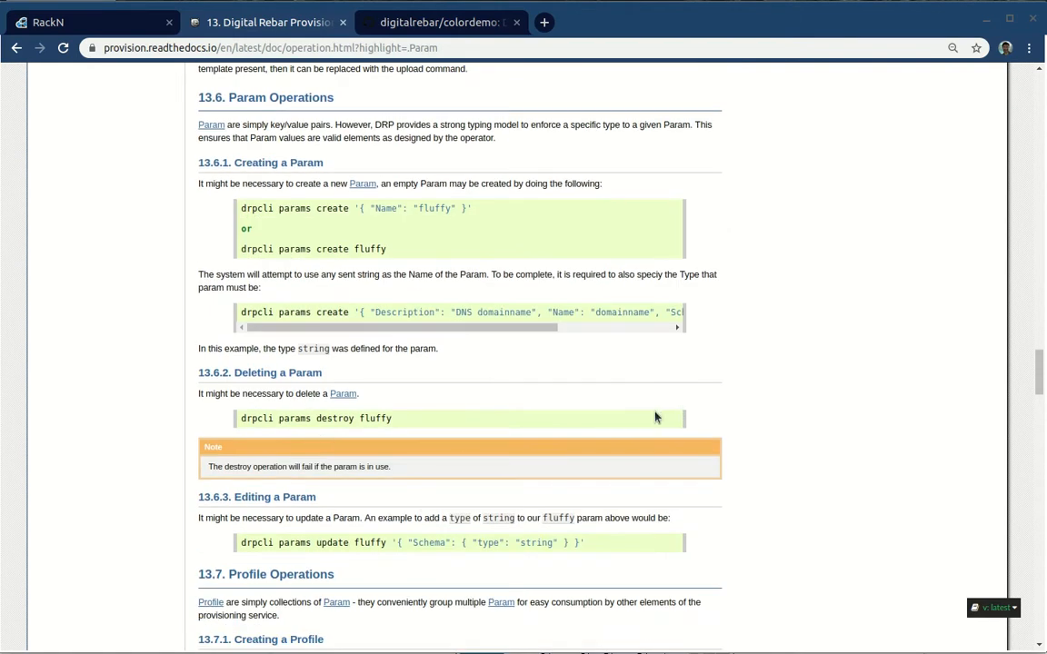
scroll(down, 3)
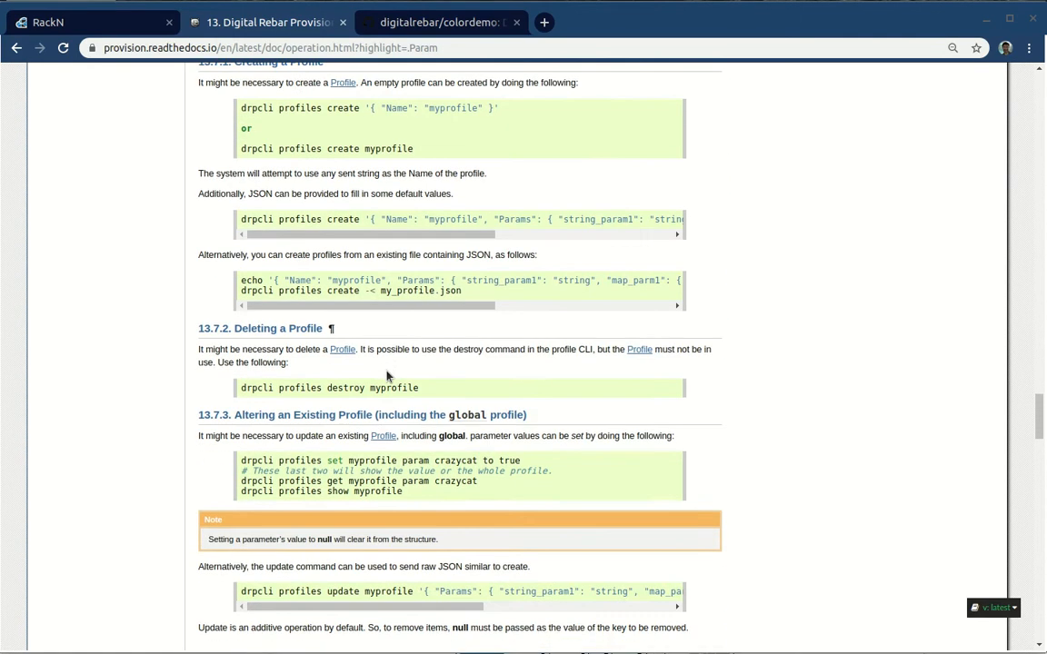
scroll(down, 3)
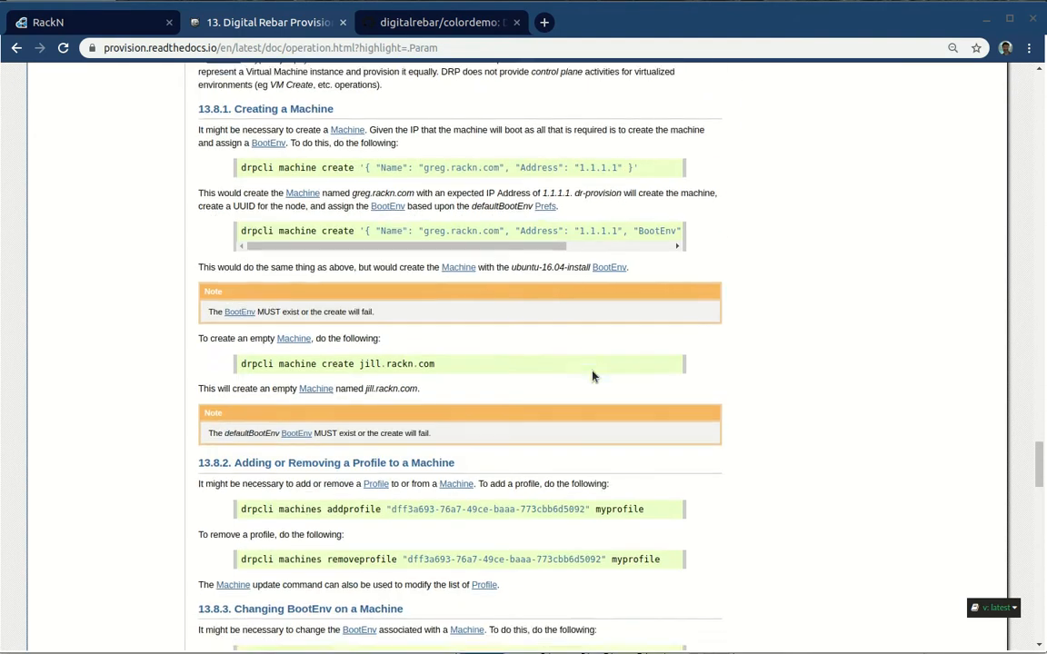
scroll(down, 3)
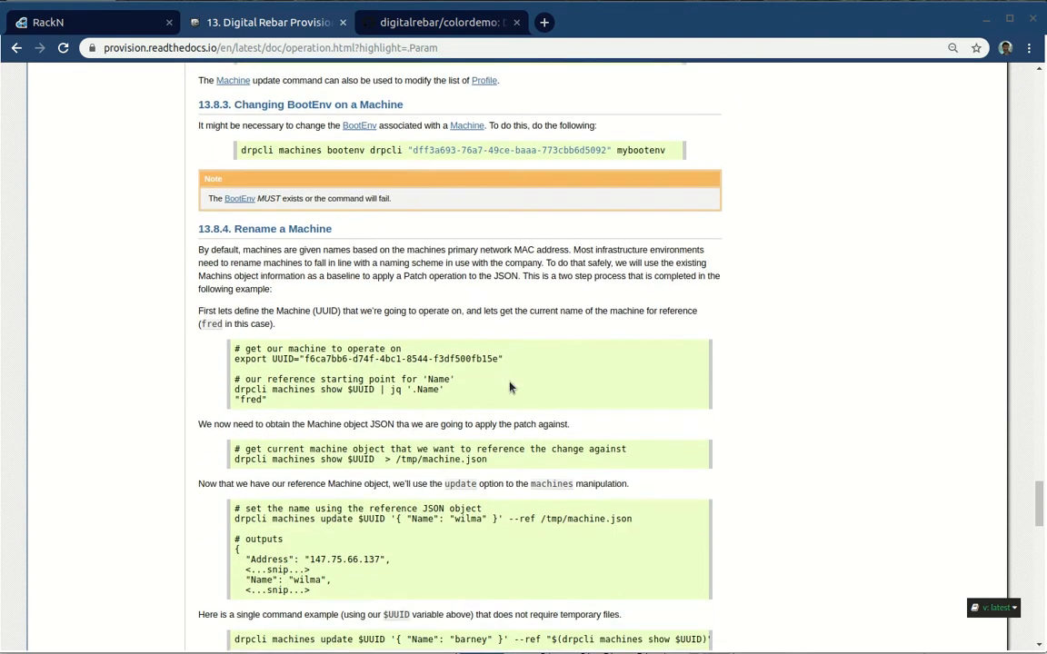
click(334, 158)
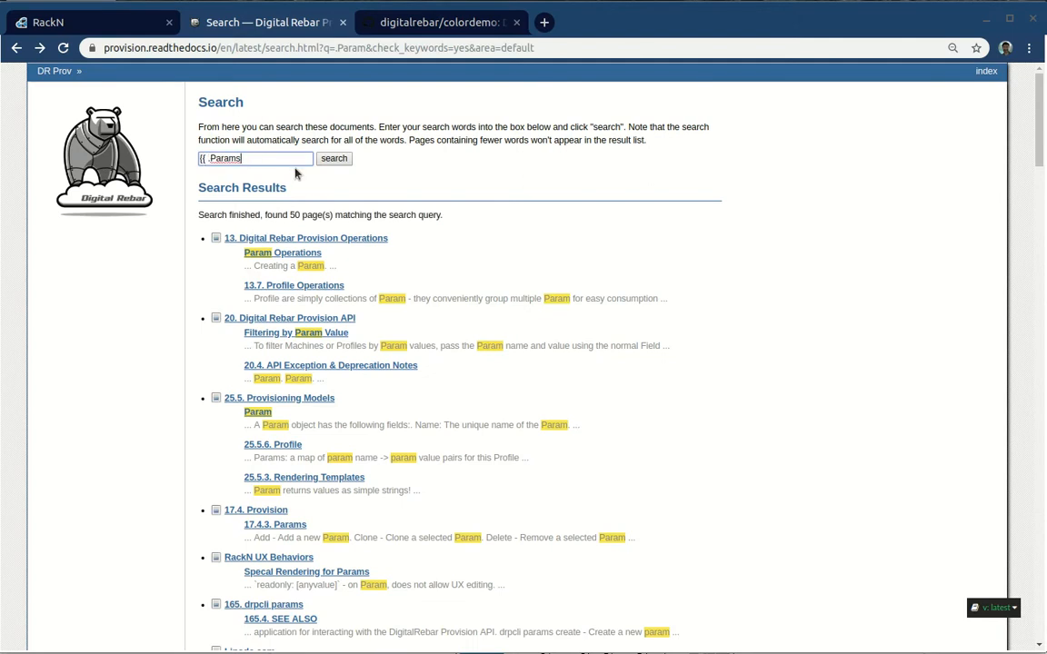
Step: Search the docs for 'Params' and scroll through the matching pages
click(334, 158)
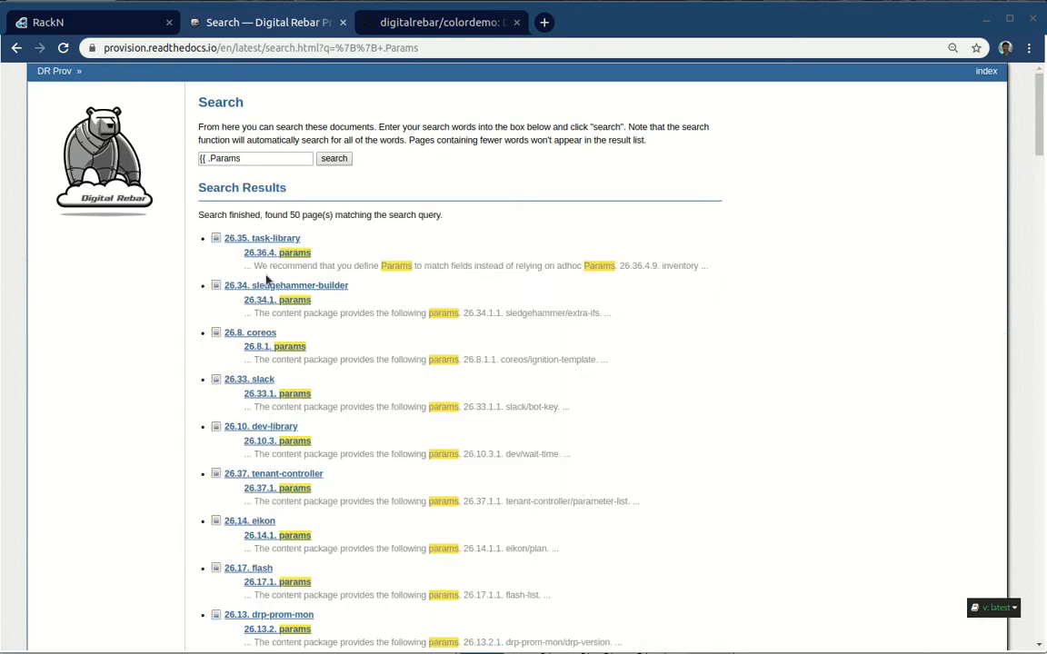
mouse_move(425, 262)
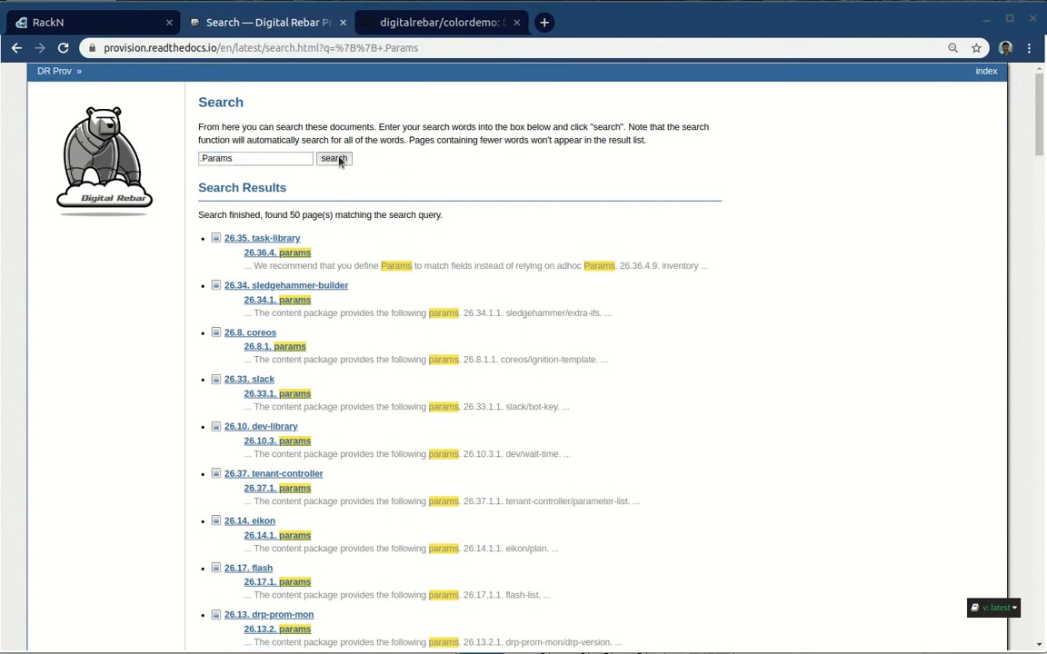
click(334, 158)
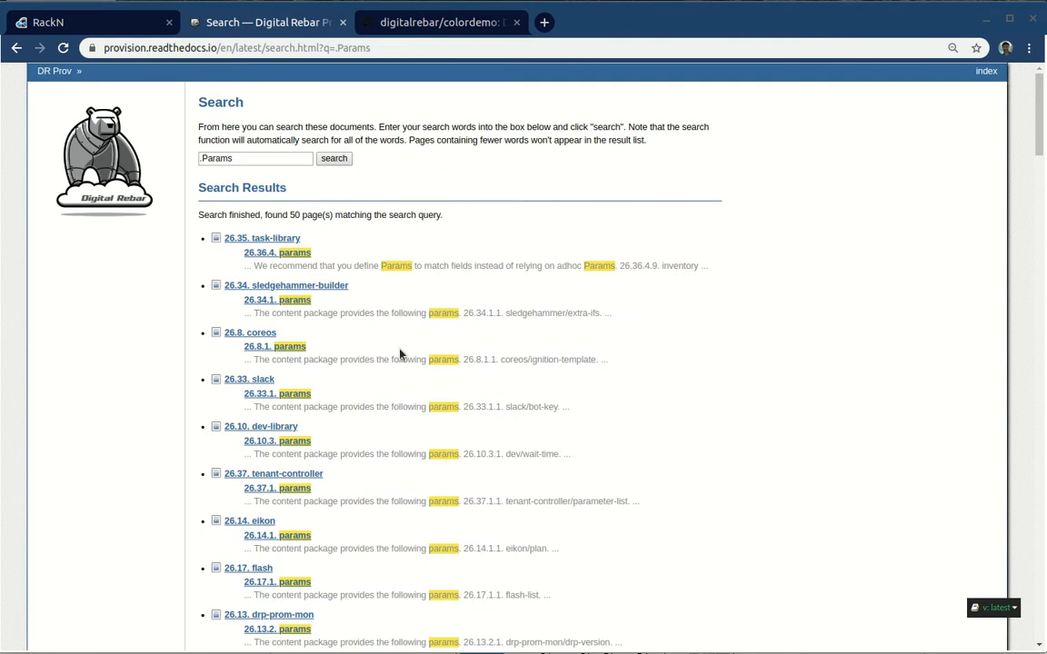
scroll(down, 3)
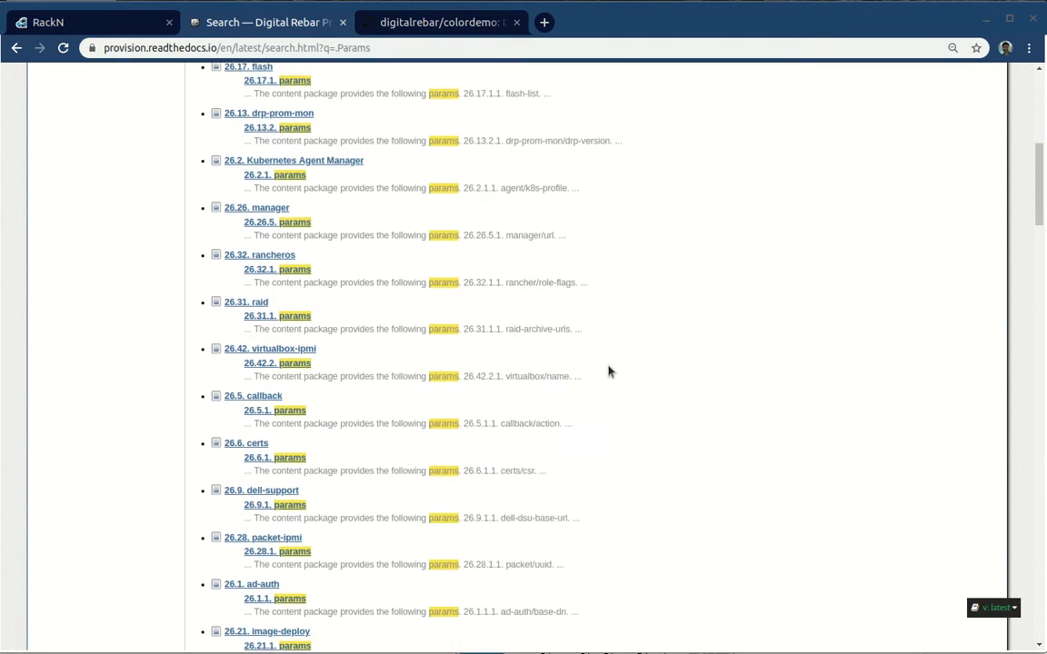
scroll(down, 3)
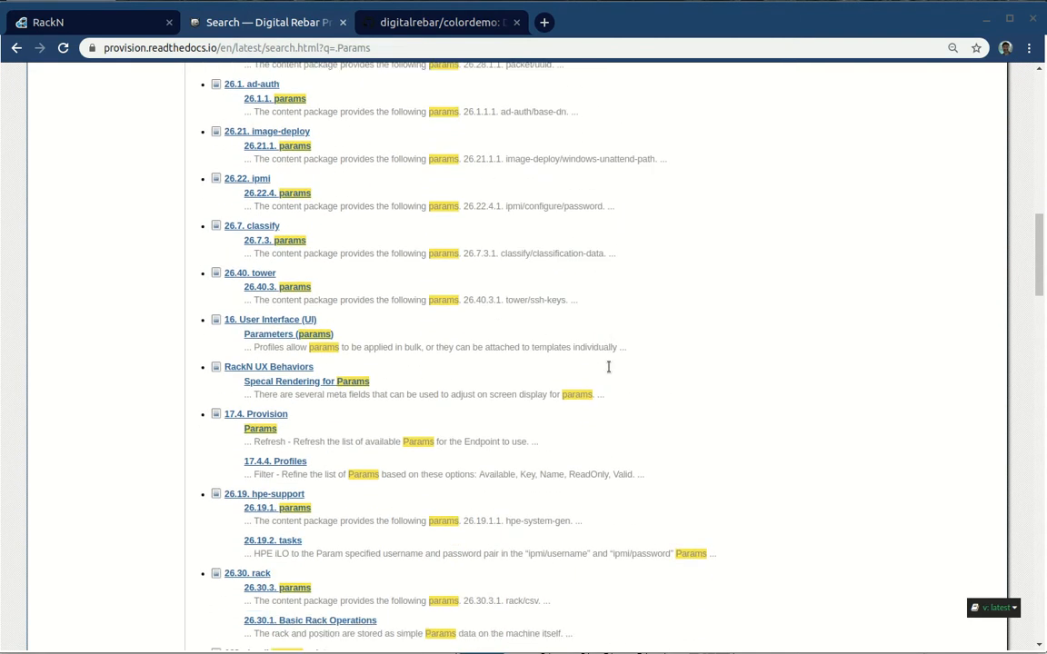
scroll(down, 3)
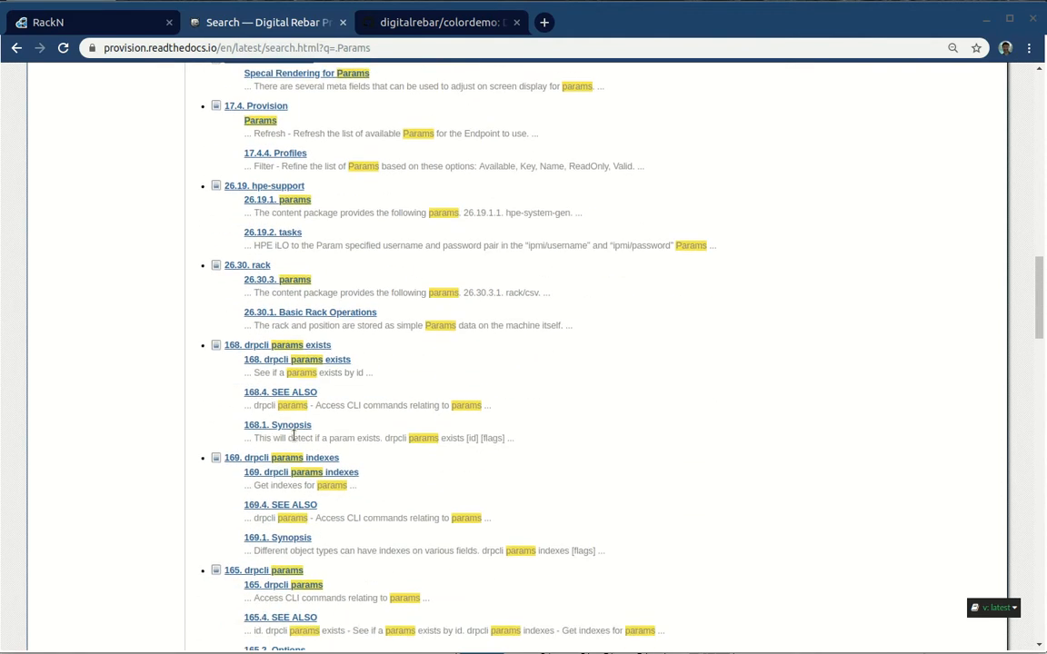
scroll(down, 3)
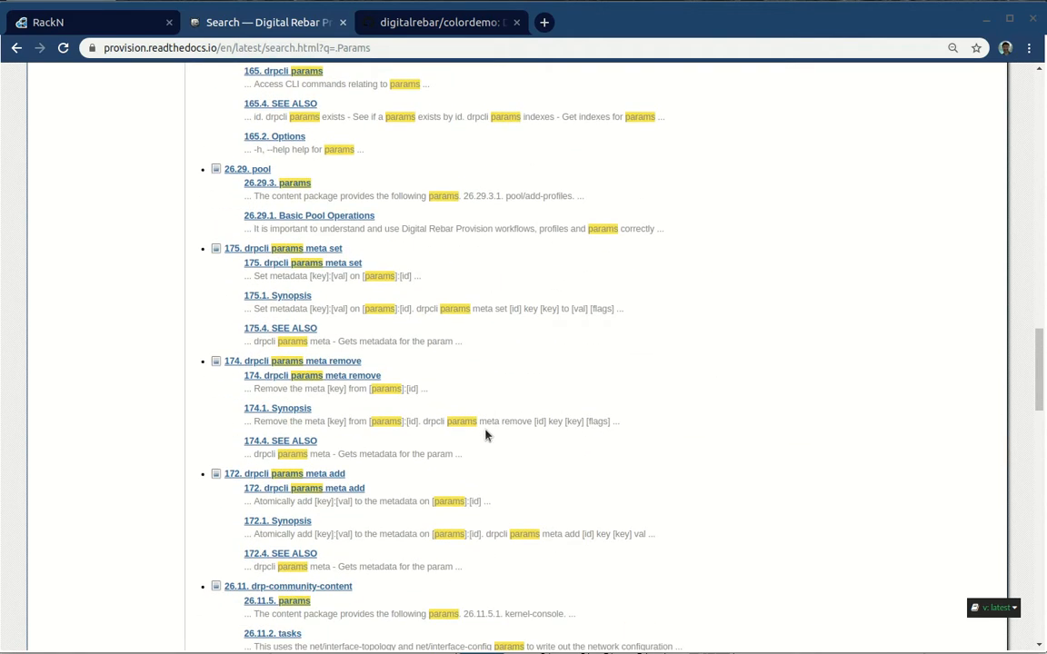
scroll(up, 3)
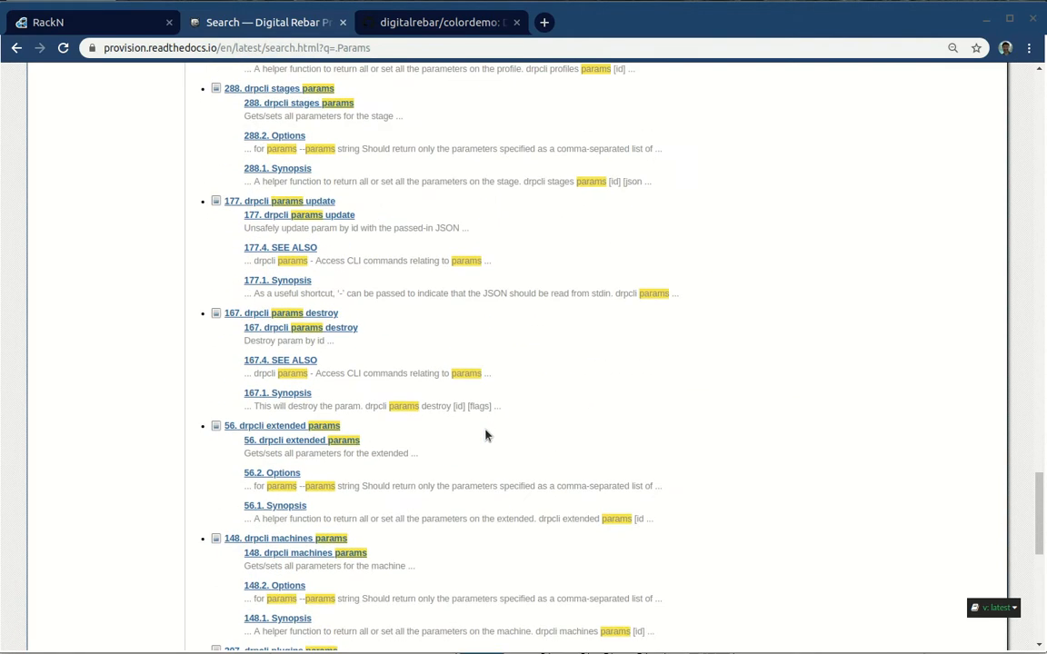
scroll(down, 3)
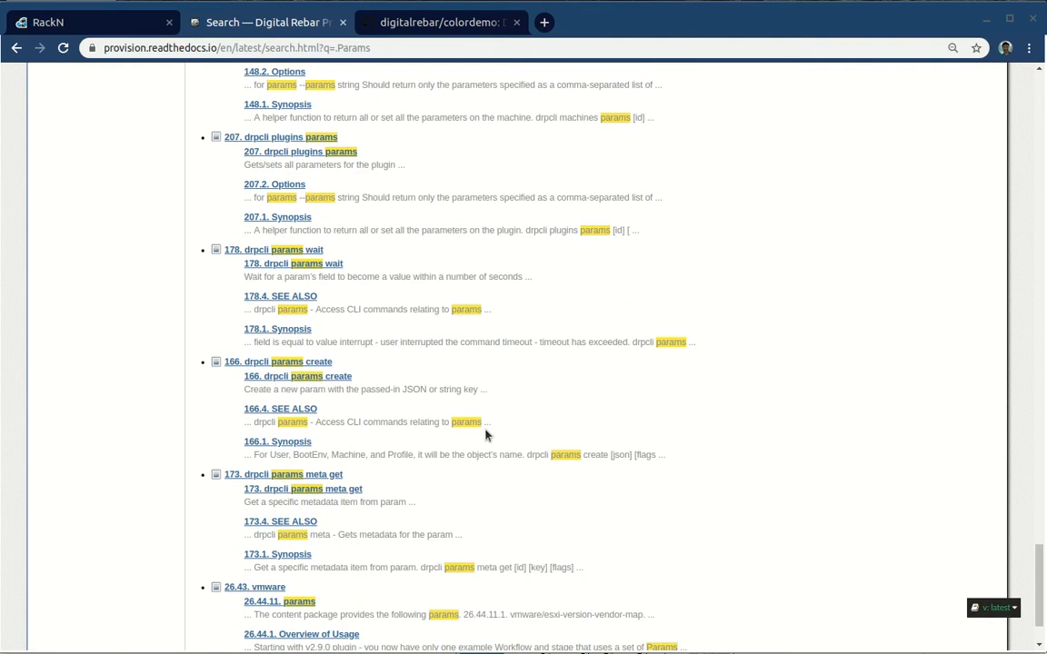
scroll(up, 3)
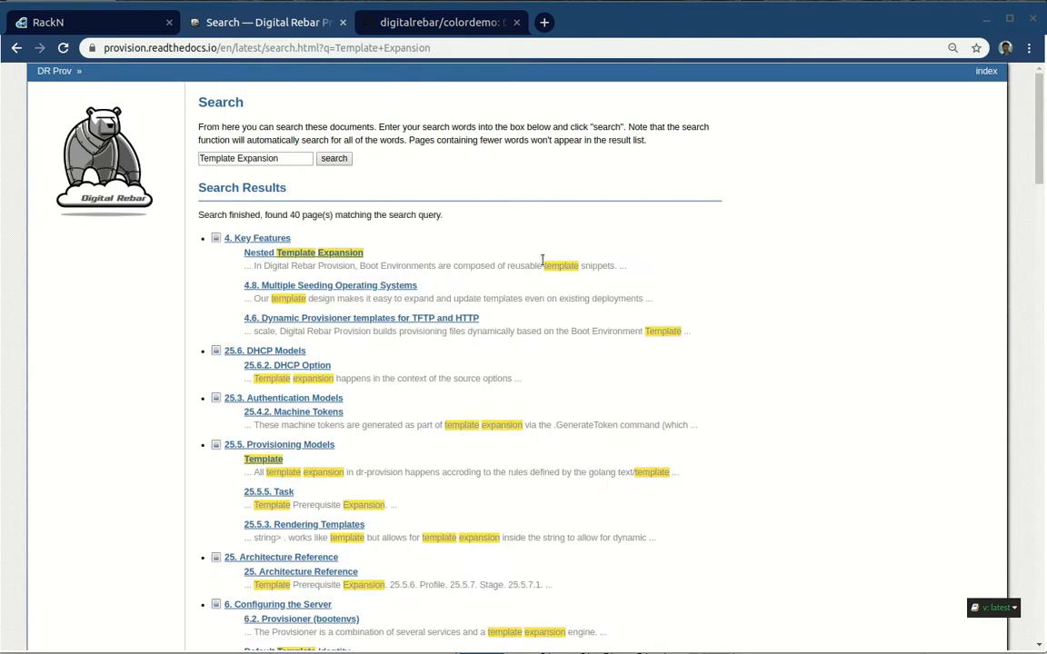
mouse_move(269, 289)
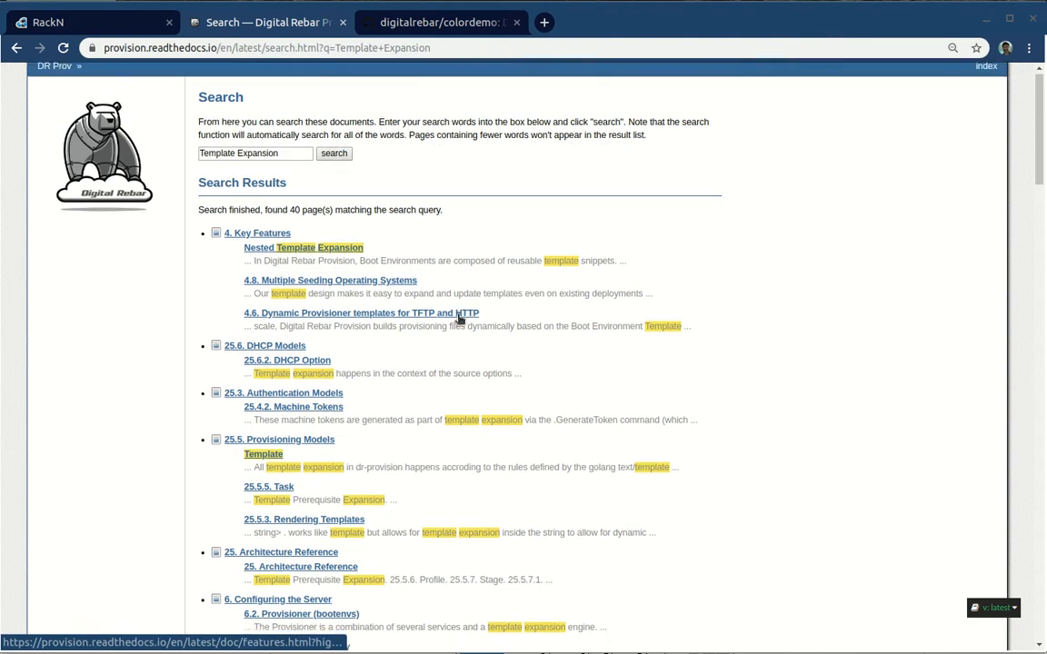
Step: Open the '25. Architecture Reference' result from the Template Expansion search
scroll(down, 3)
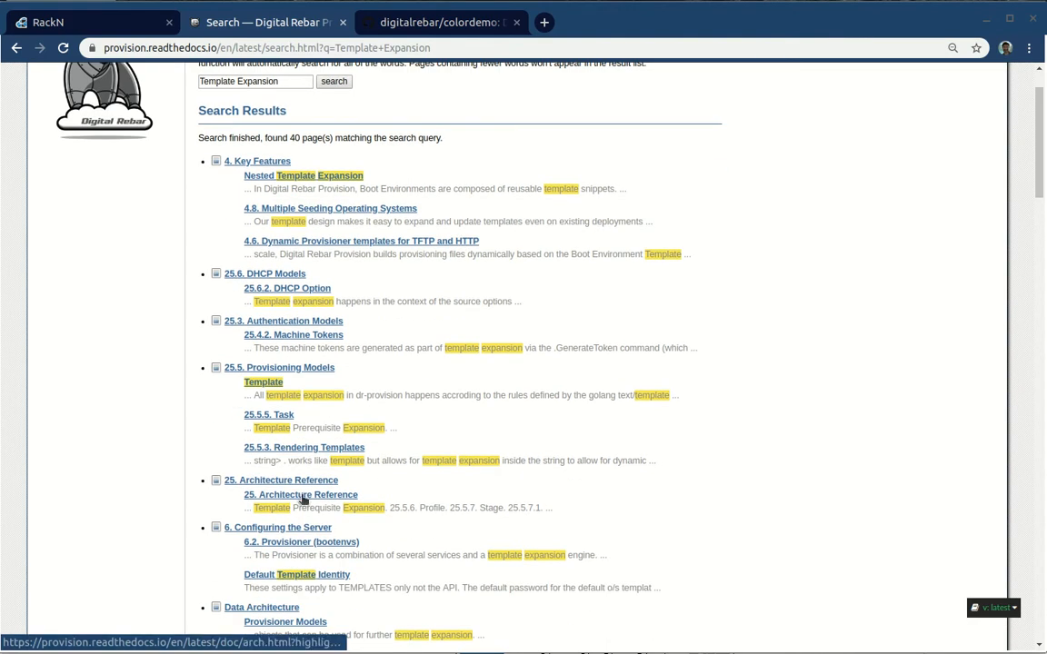
click(280, 480)
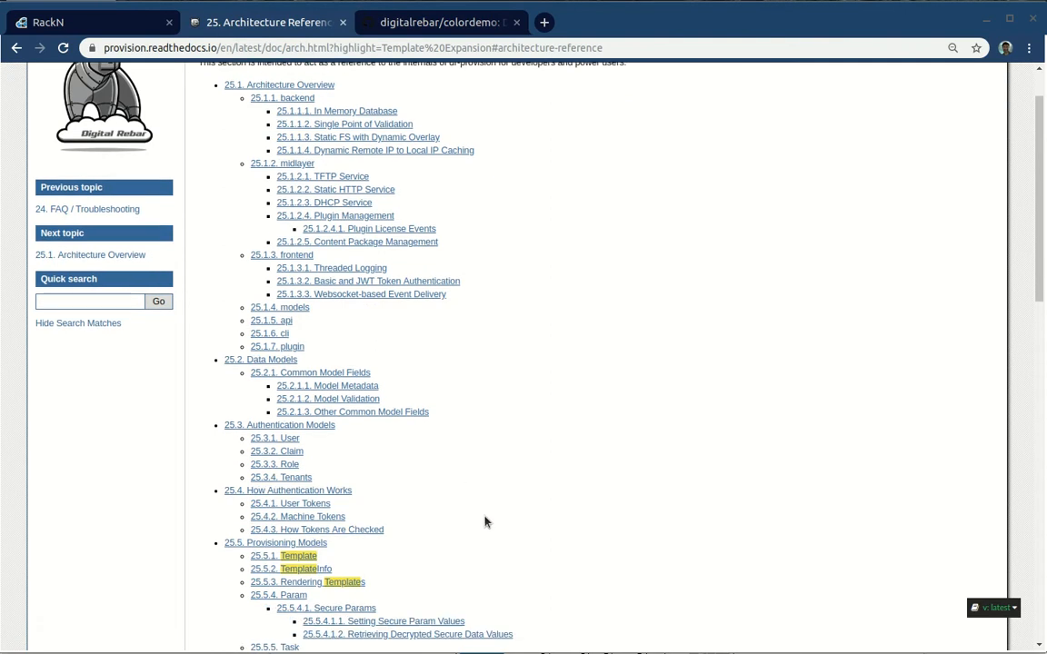
Step: Read the Rendering Templates section's .Param helpers, then return to the hello job tab
click(307, 582)
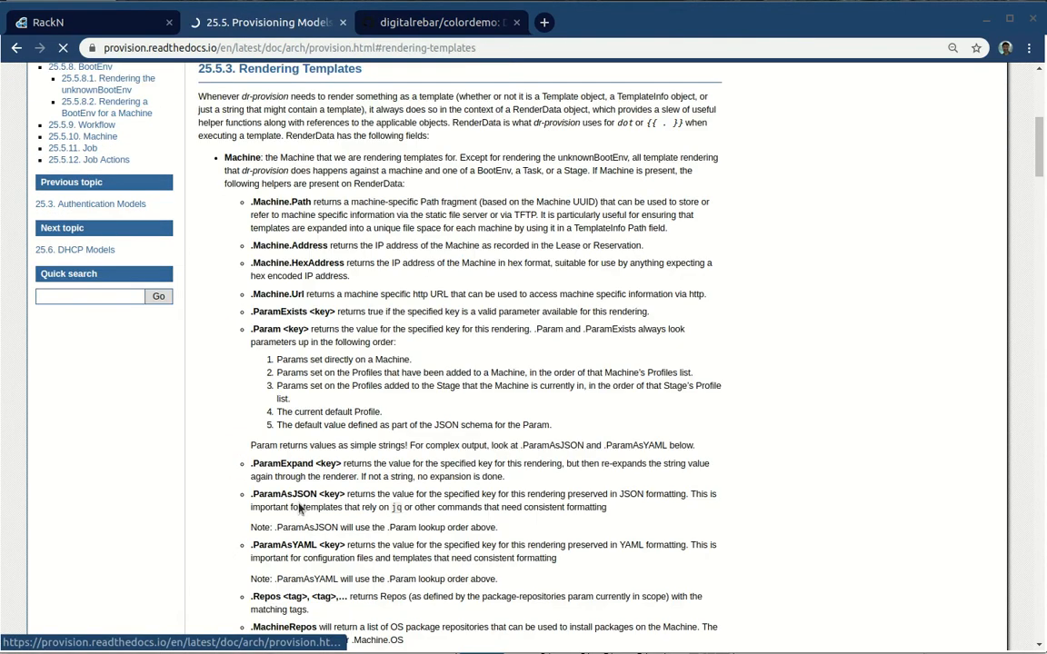
scroll(up, 3)
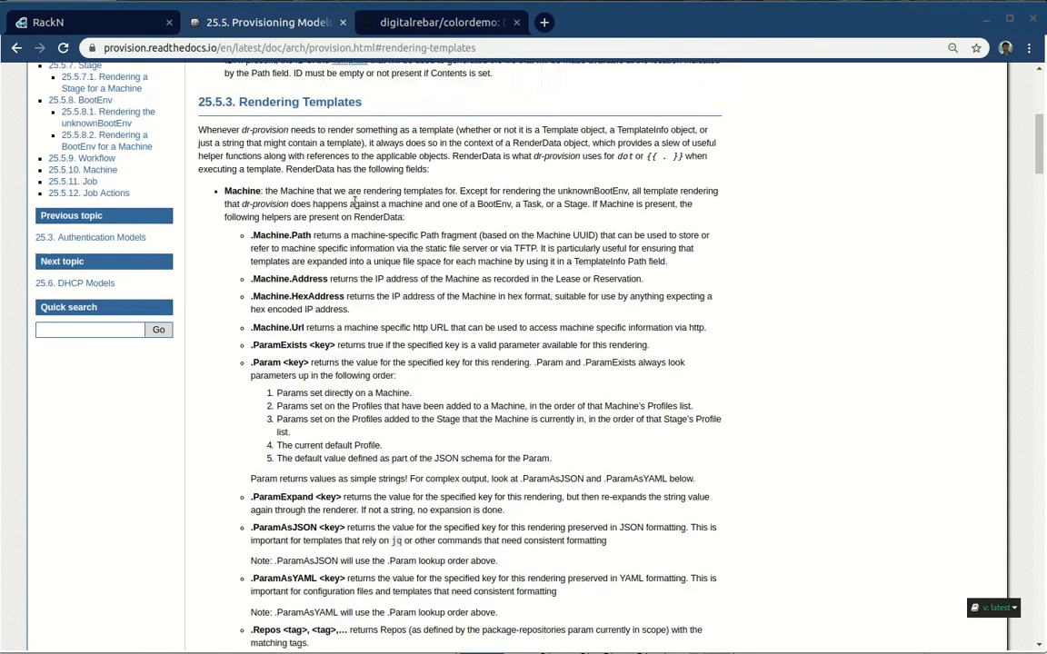
scroll(up, 3)
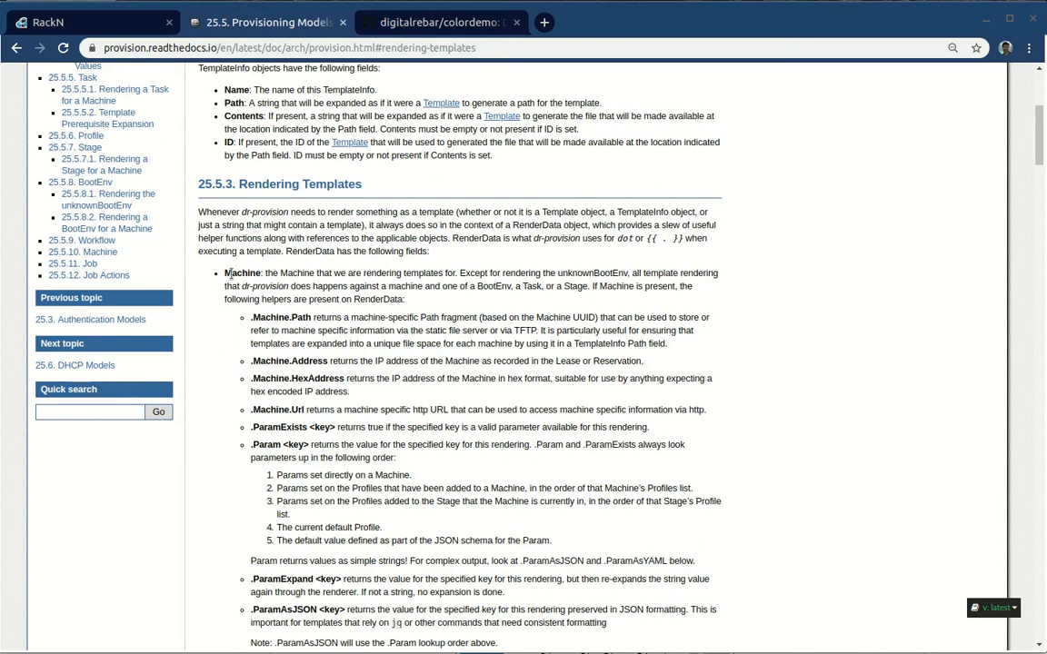
scroll(down, 3)
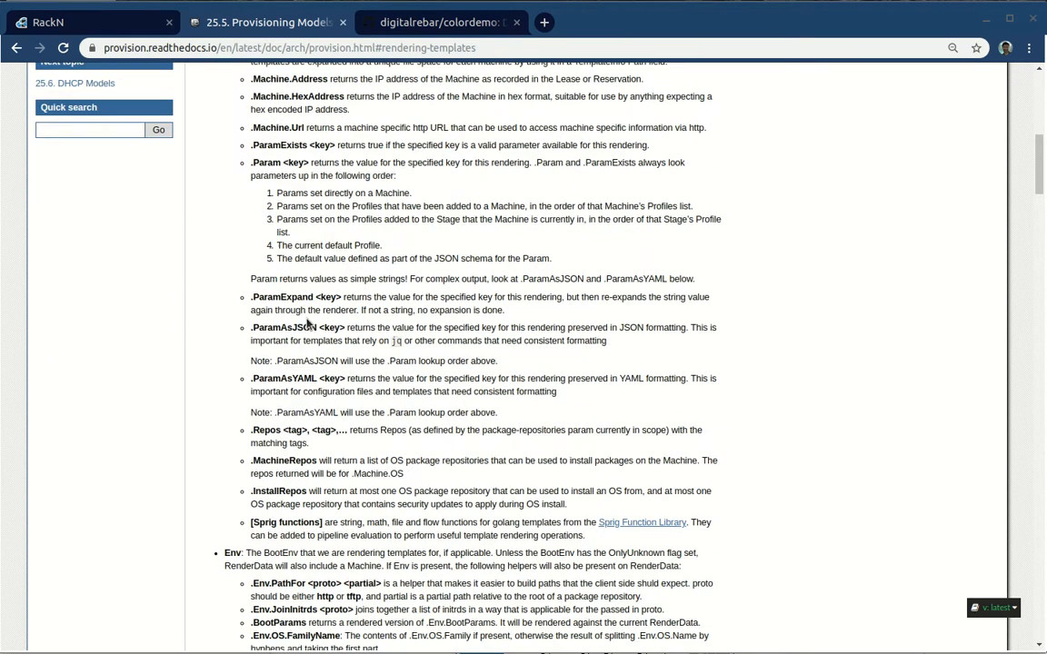
scroll(down, 3)
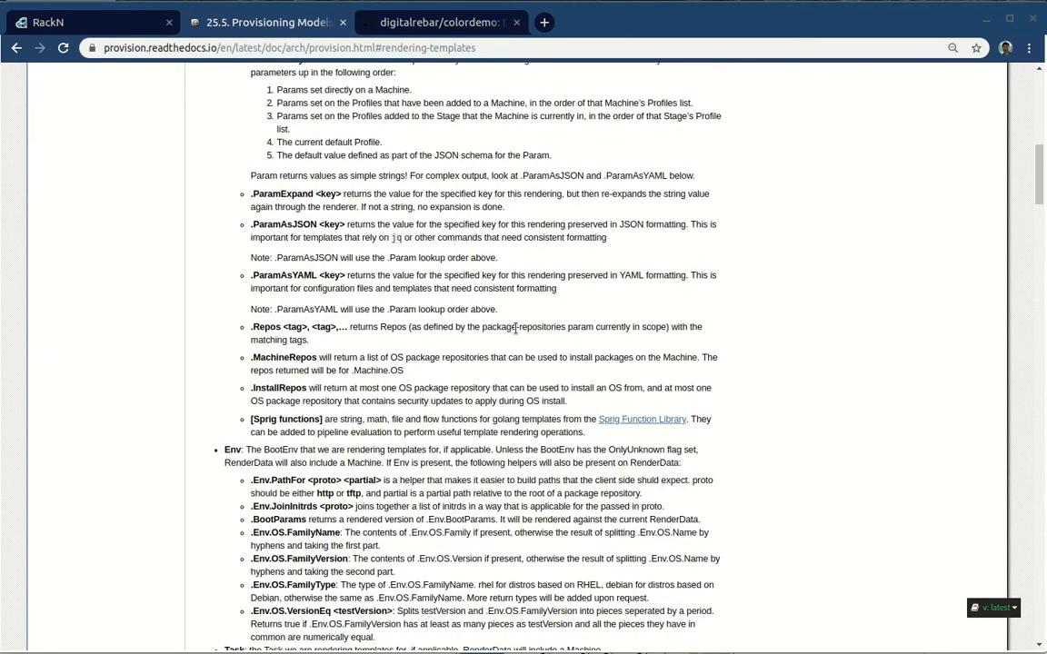
scroll(down, 3)
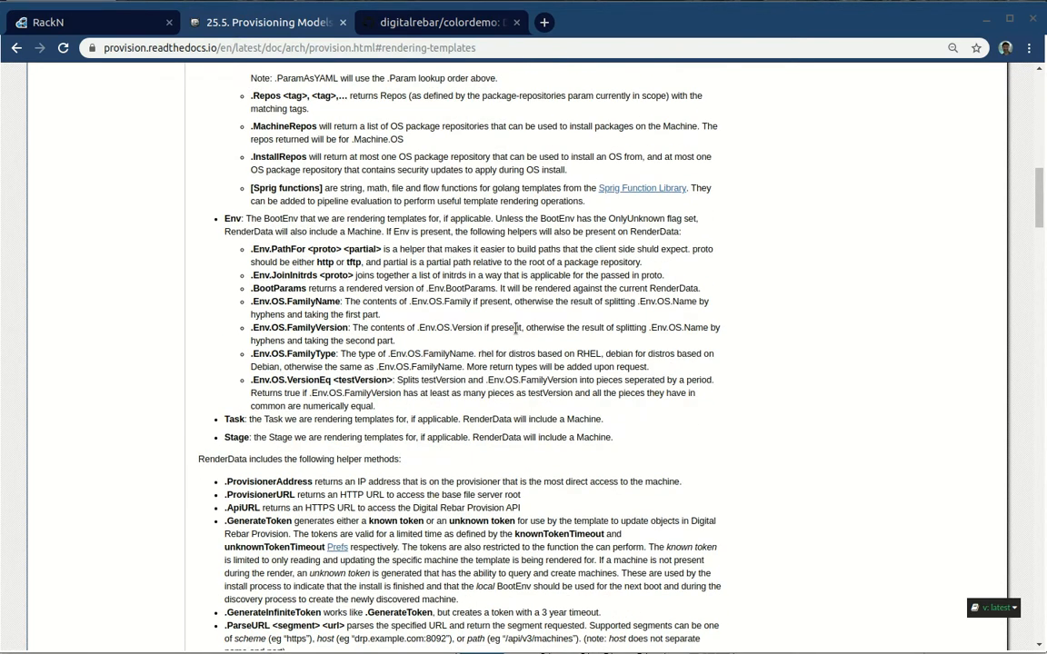
scroll(up, 3)
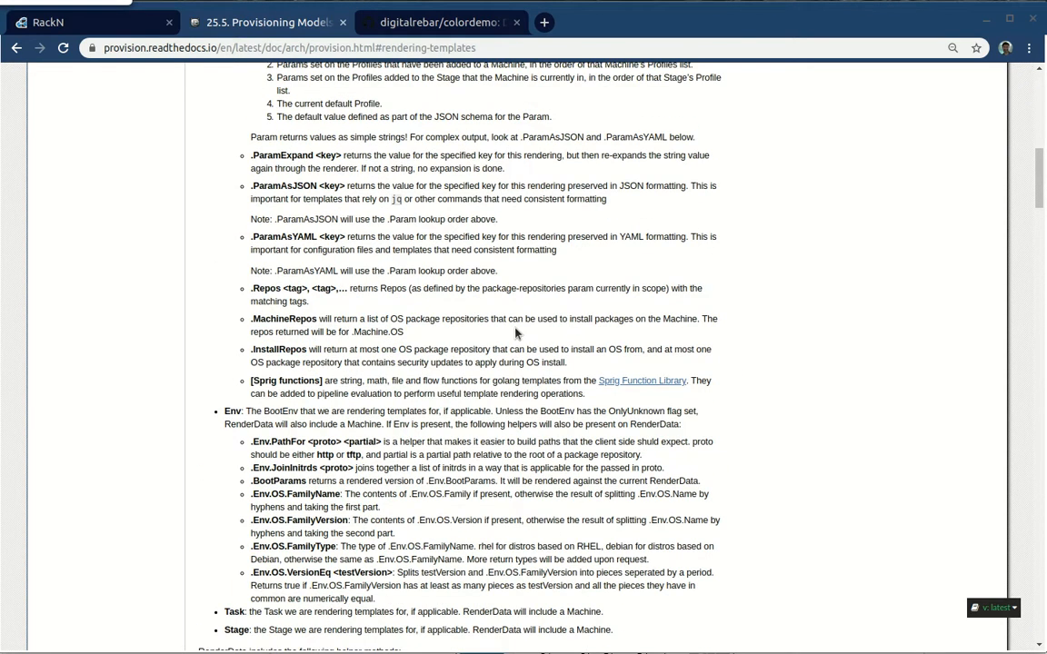
scroll(up, 3)
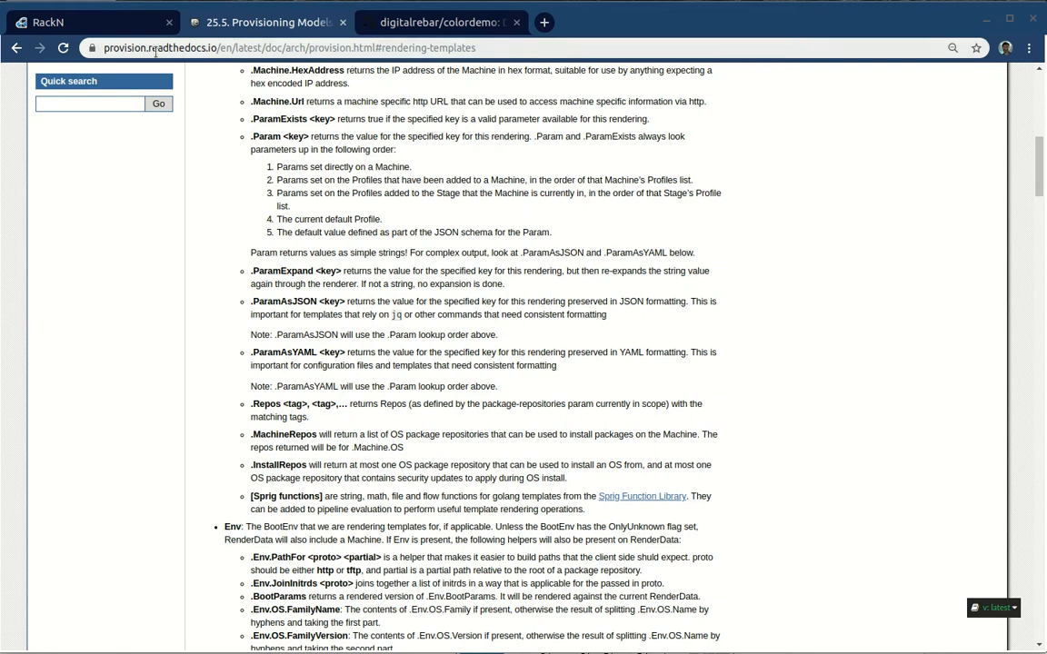
scroll(down, 3)
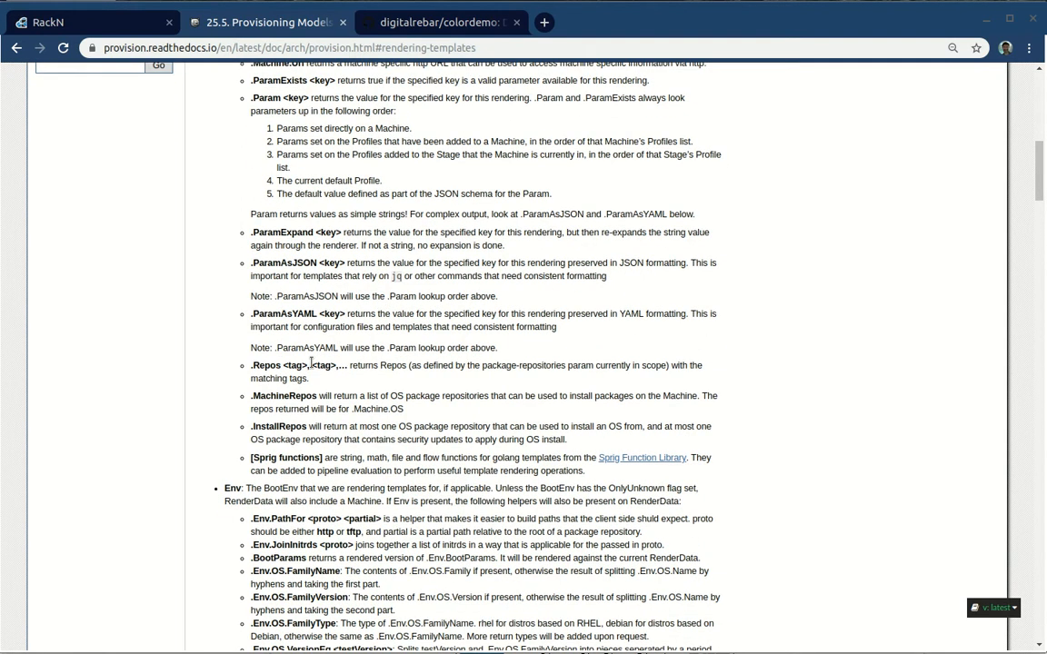
scroll(up, 3)
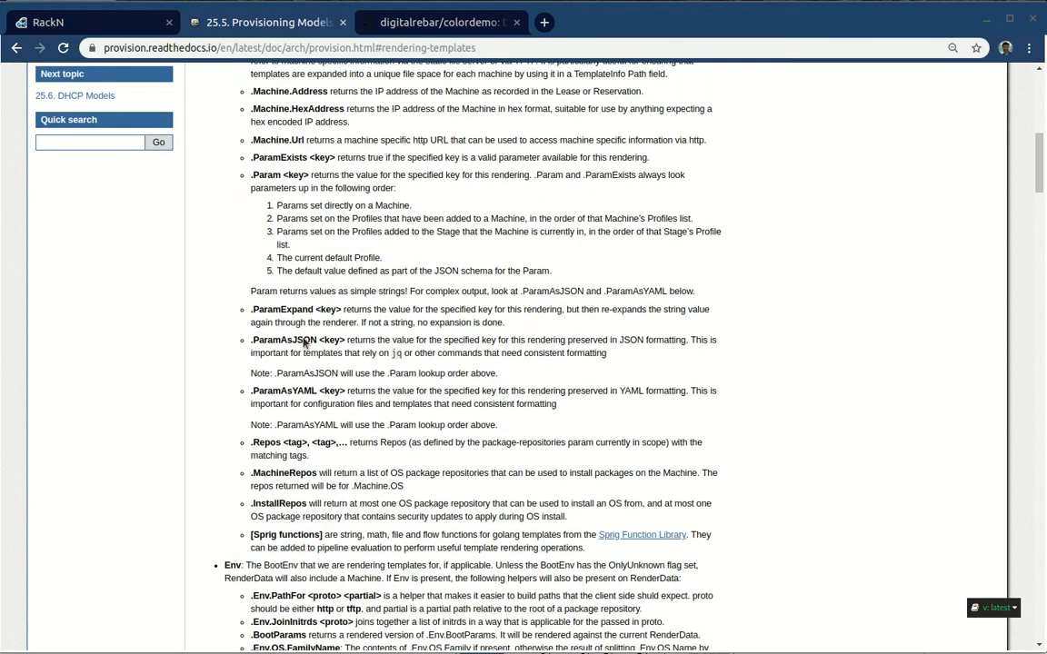
scroll(up, 3)
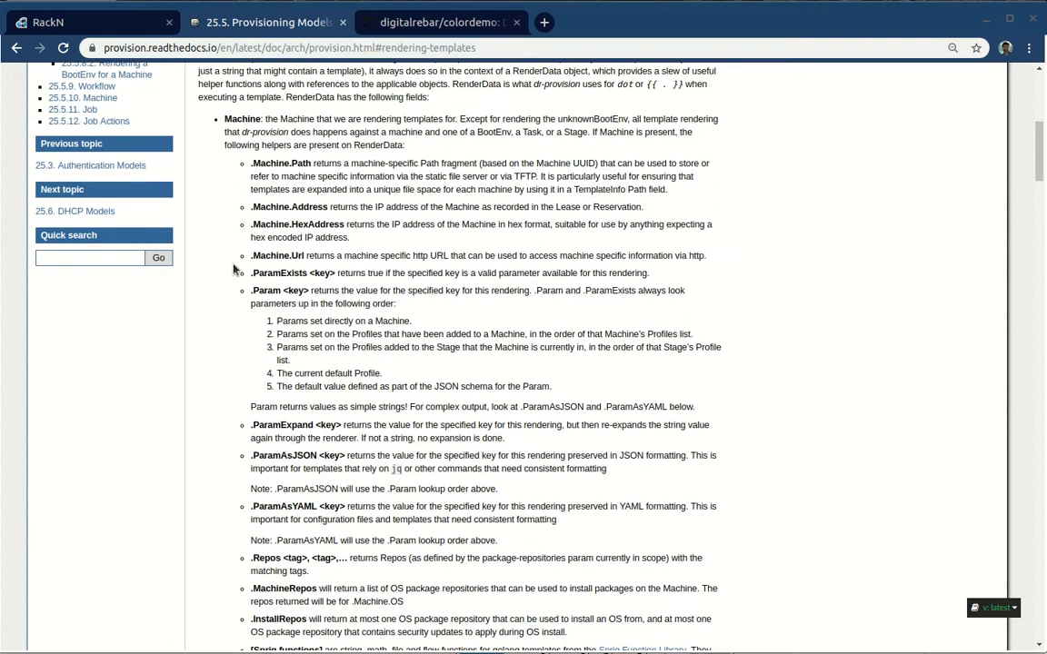
double_click(265, 291)
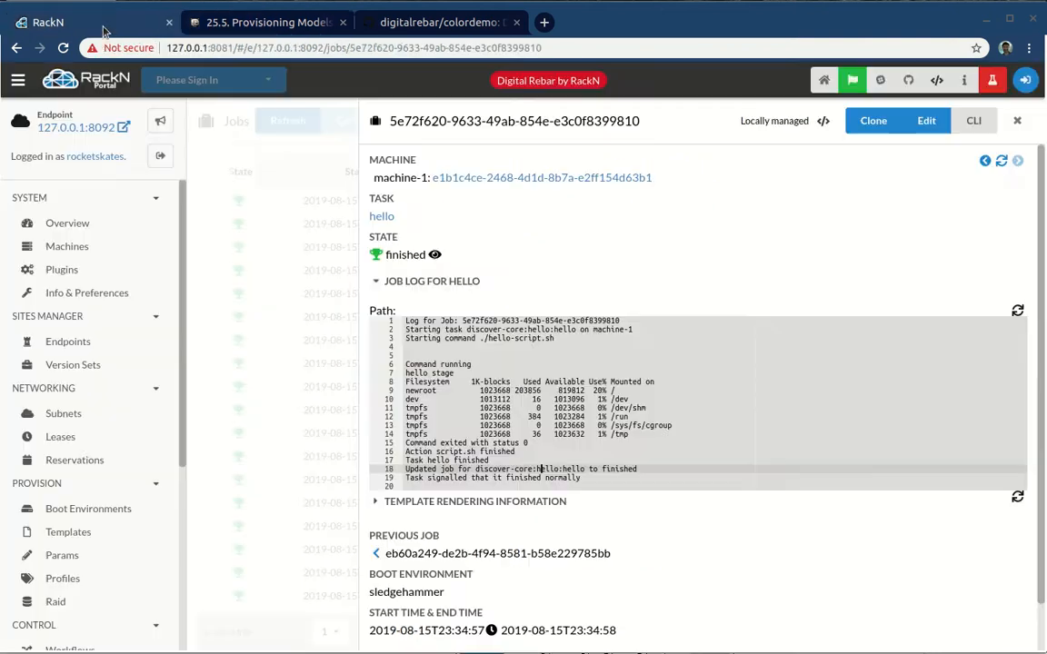
Step: Review machine-1's details and parameters from the job page, then go back to Machines
click(541, 178)
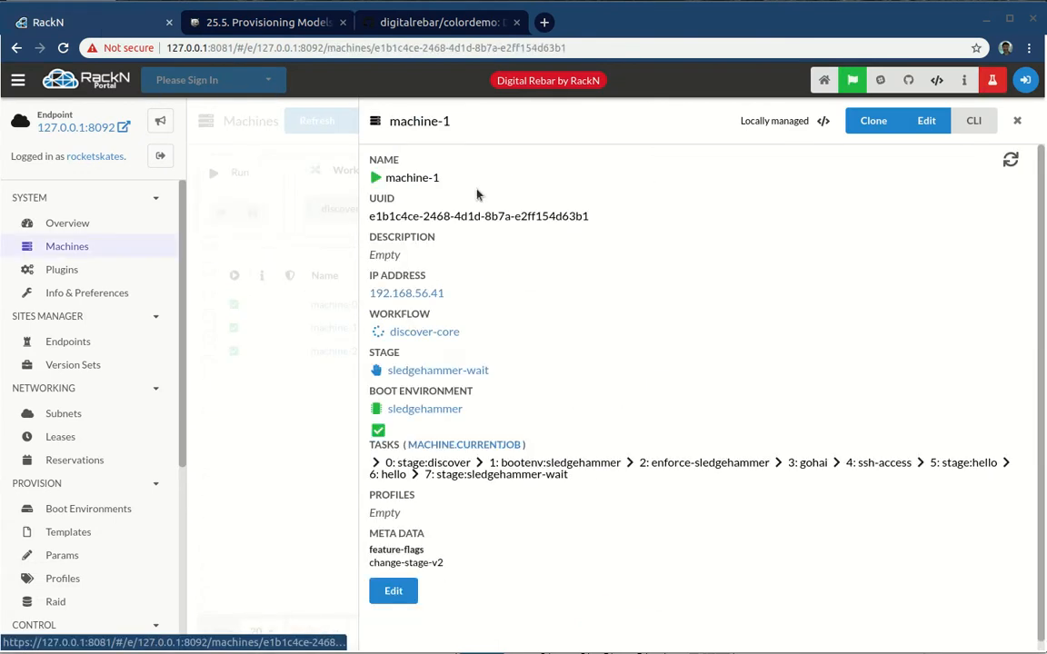
scroll(down, 3)
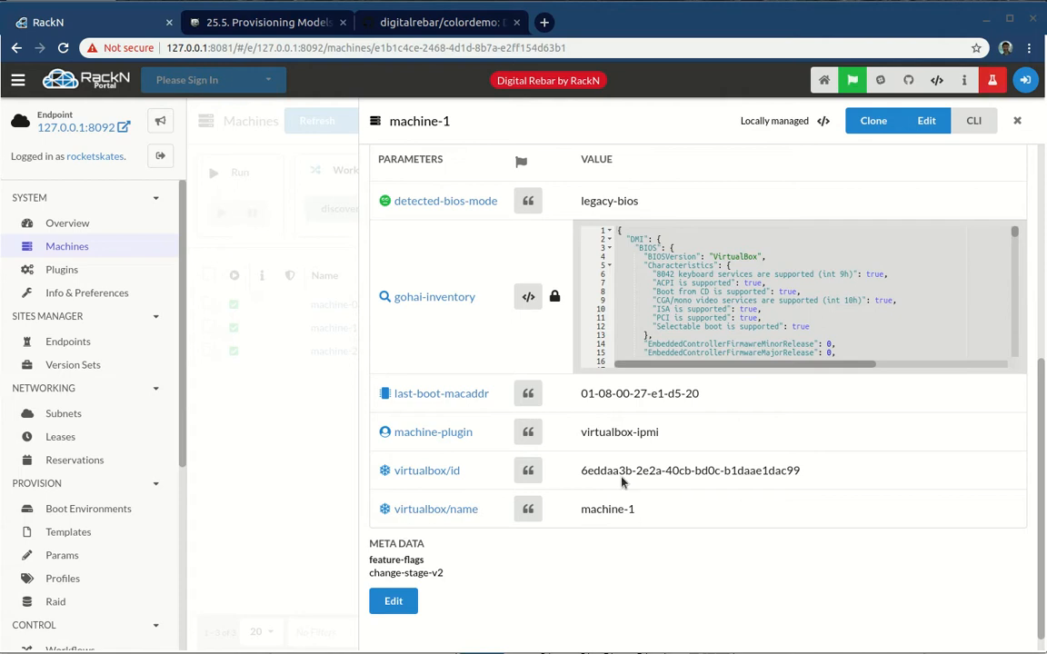
mouse_move(767, 487)
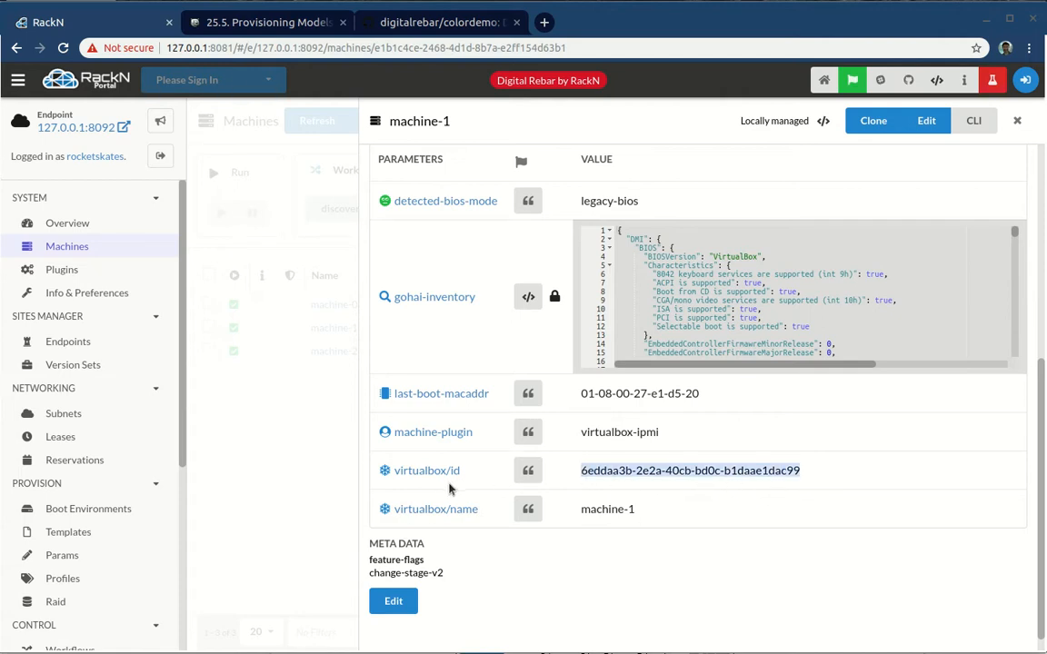
mouse_move(427, 468)
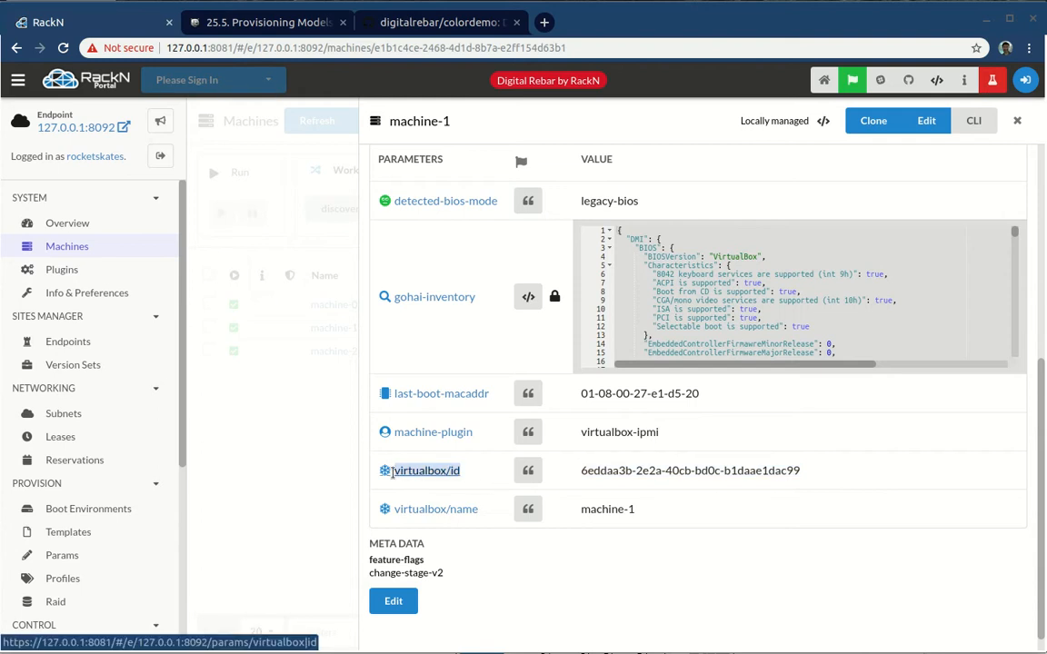
click(1017, 120)
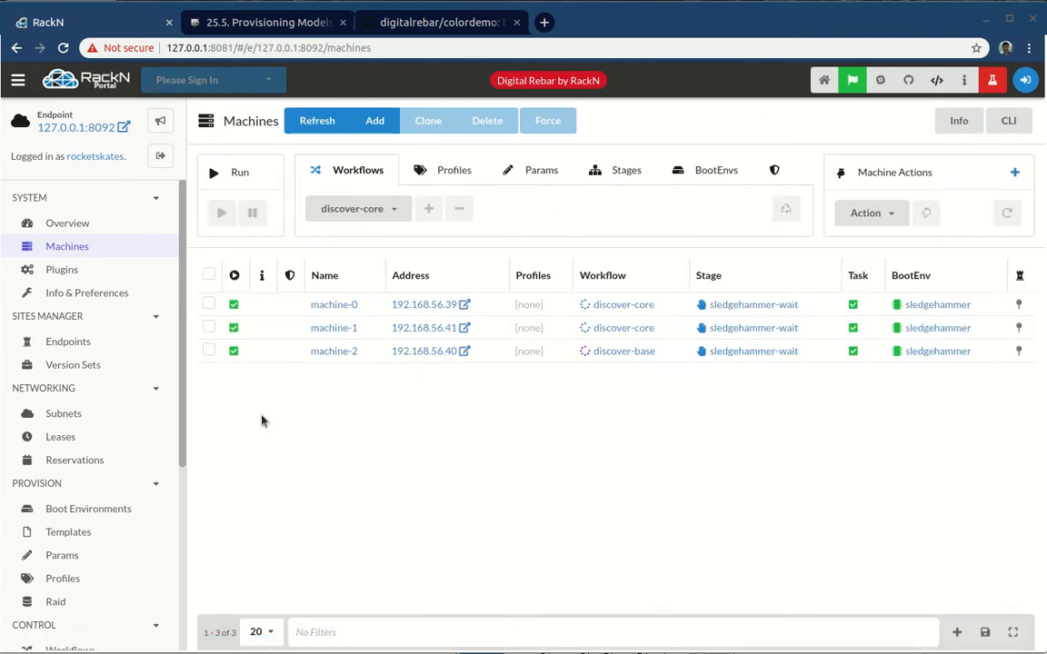
mouse_move(70, 530)
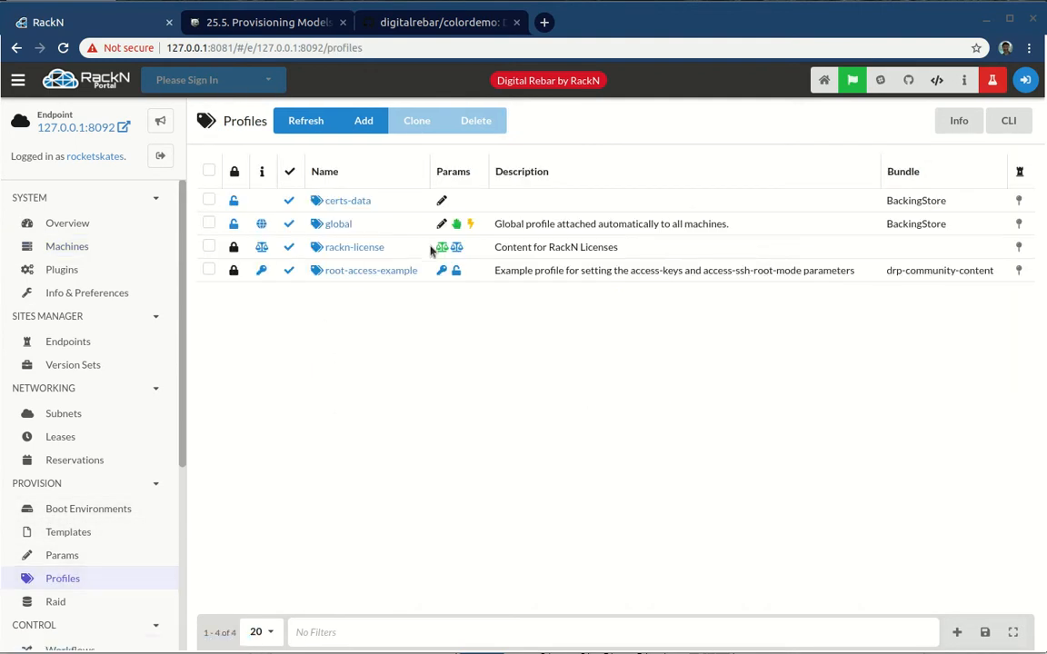
Step: Add a string param 'hello' with value 'foo' to the global profile and save it
click(338, 224)
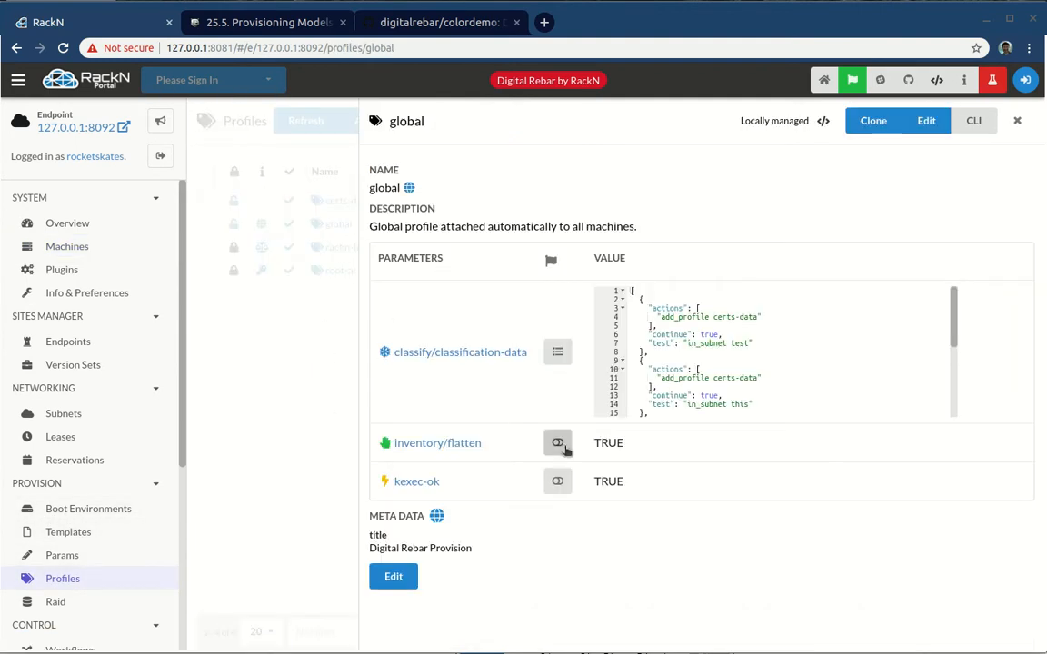
mouse_move(754, 252)
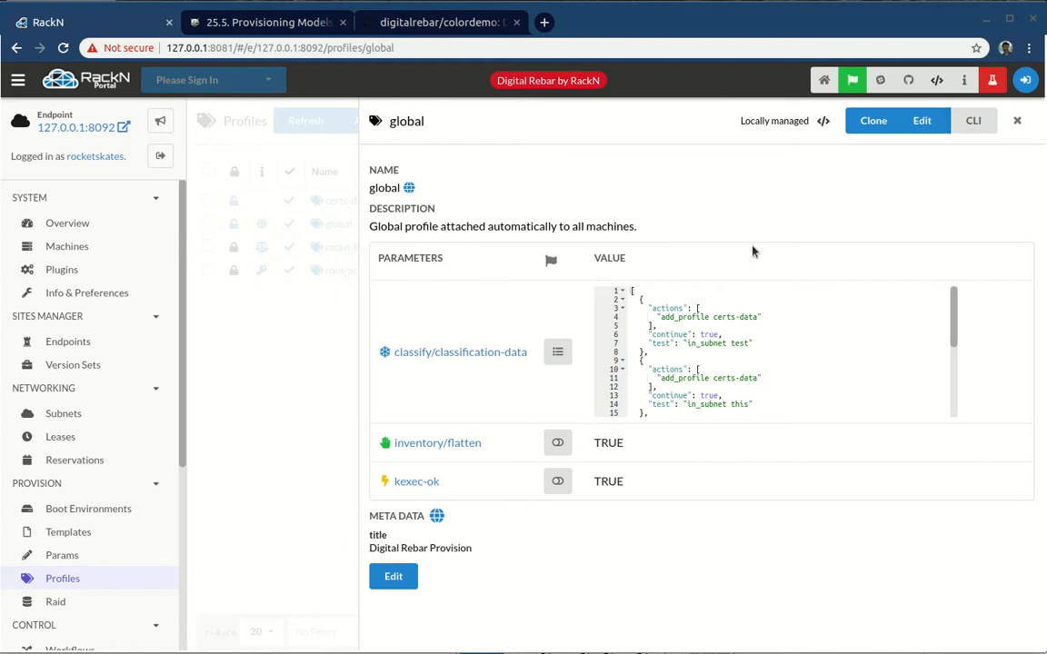
click(922, 120)
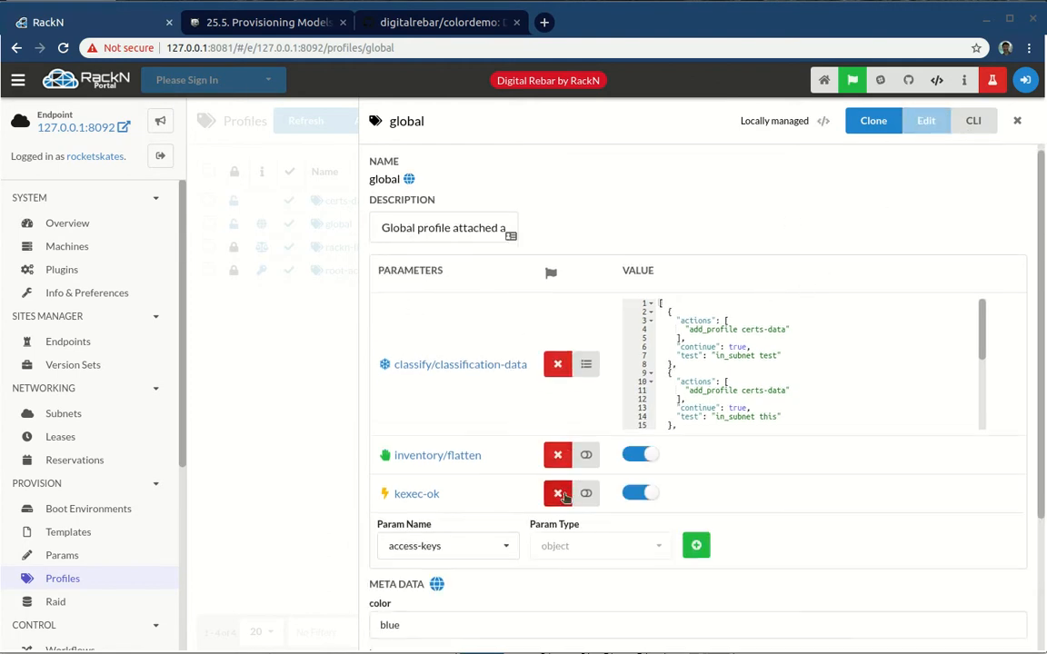
scroll(down, 3)
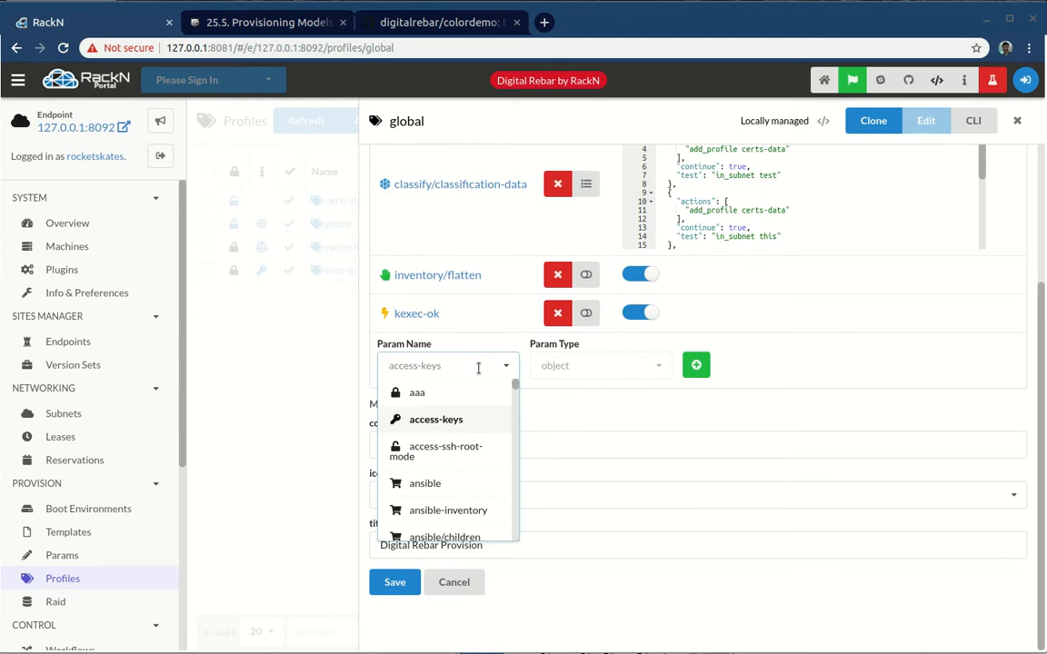
text(hello)
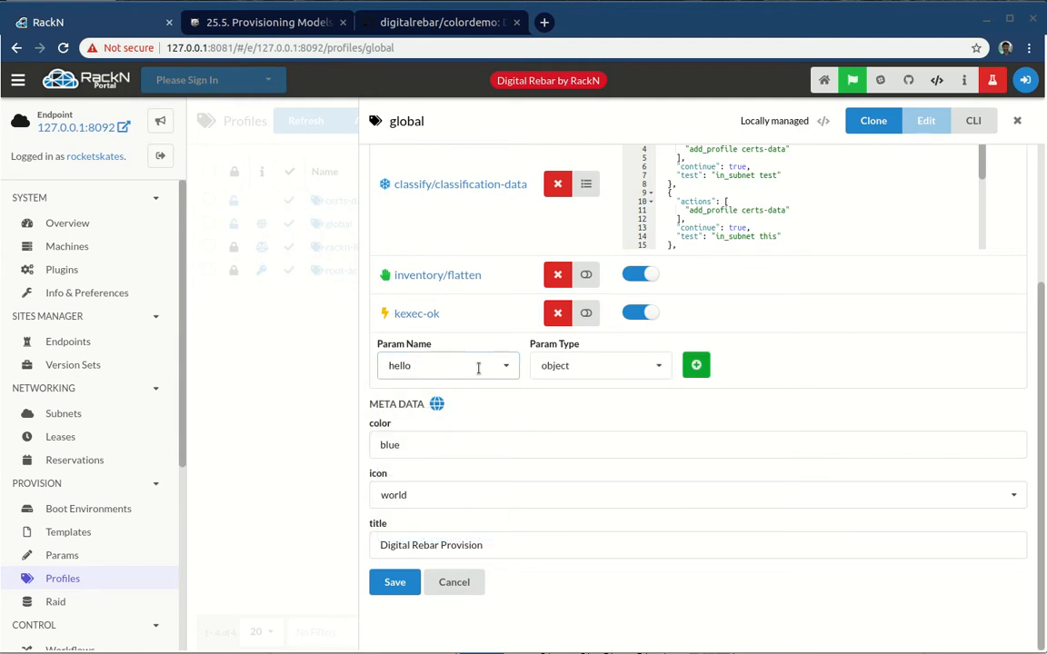
click(599, 364)
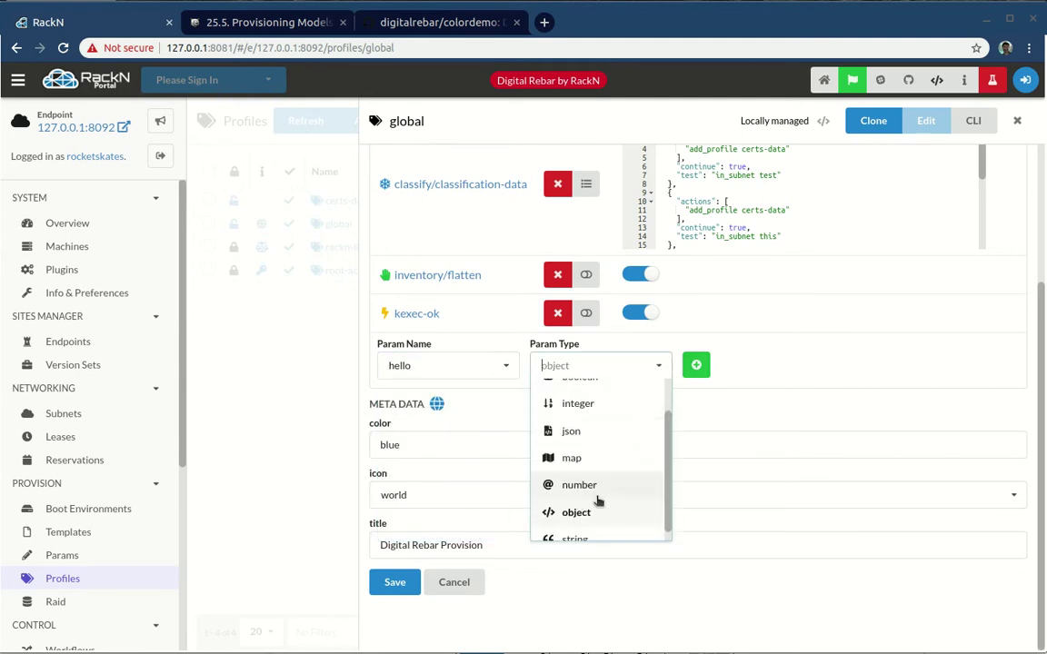
click(574, 536)
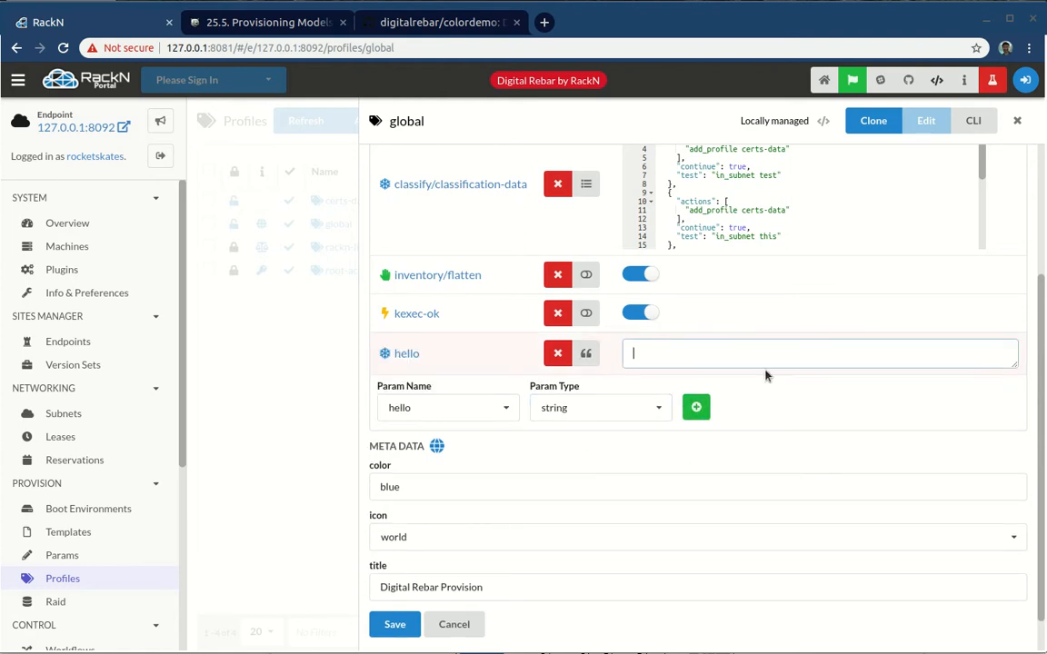
text(foo)
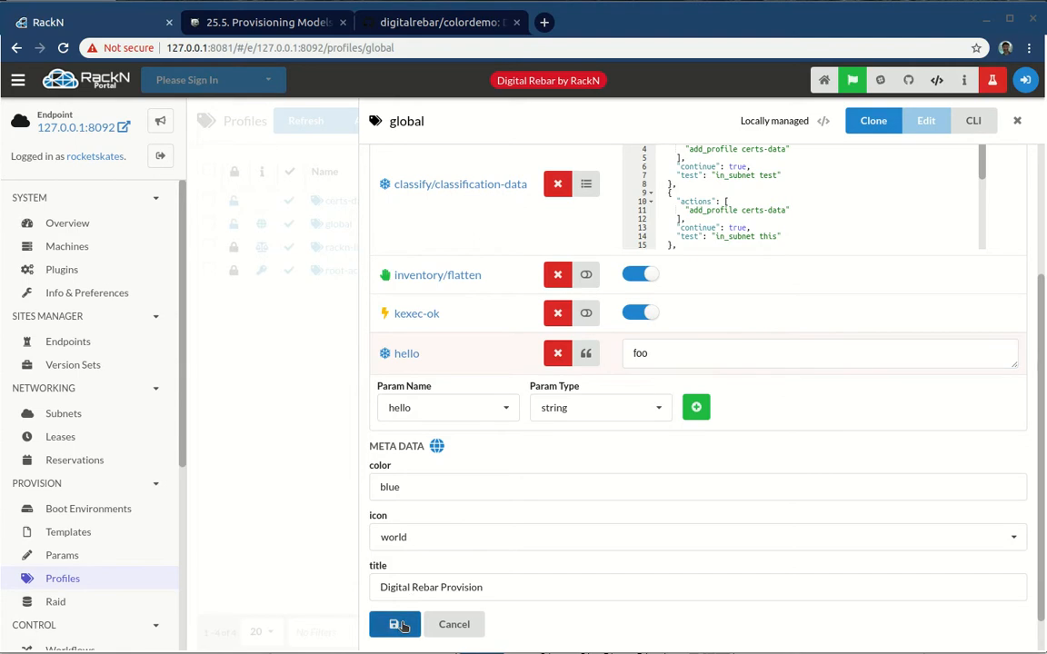
click(394, 626)
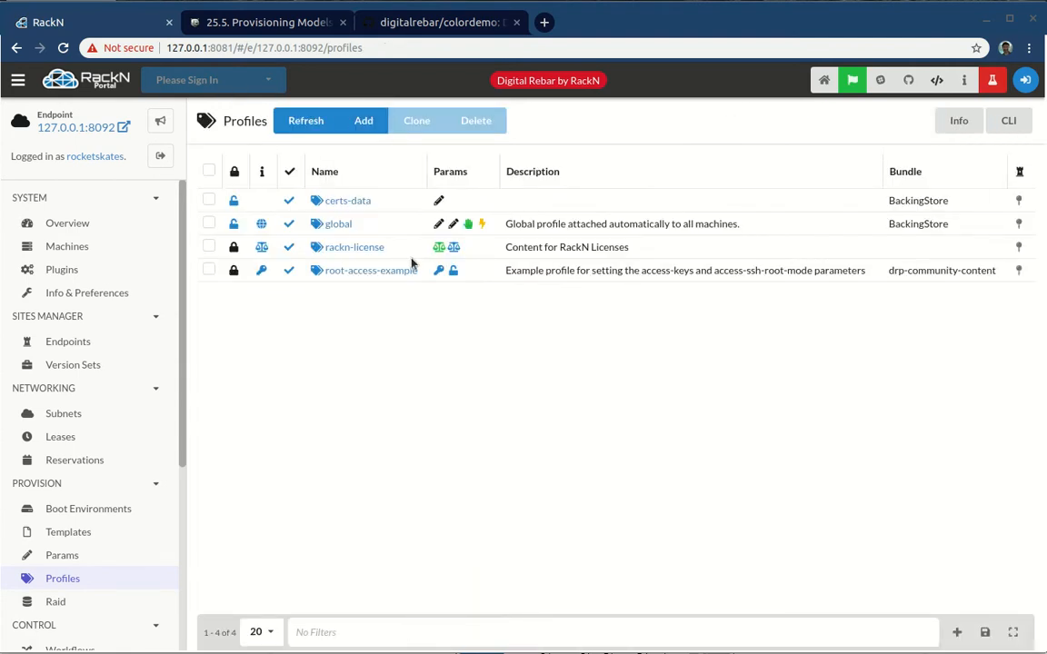
mouse_move(65, 245)
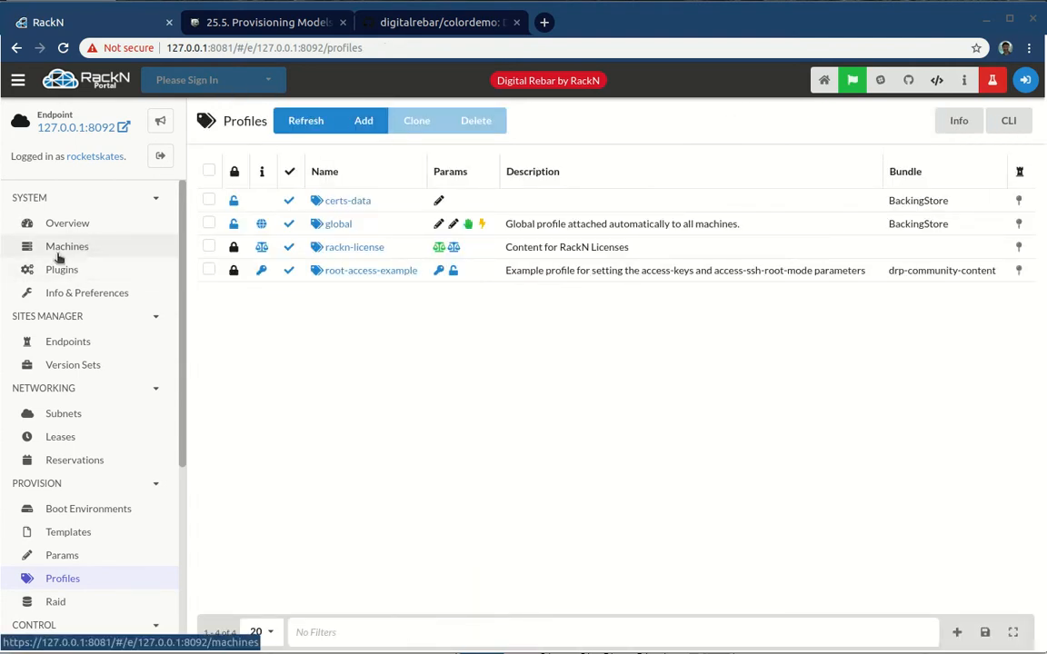
Step: Show all tasks on one page and open the hello task's details
scroll(down, 3)
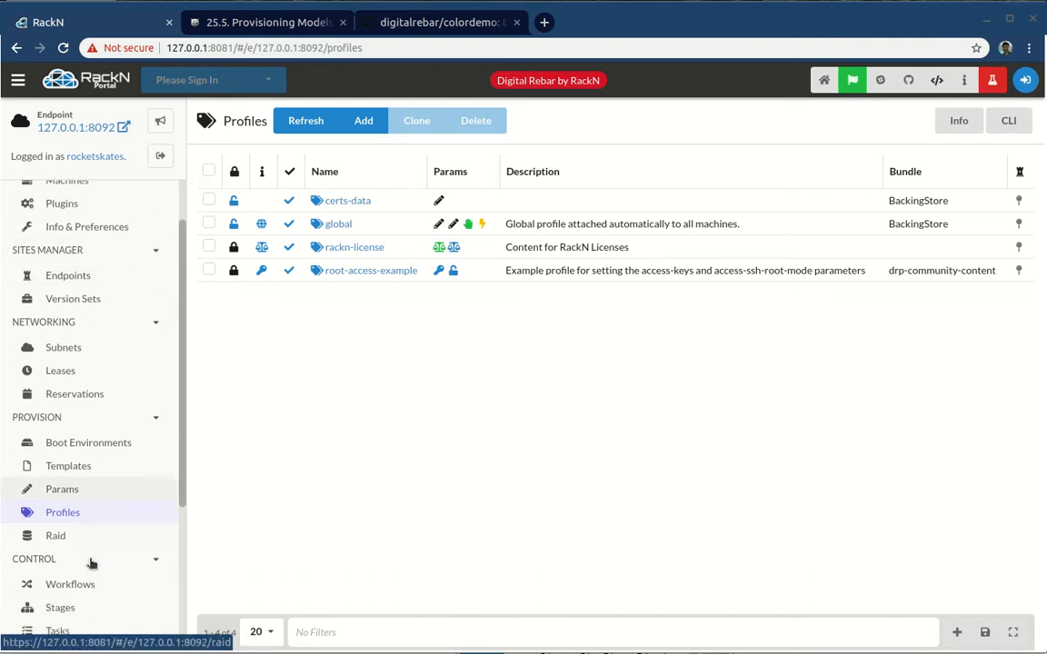
click(58, 630)
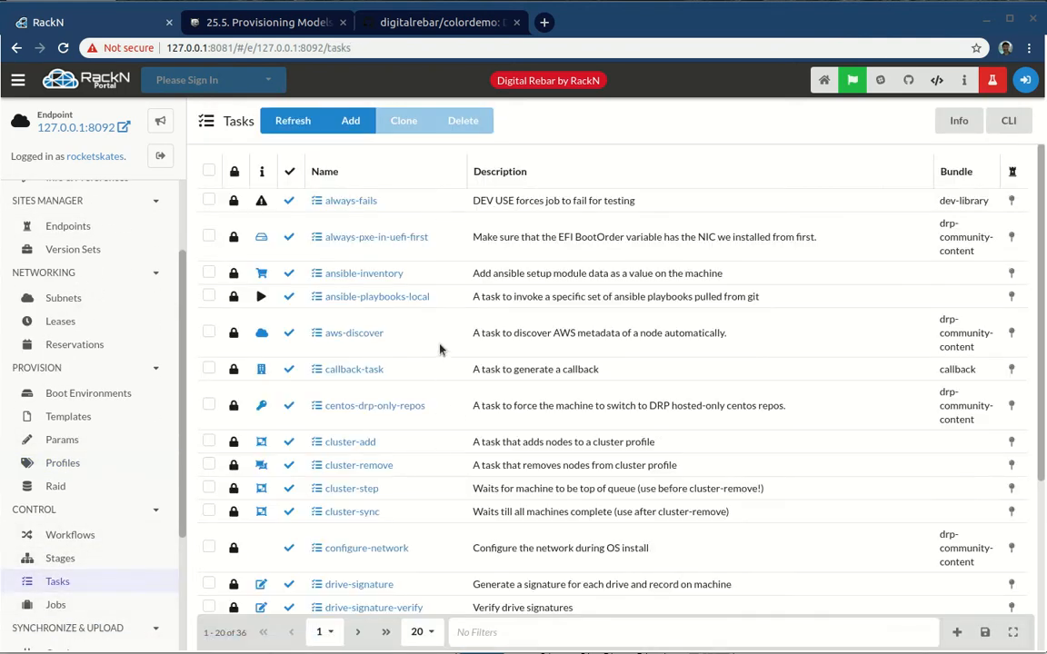
scroll(down, 3)
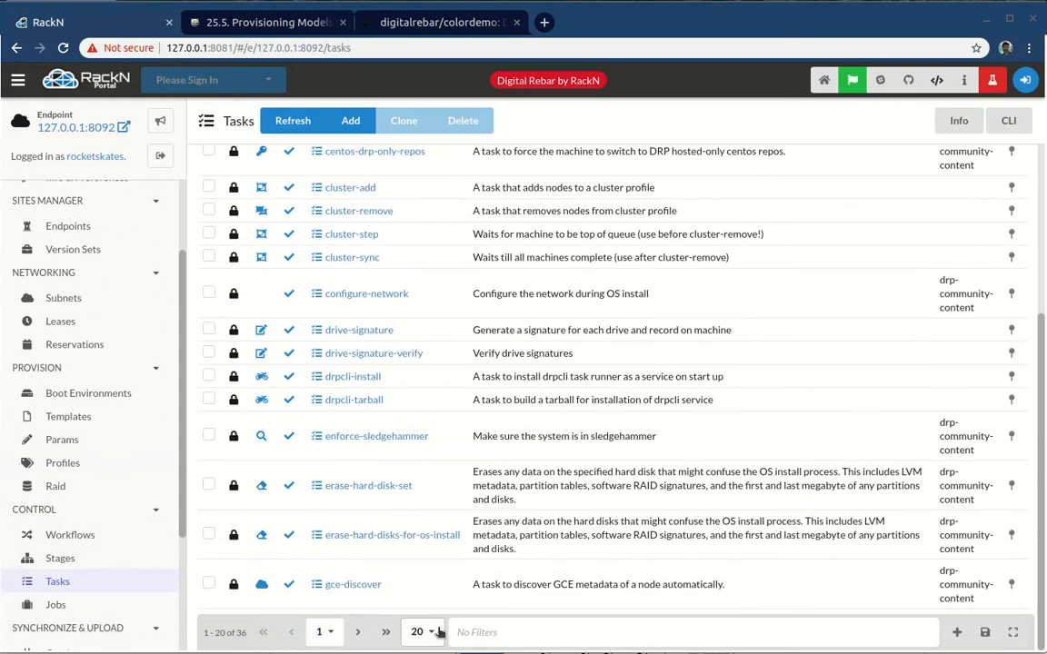
click(418, 632)
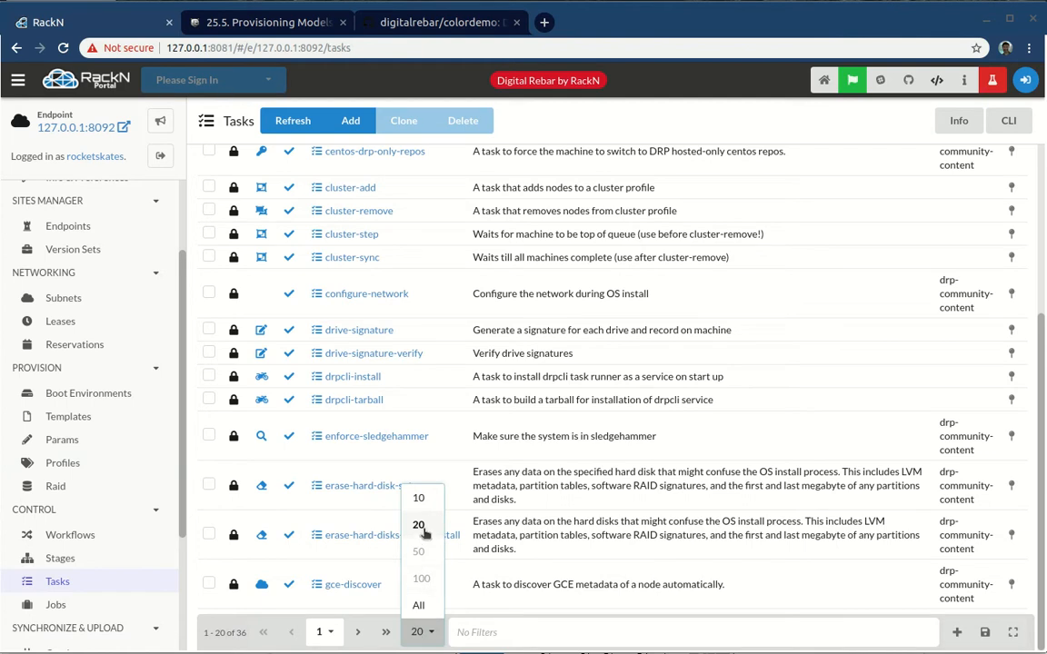
click(418, 605)
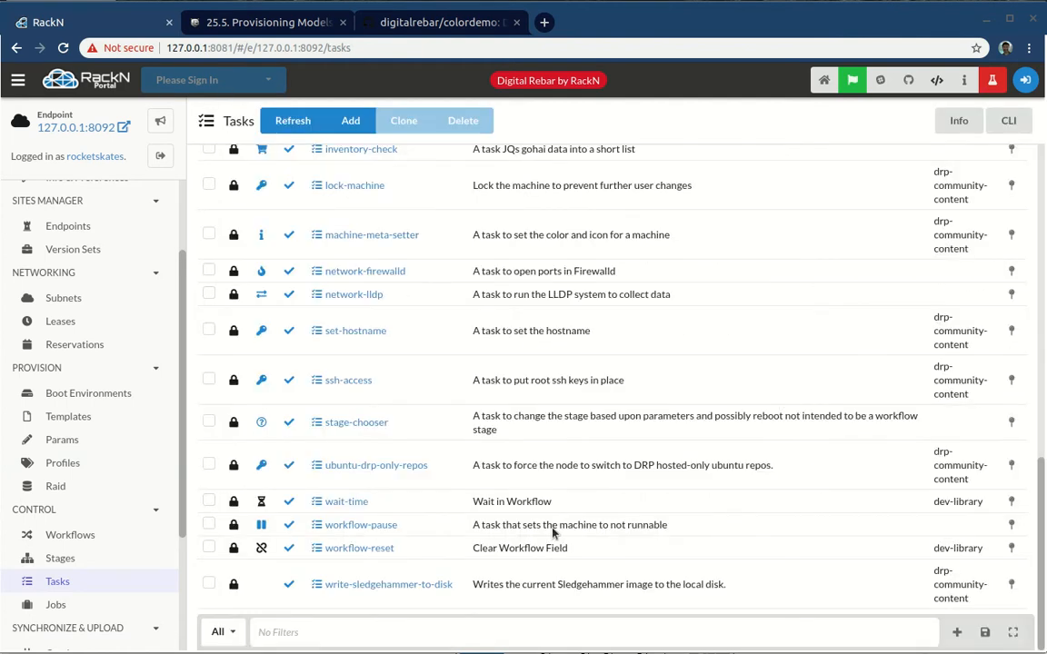
scroll(up, 3)
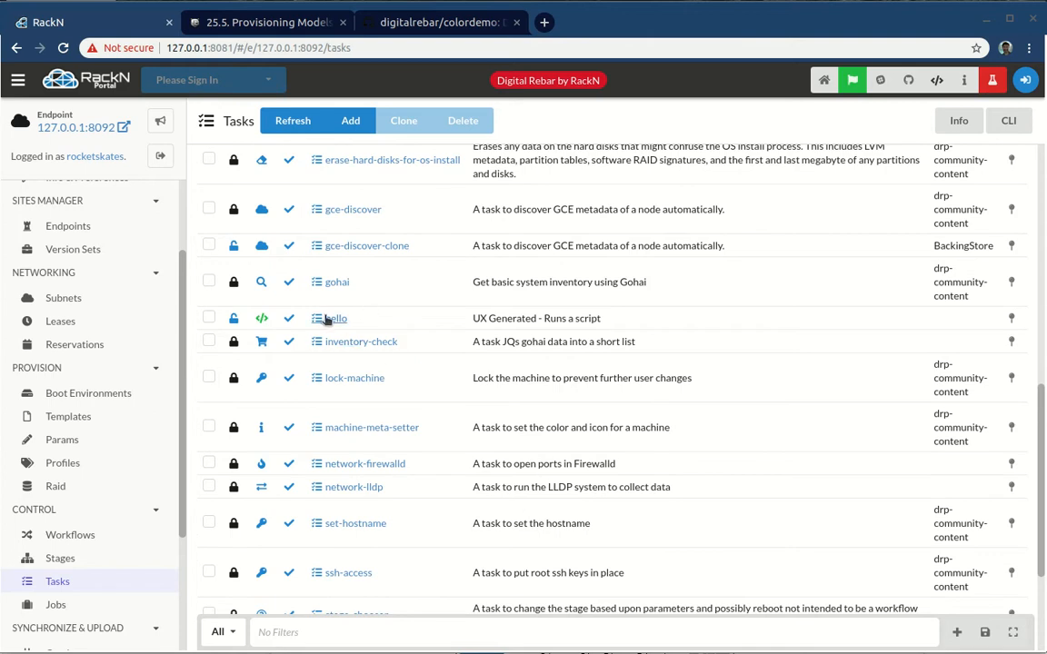
click(335, 318)
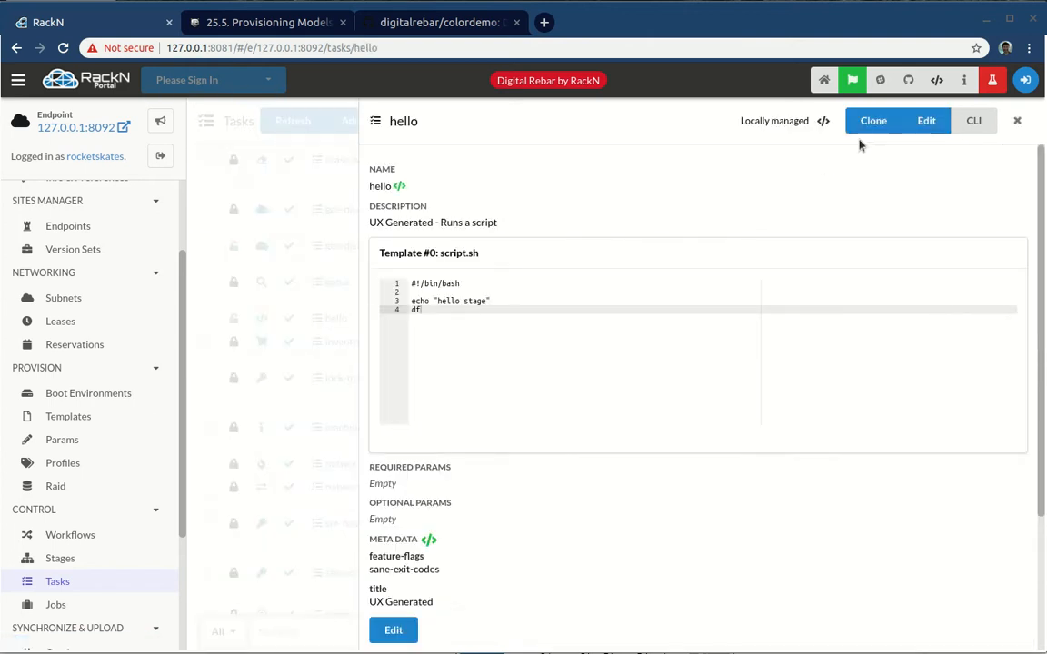
Step: Edit the hello task's script.sh to echo "hello {{ .Param "hello" }}" and save
click(925, 120)
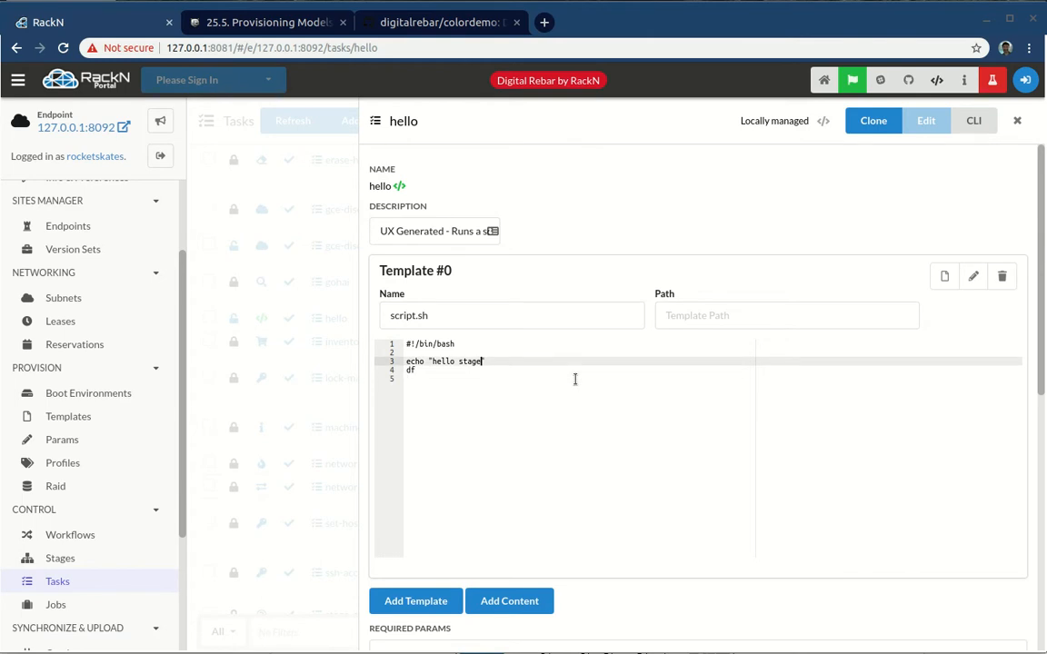
text({{)
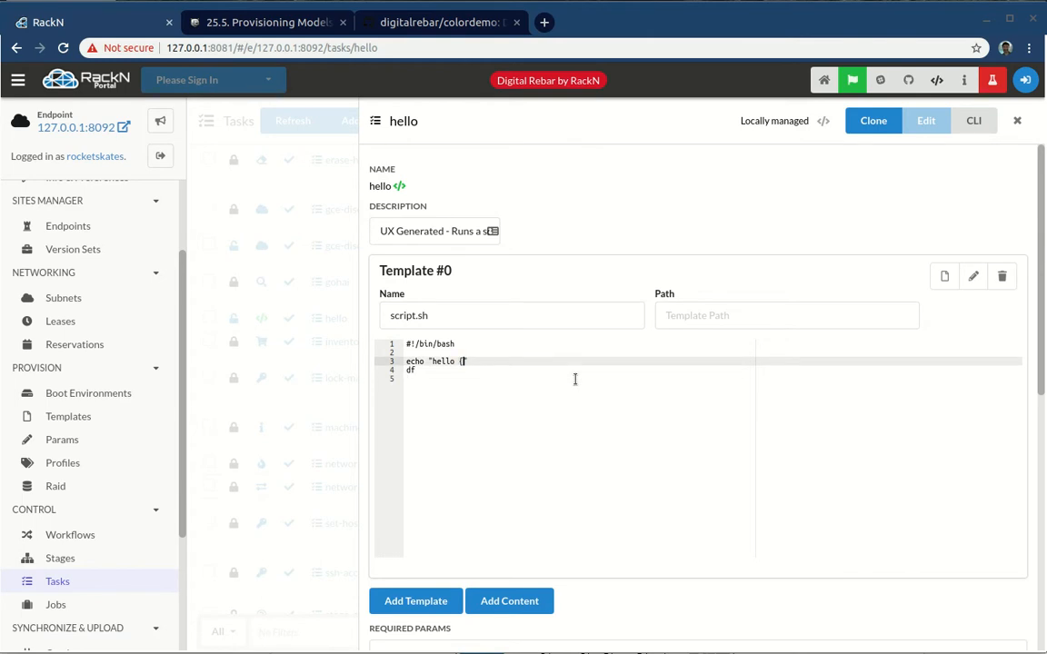
text({ .)
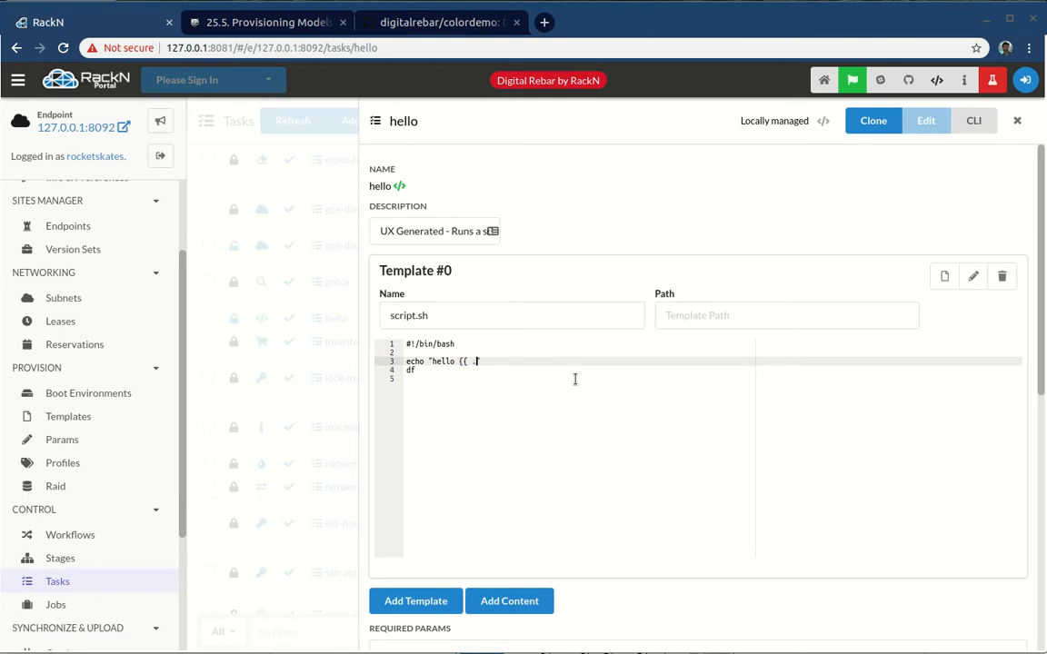
text(Param)
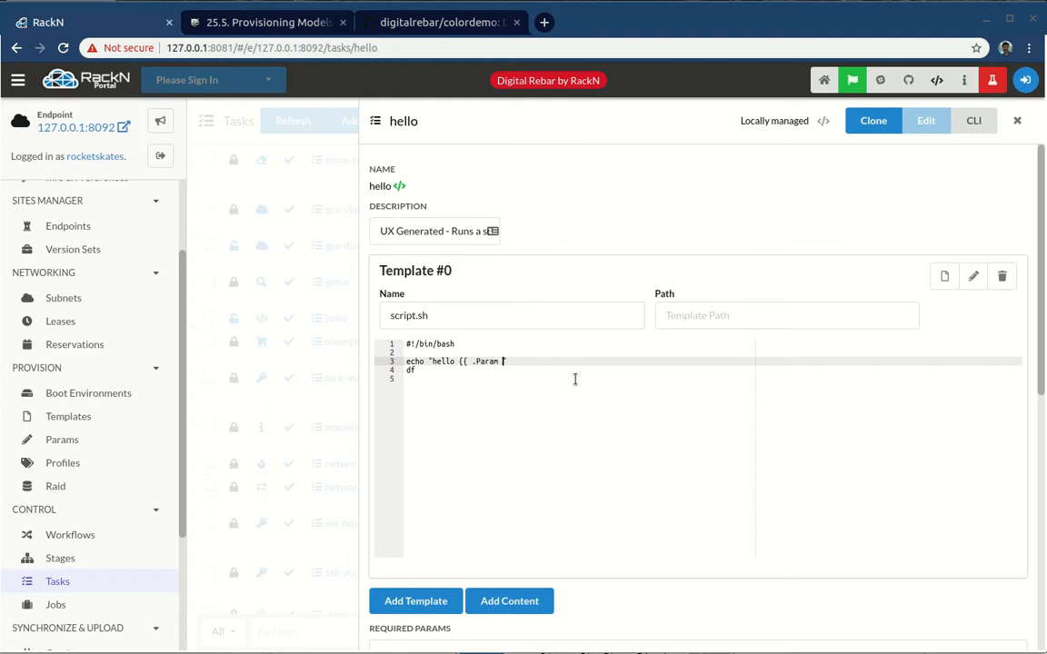
text("hello" }}")
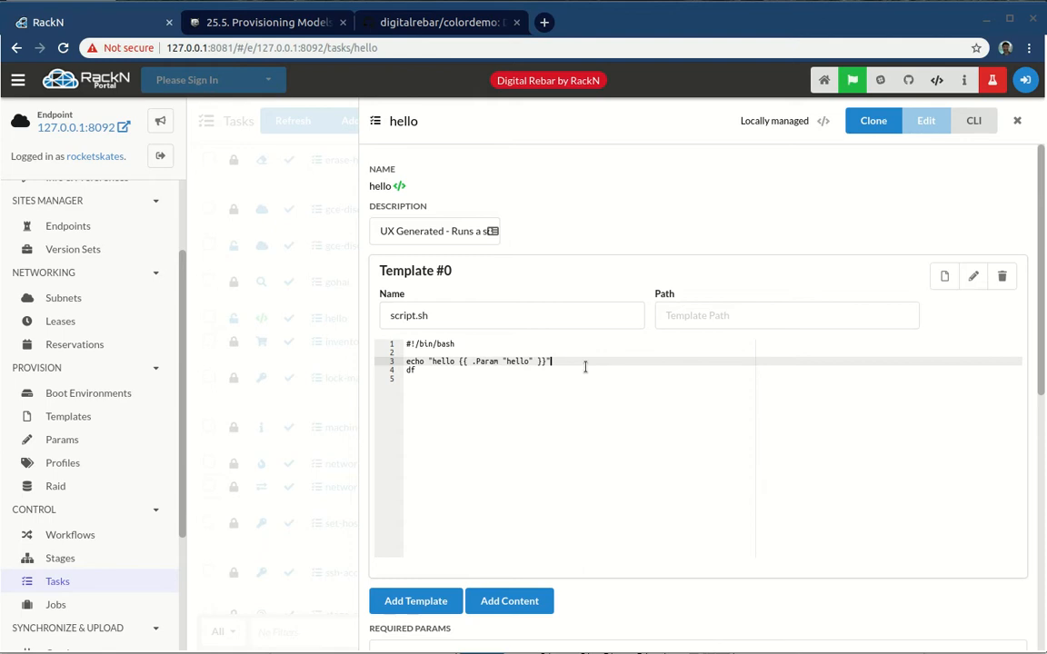
scroll(down, 3)
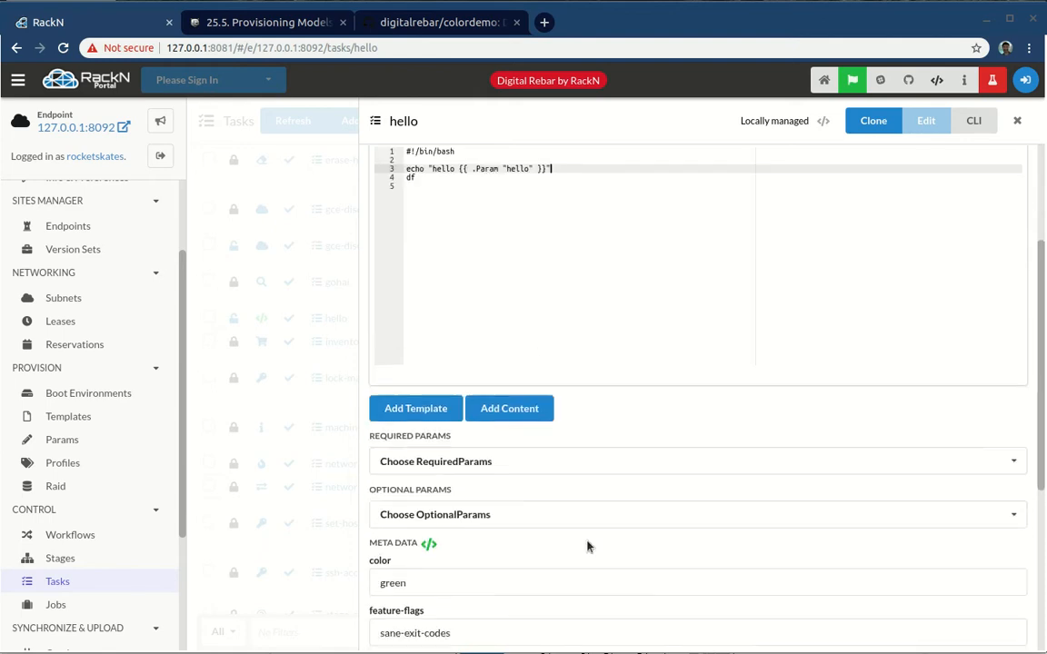
scroll(down, 3)
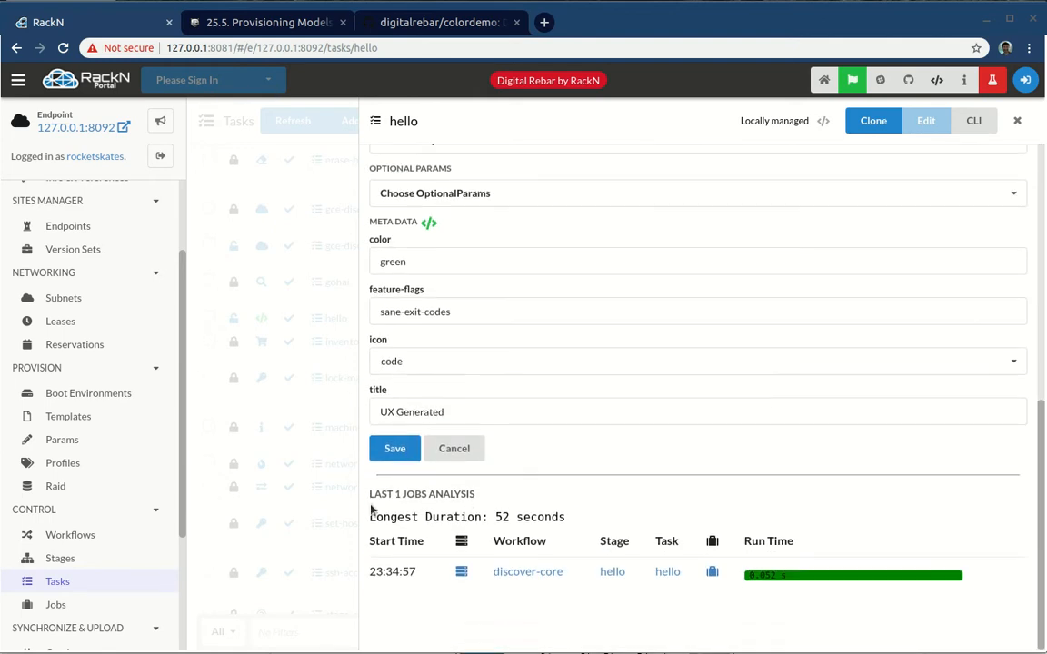
click(1018, 120)
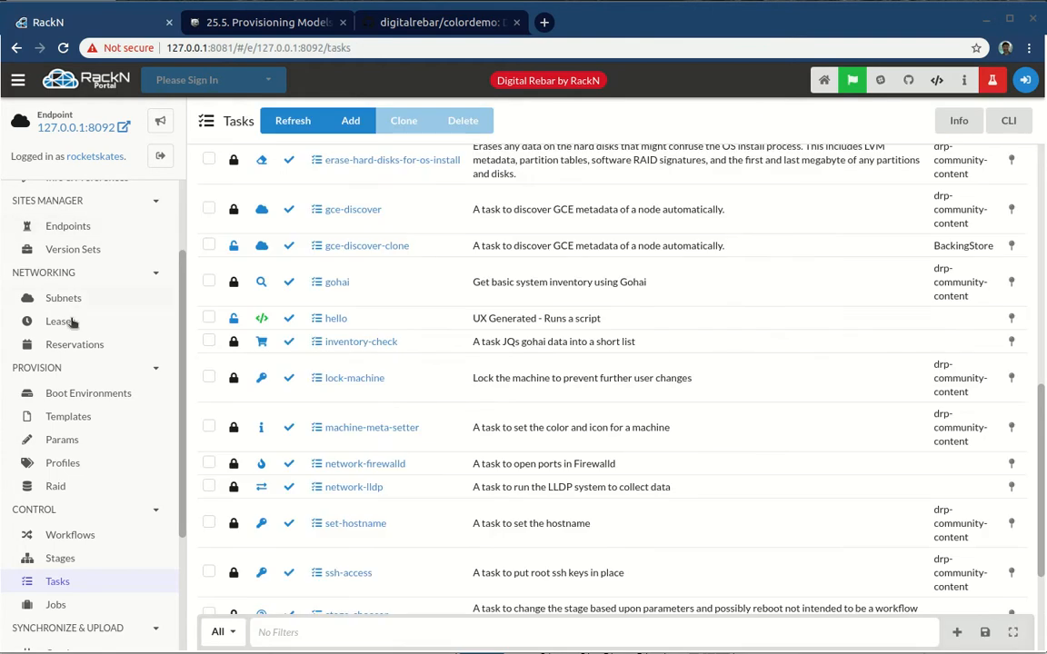
Step: Go to the Machines list to check machine-2's latest hello job output
click(65, 247)
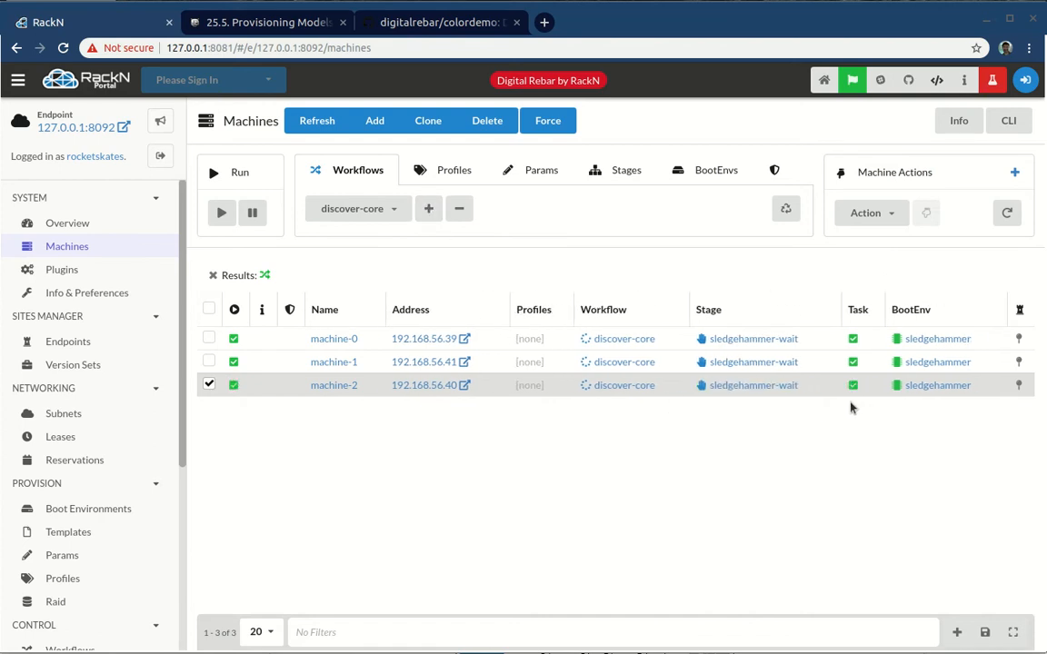
mouse_move(479, 364)
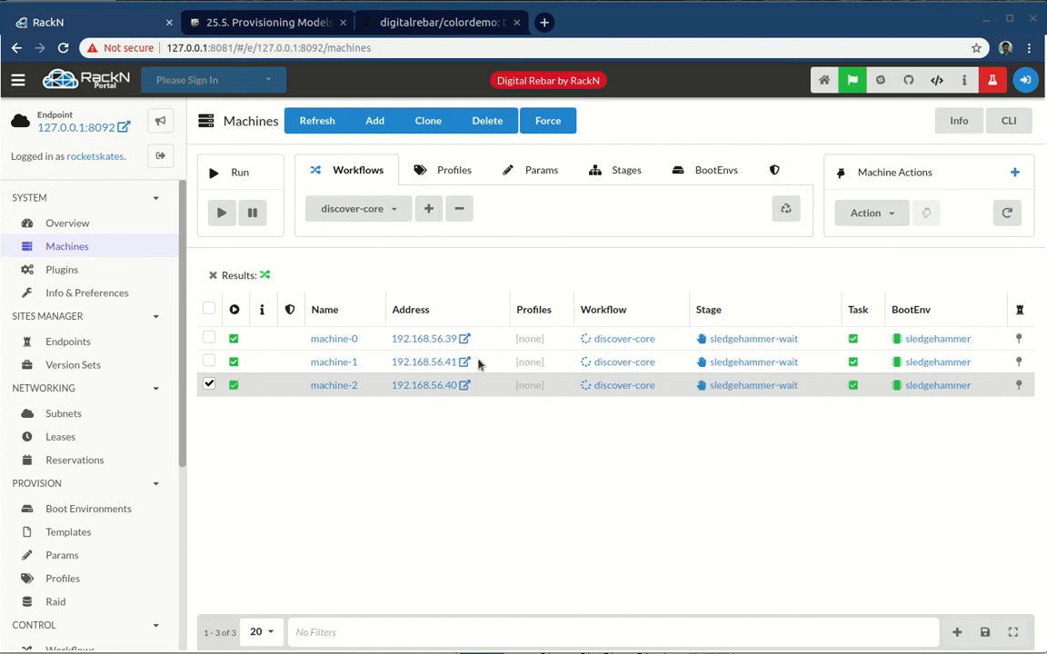
mouse_move(258, 393)
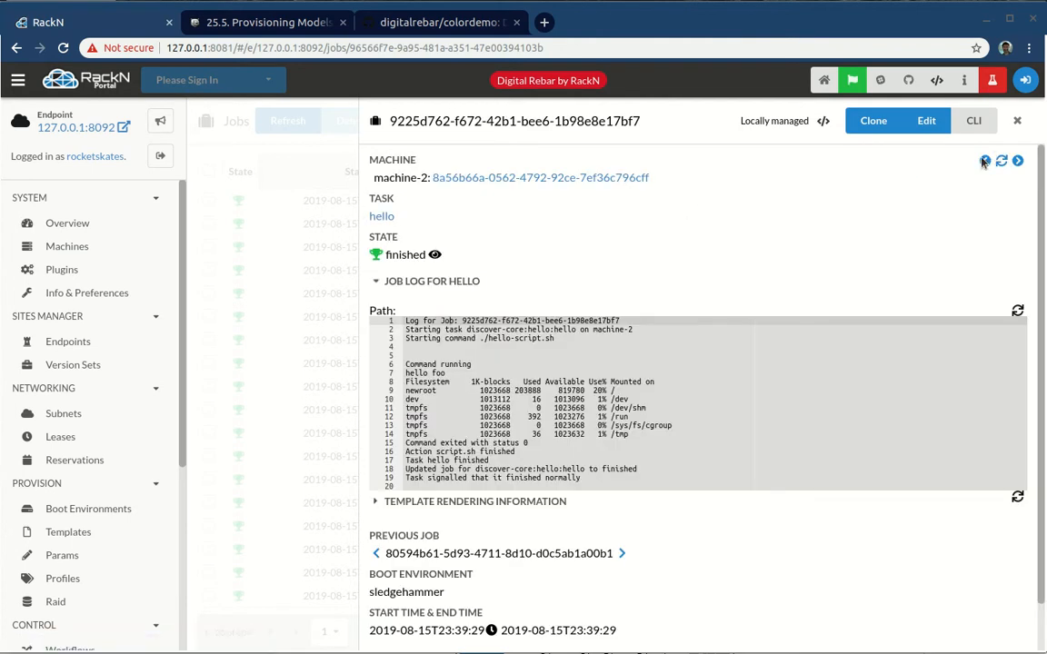
mouse_move(1014, 164)
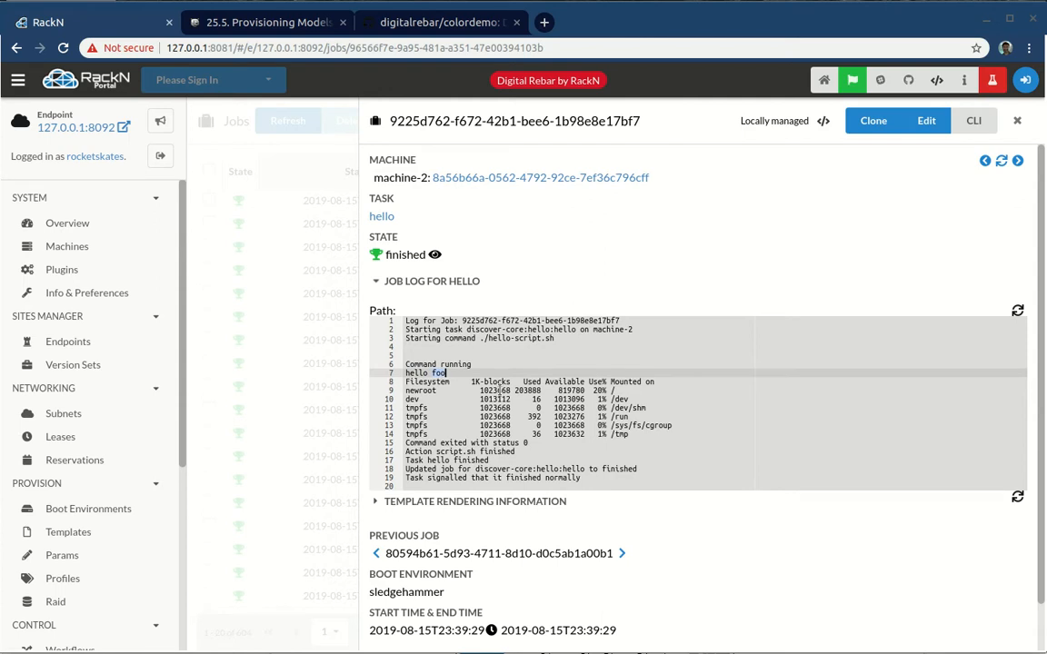
Step: Add an ad hoc string param 'hello' with value 'bar' to machine-0
click(66, 247)
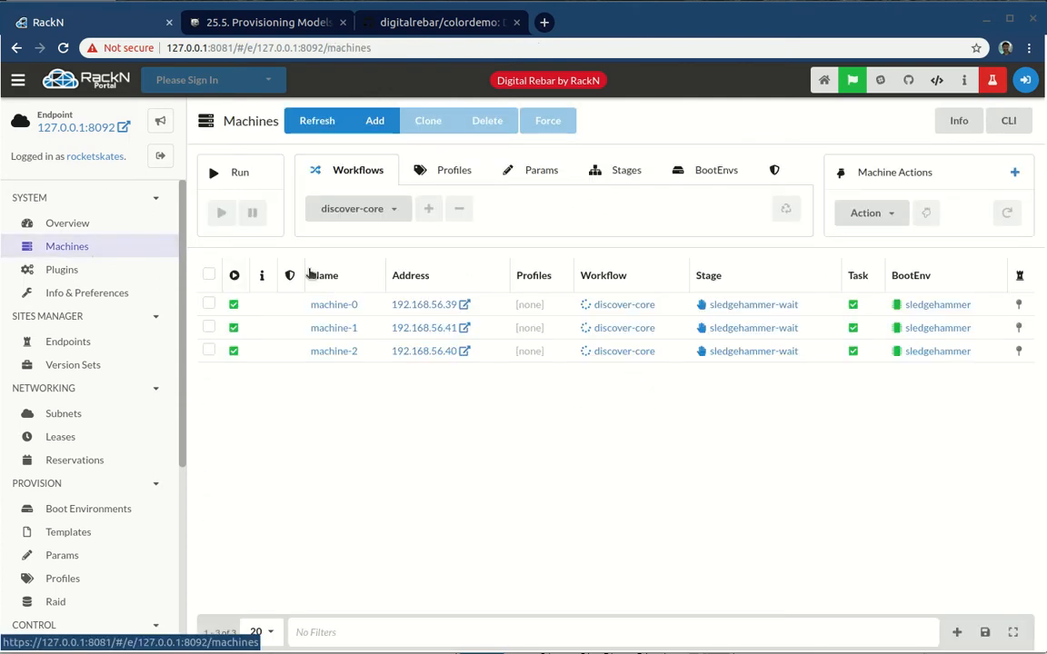
click(334, 304)
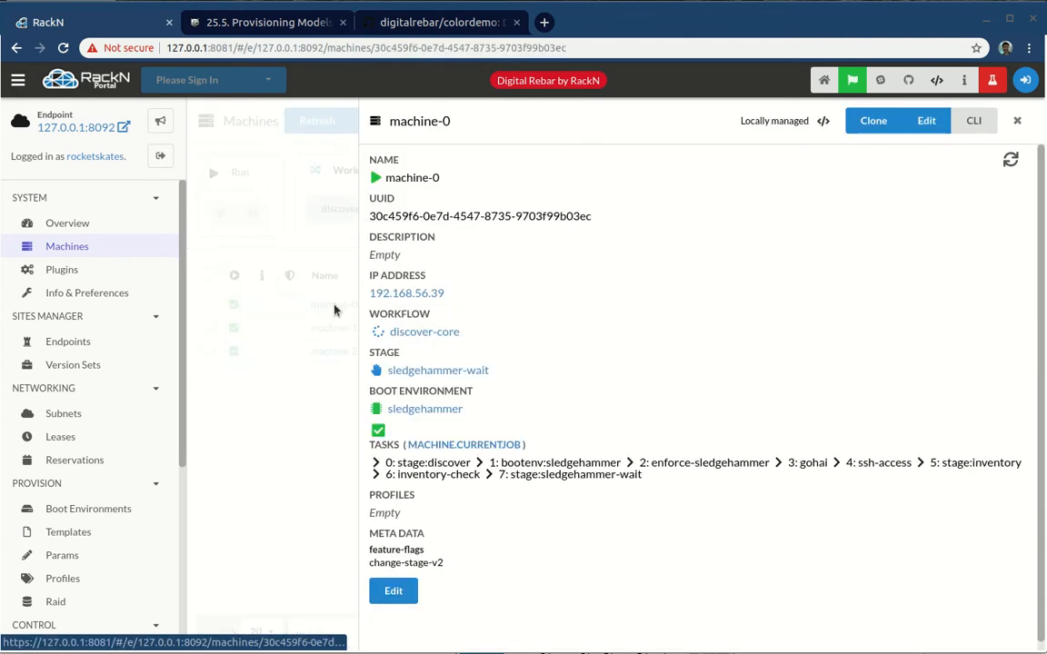
click(925, 120)
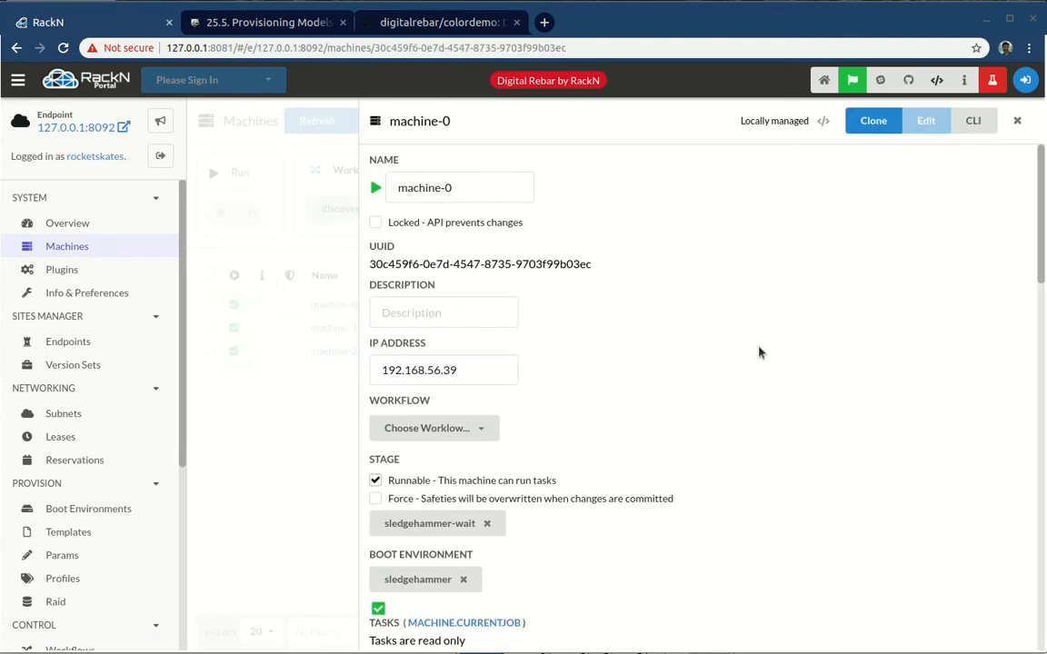
scroll(down, 3)
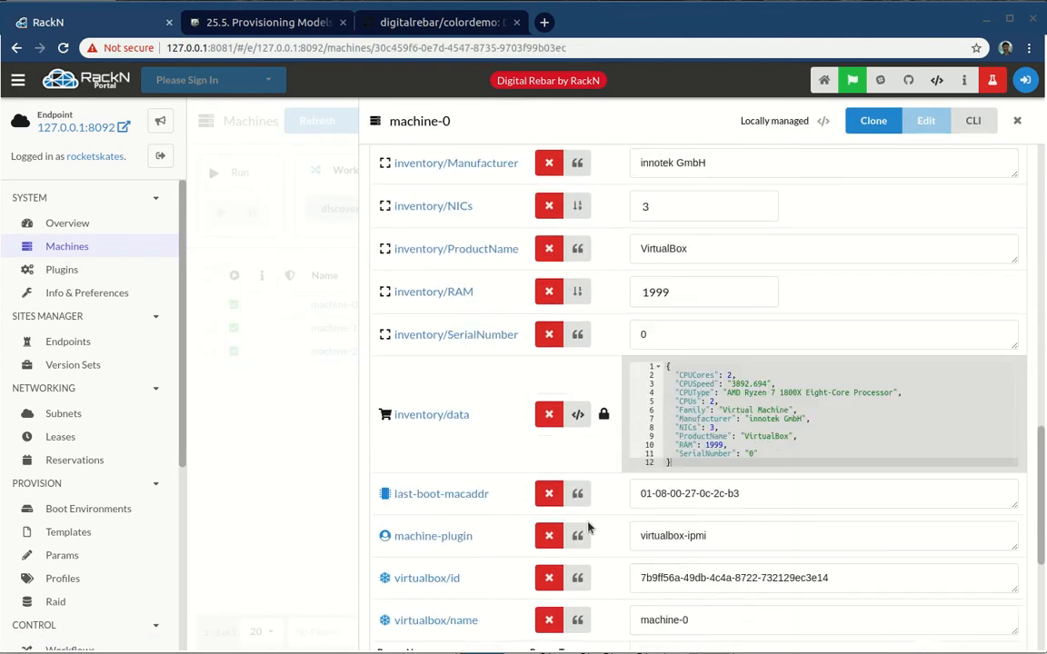
click(445, 427)
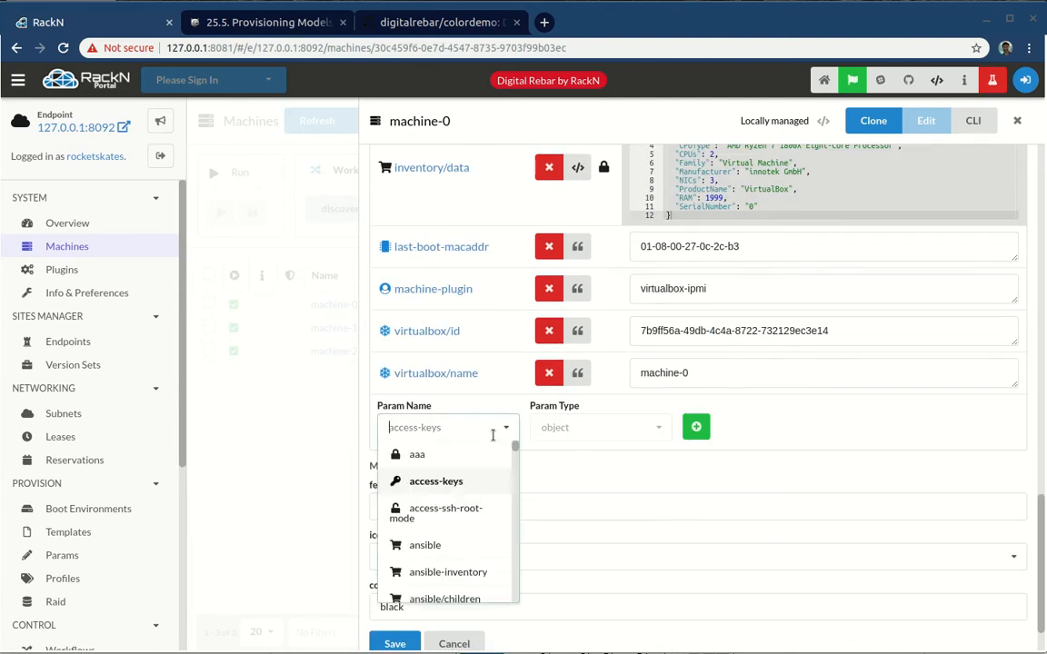
text(he)
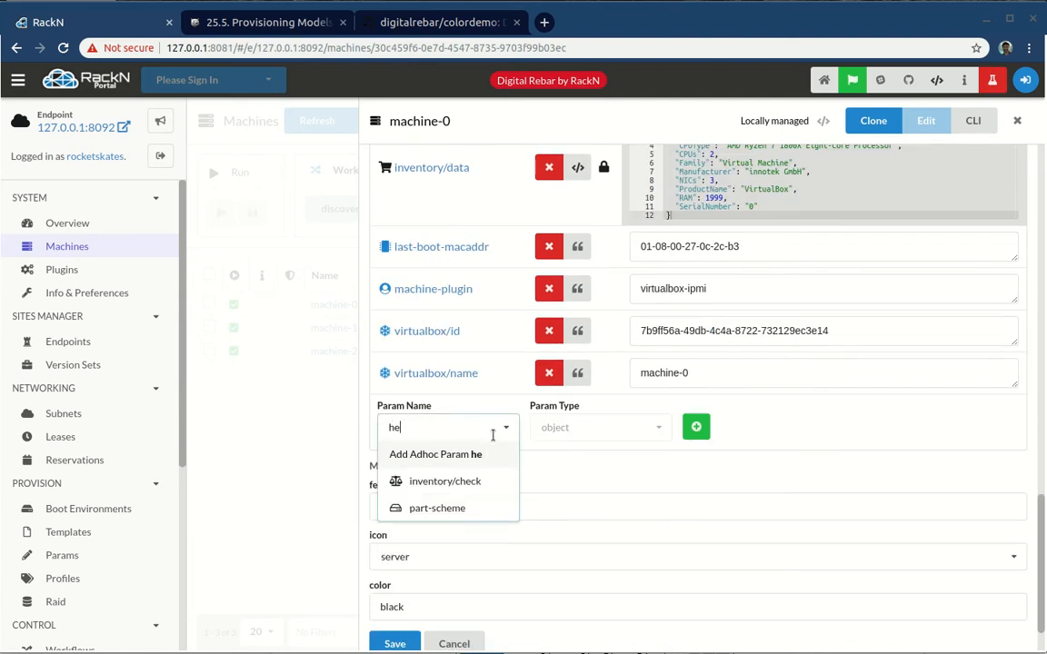
text(llo)
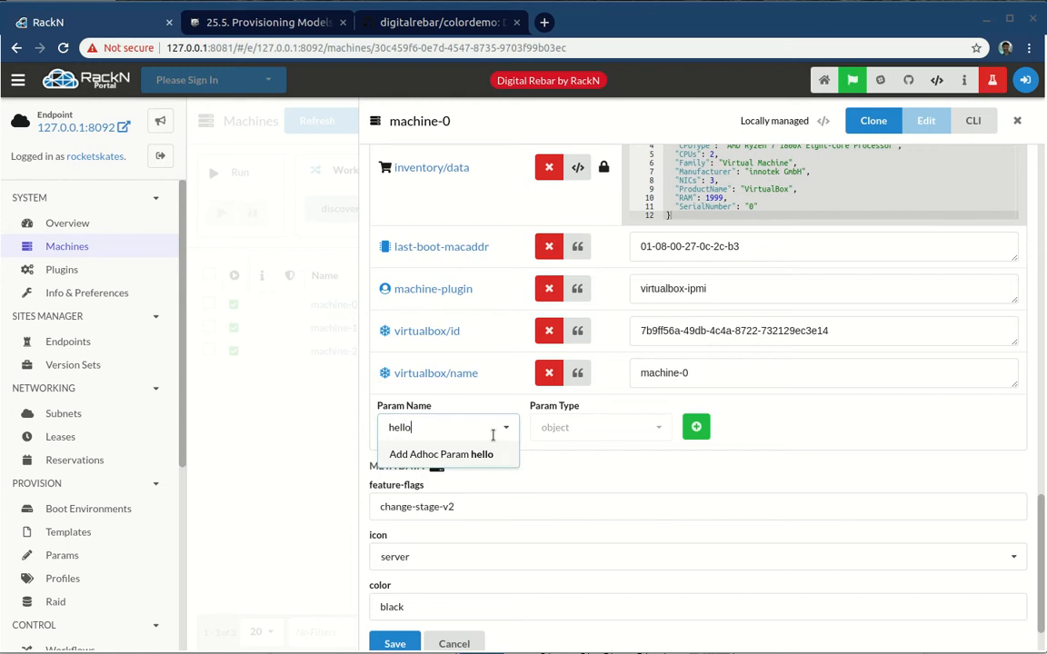
click(600, 427)
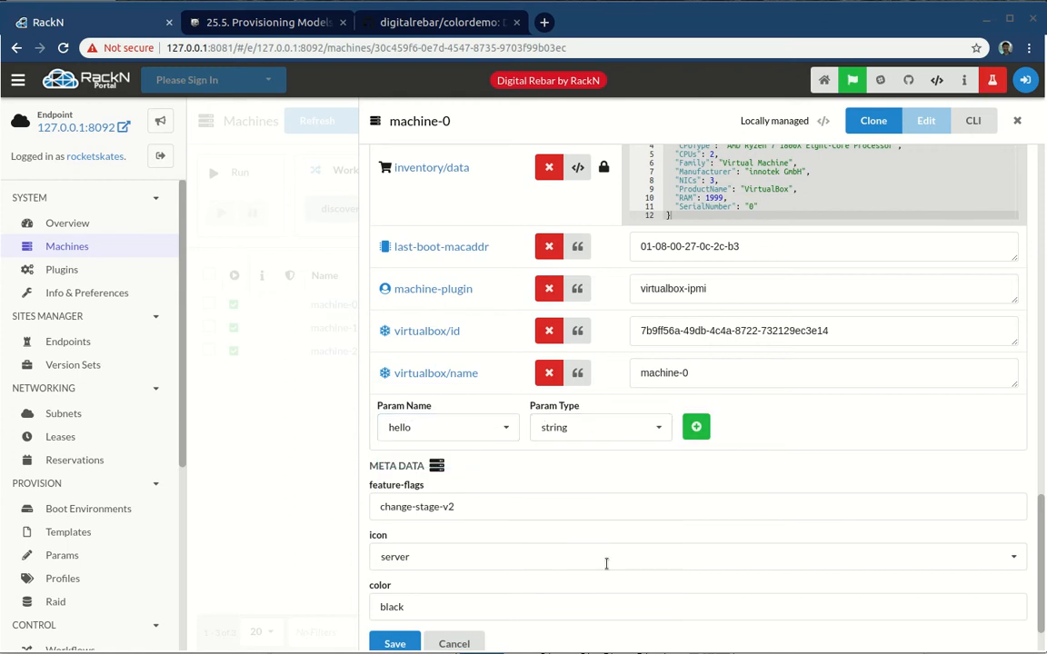
mouse_move(696, 427)
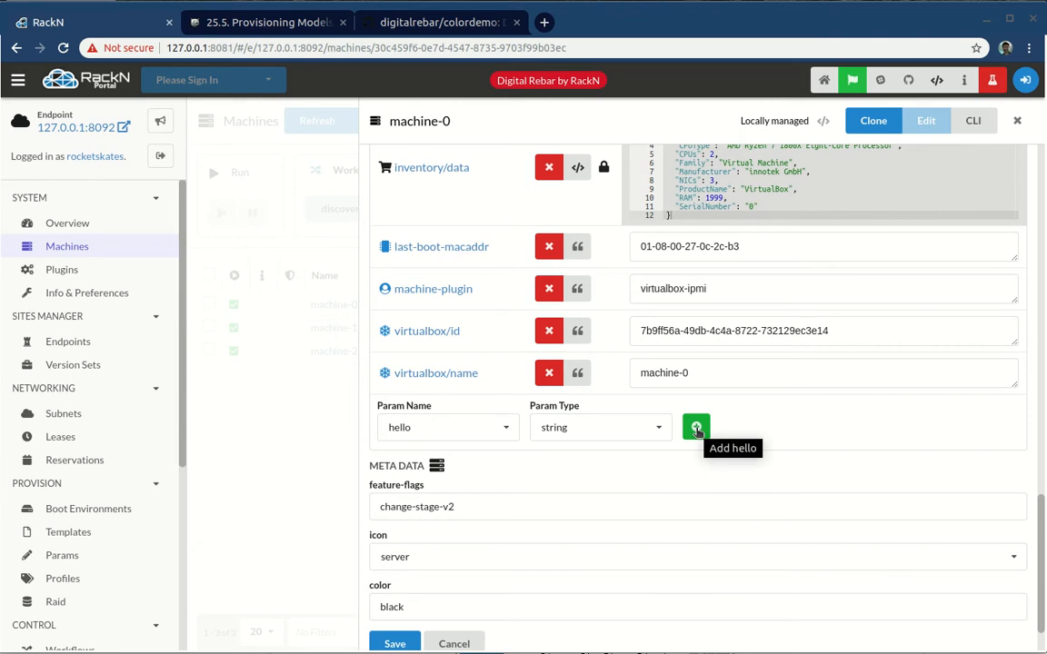
click(694, 427)
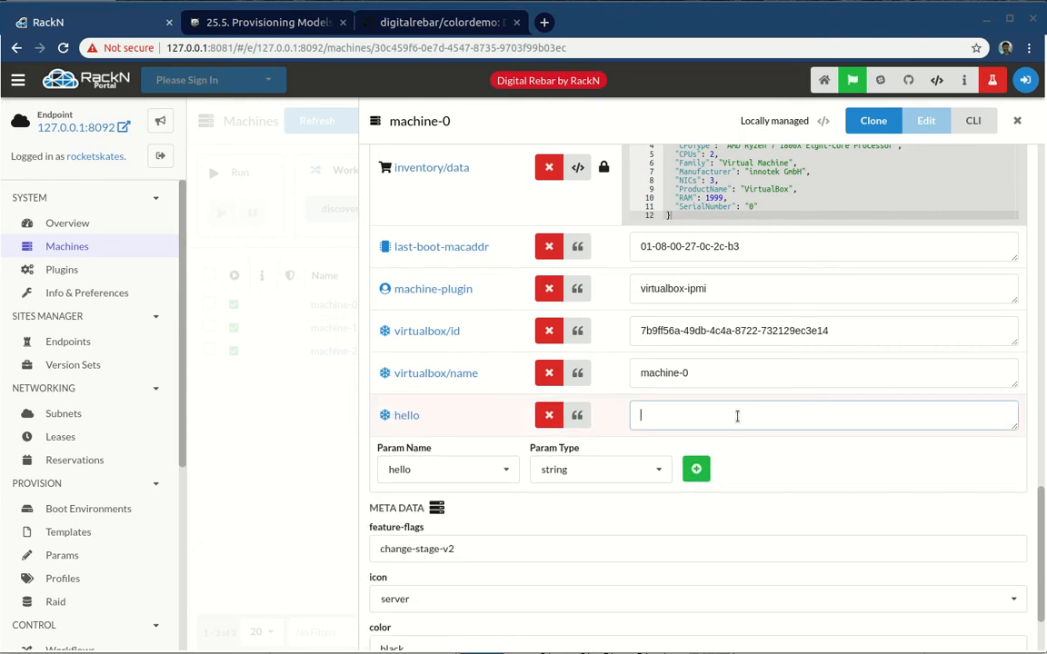
text(bar)
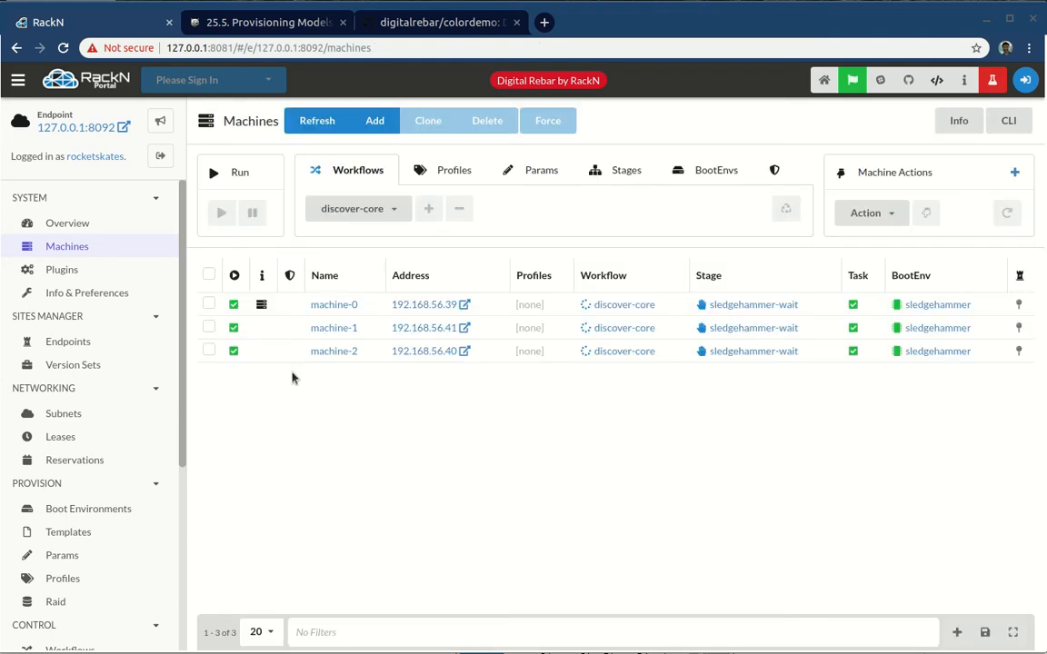
mouse_move(334, 350)
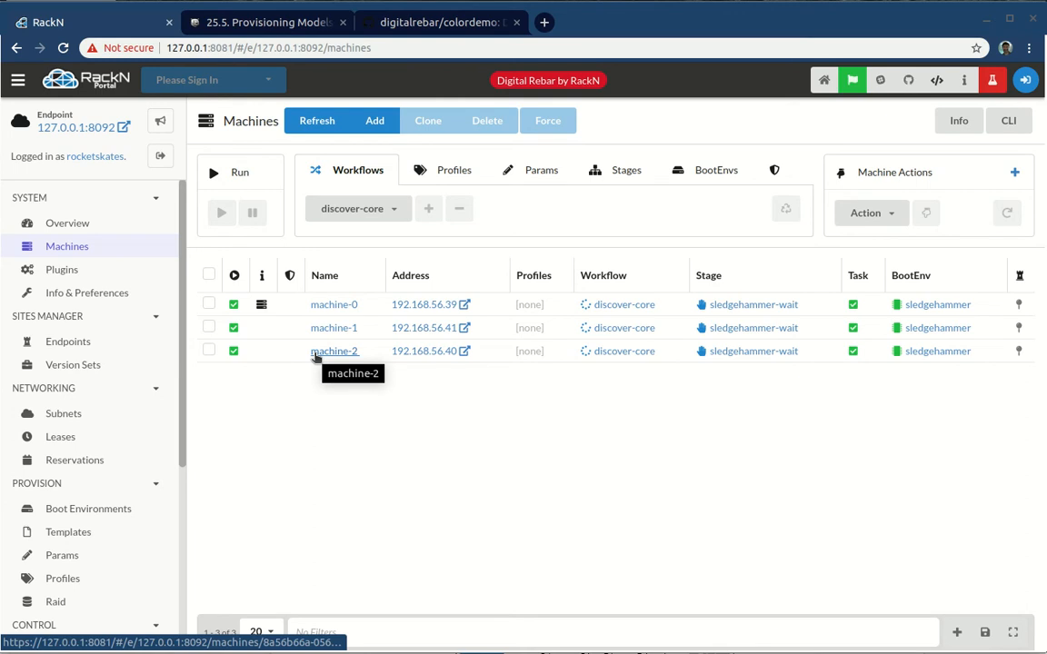
mouse_move(334, 305)
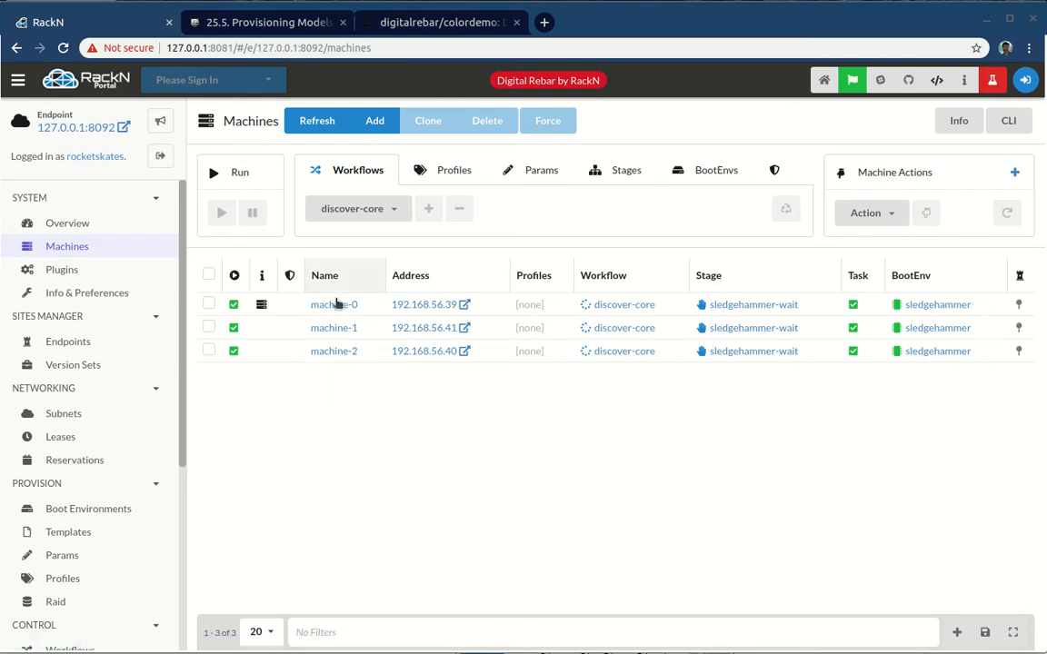
mouse_move(335, 304)
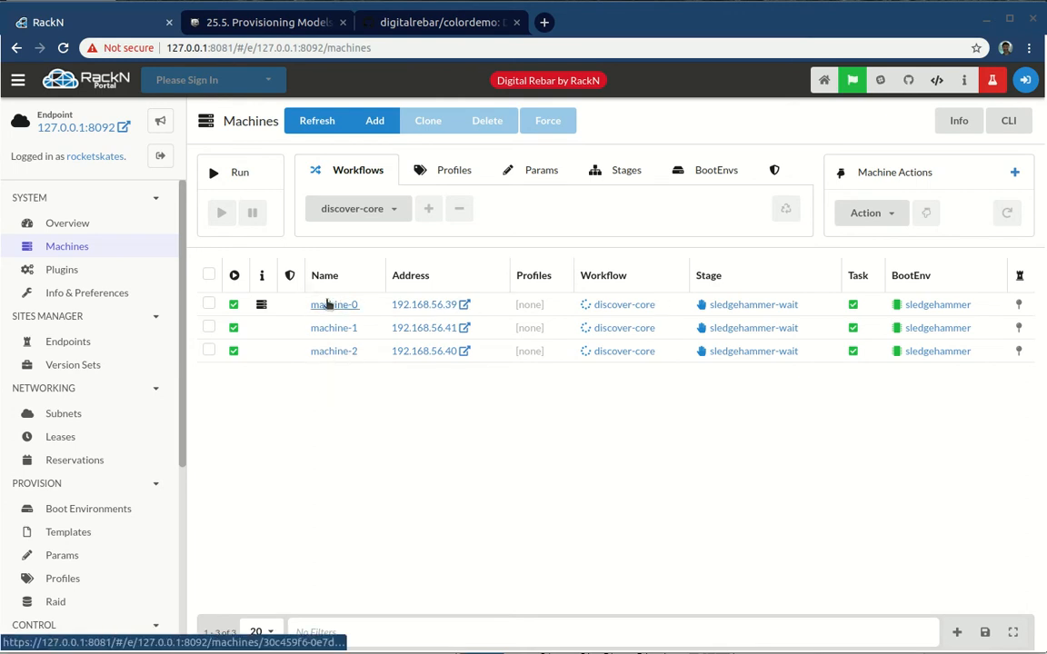
Step: Remove and reapply the discover-core workflow on machine-0 so it re-runs
click(209, 303)
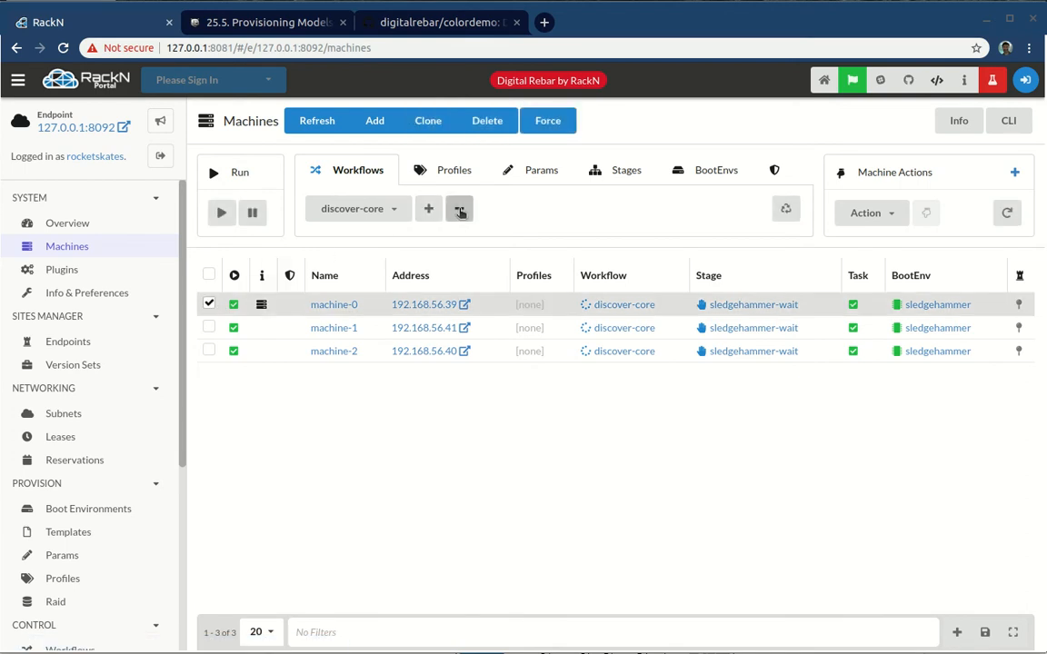
click(429, 209)
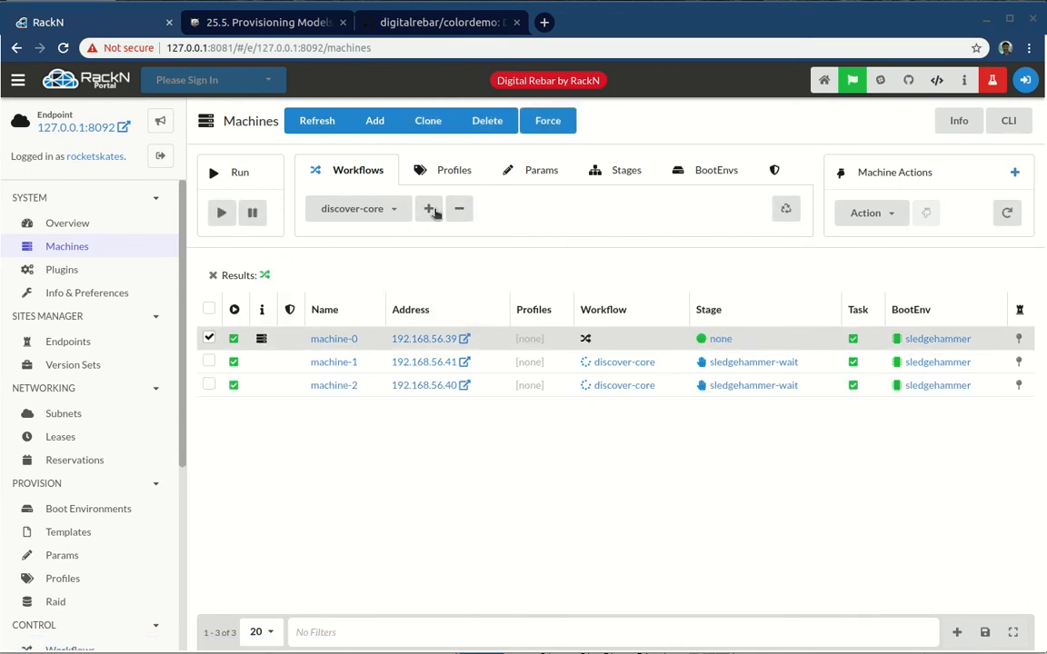
click(429, 209)
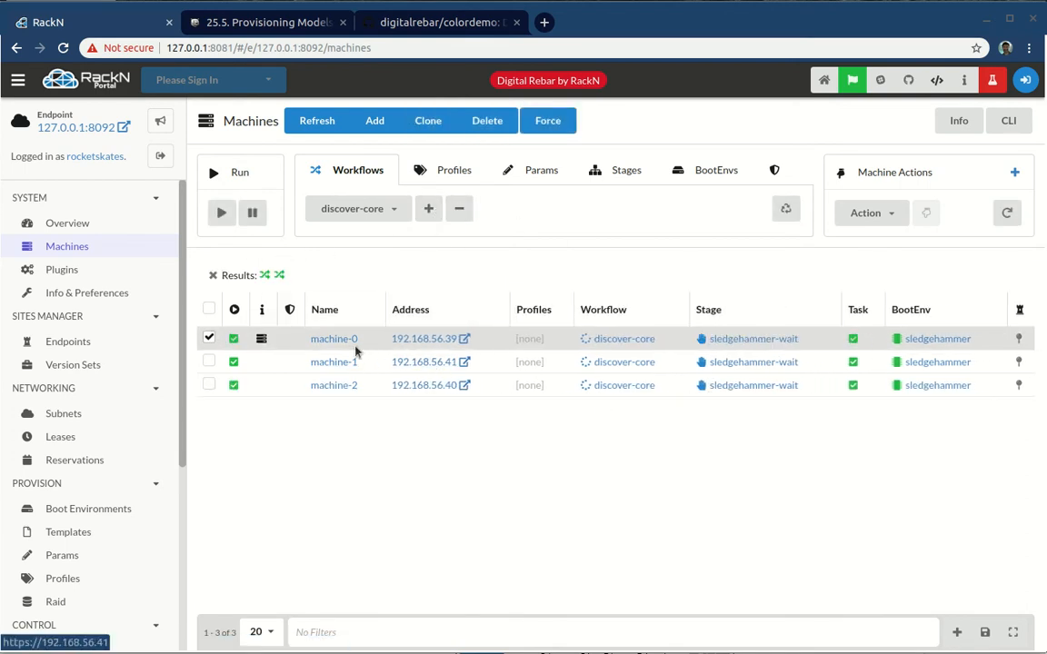